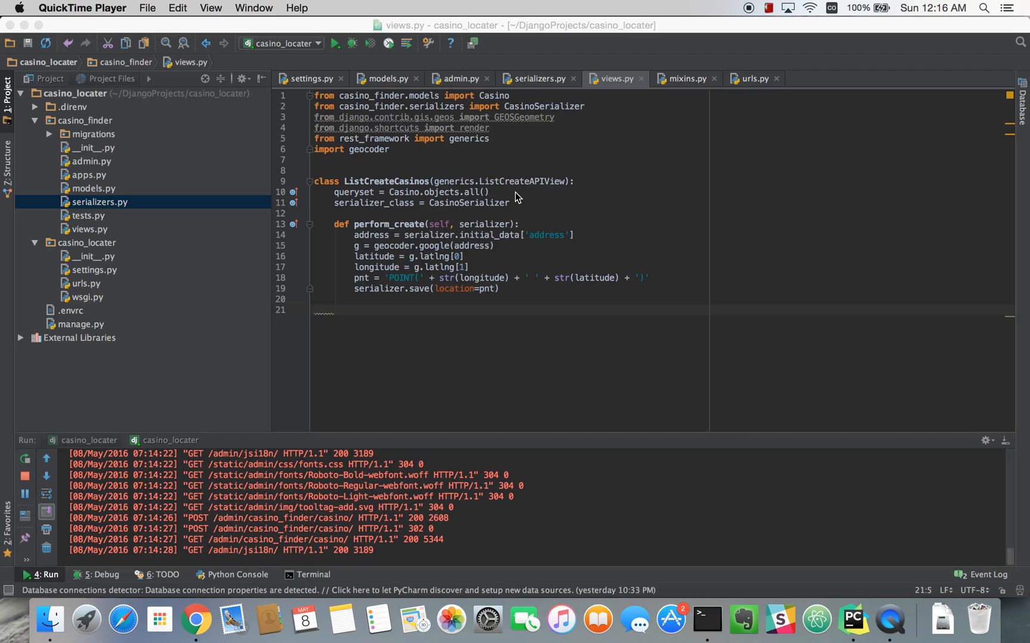
mouse_move(195, 618)
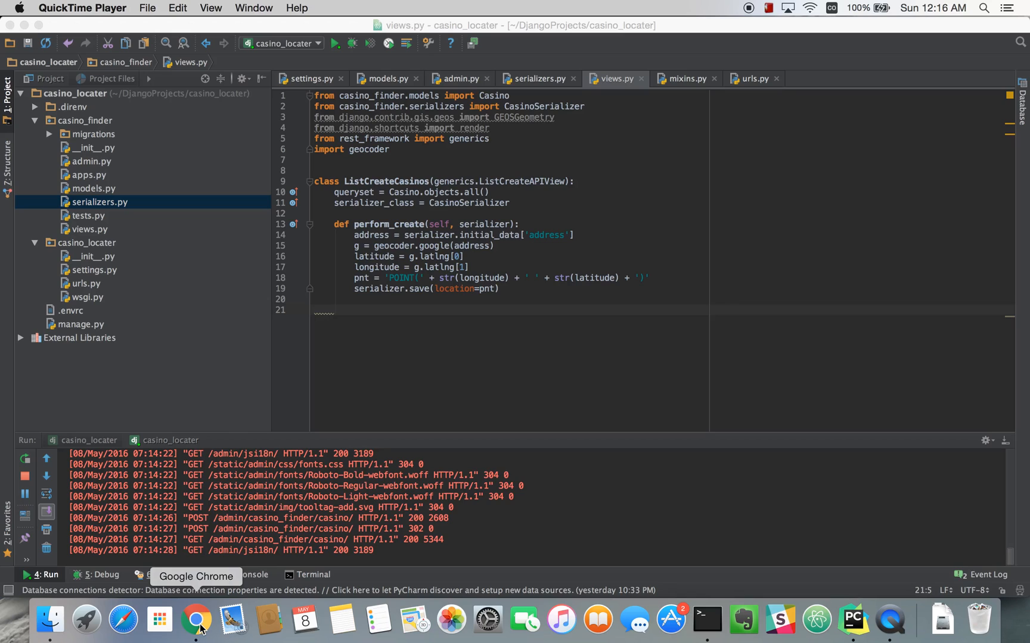
POST a new Mandalay Bay casino through the casinos API form in the browser.
click(195, 619)
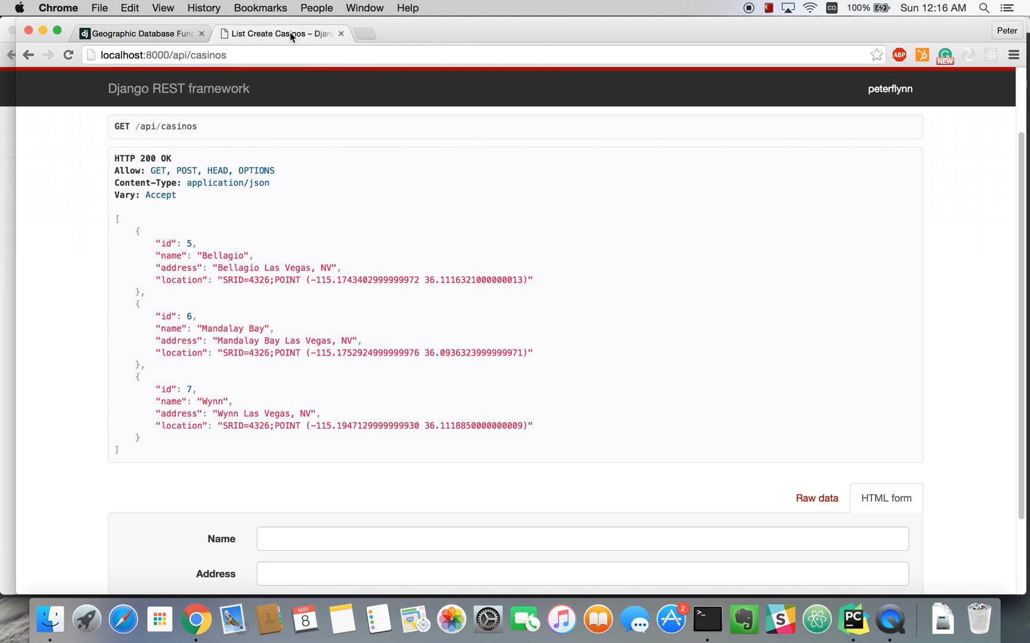
click(68, 55)
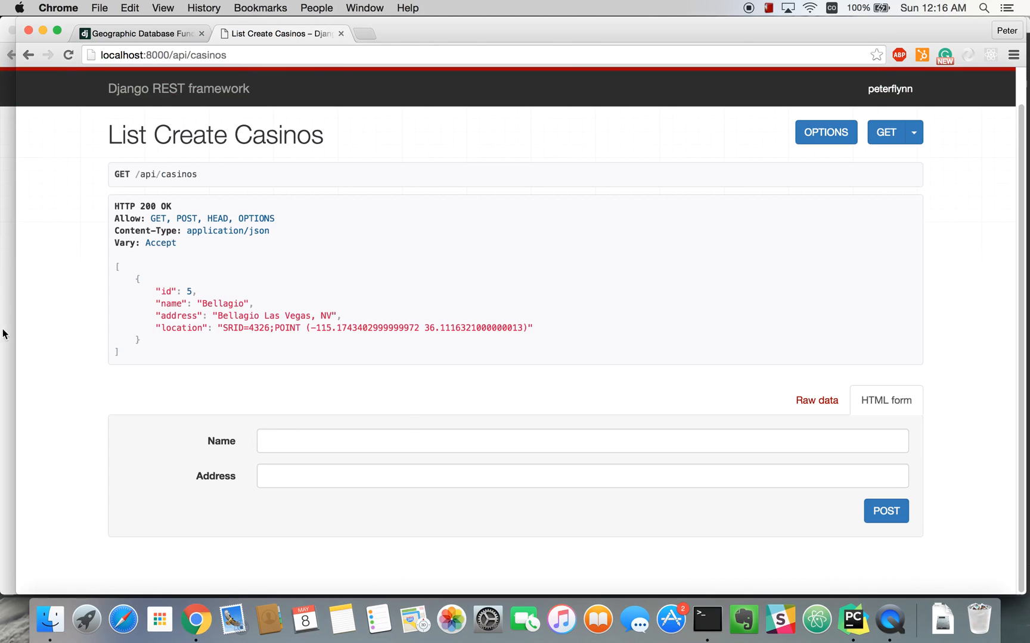
mouse_move(382, 356)
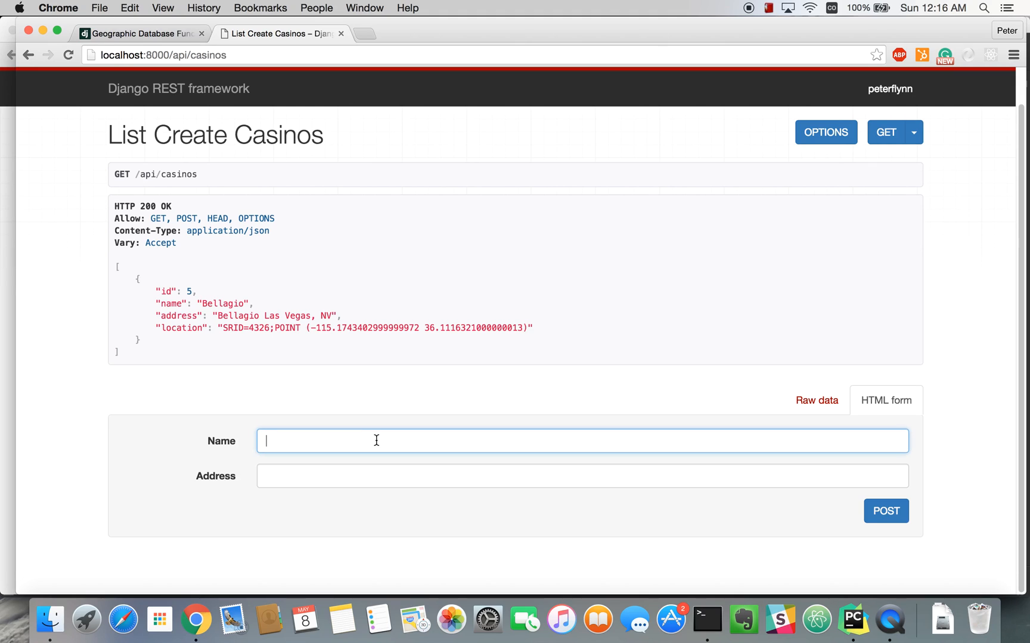
text(Mandalay Bay)
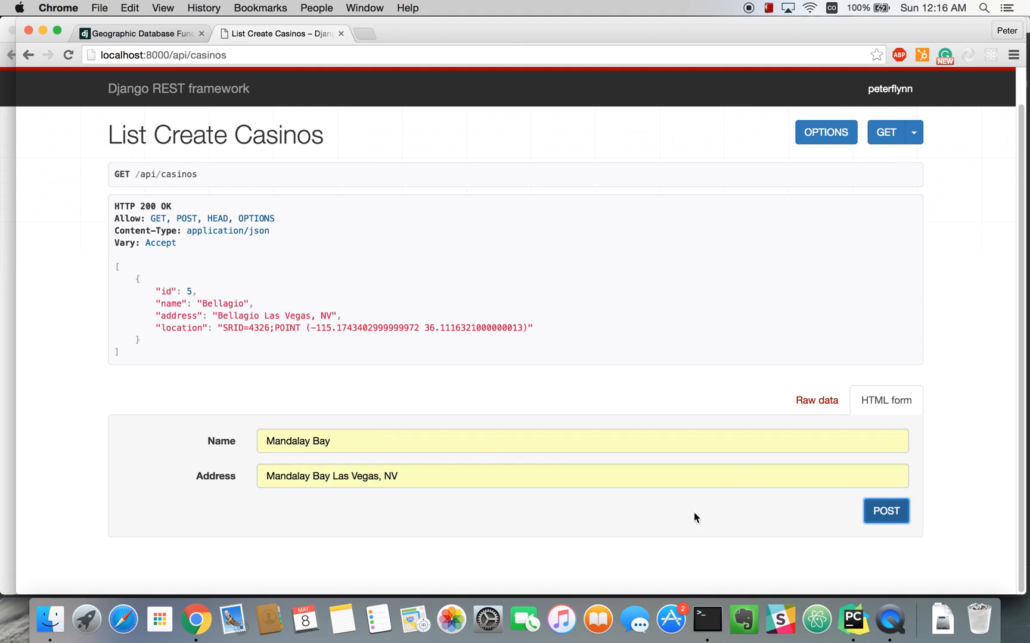
click(884, 511)
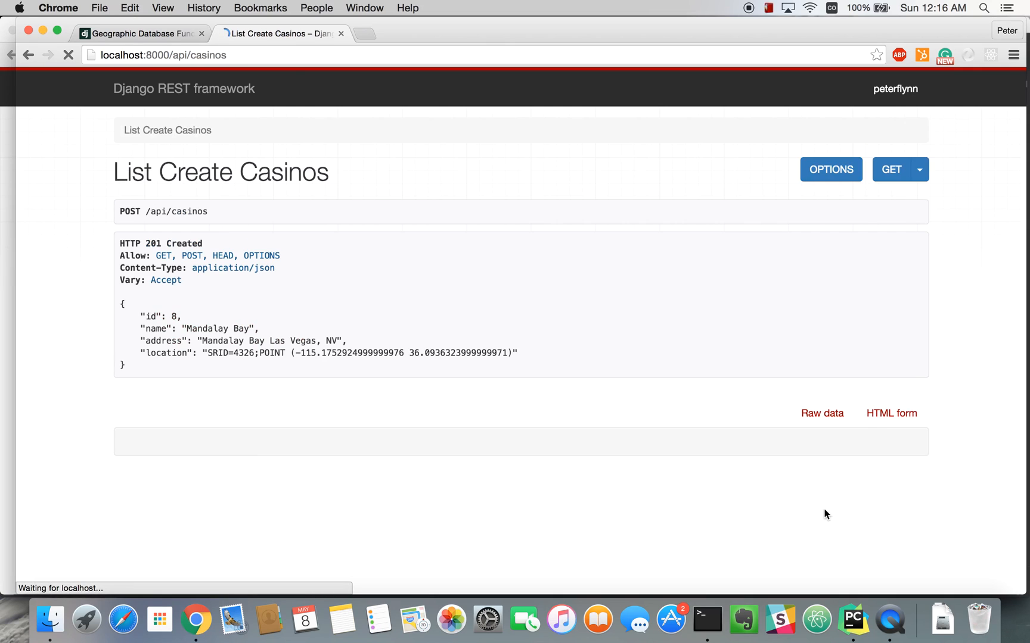
POST a second casino, Wynn, with address 'Wynn Las Vegas, NV'.
click(891, 414)
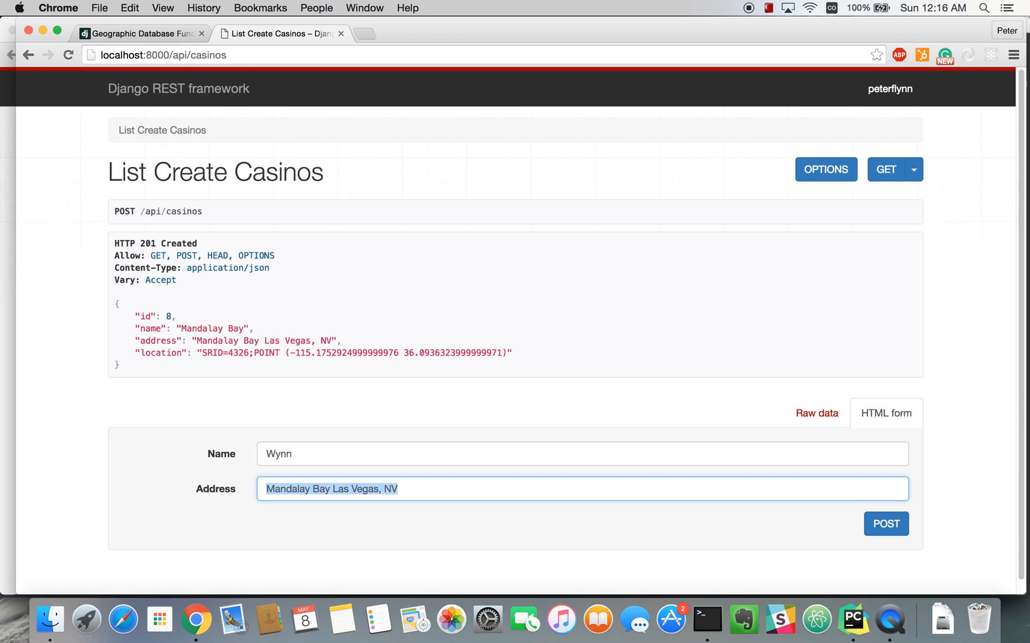
text(Wynn Las Vegas, NV)
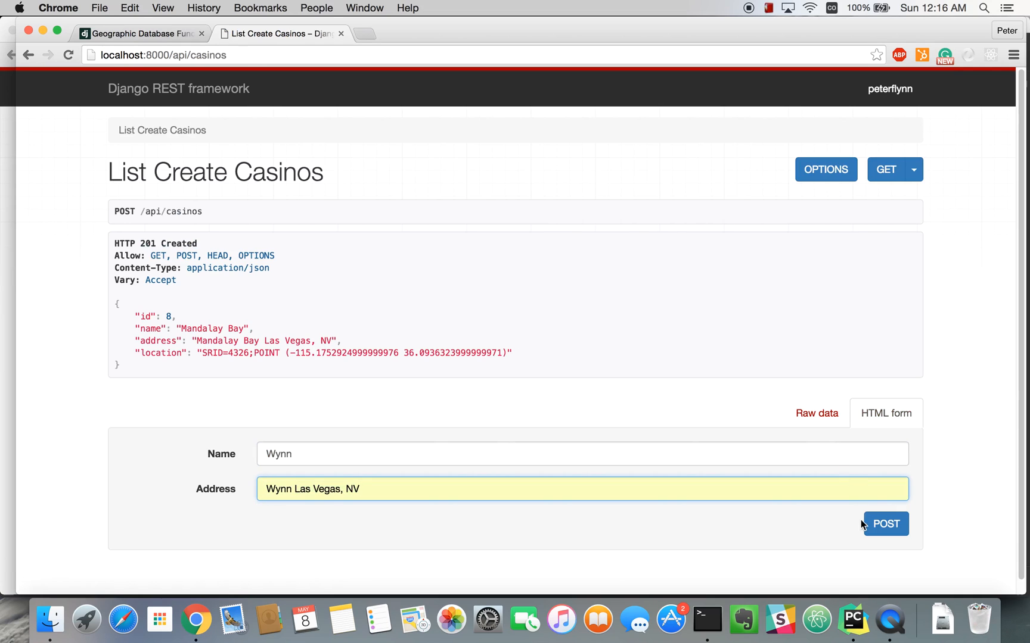
click(885, 525)
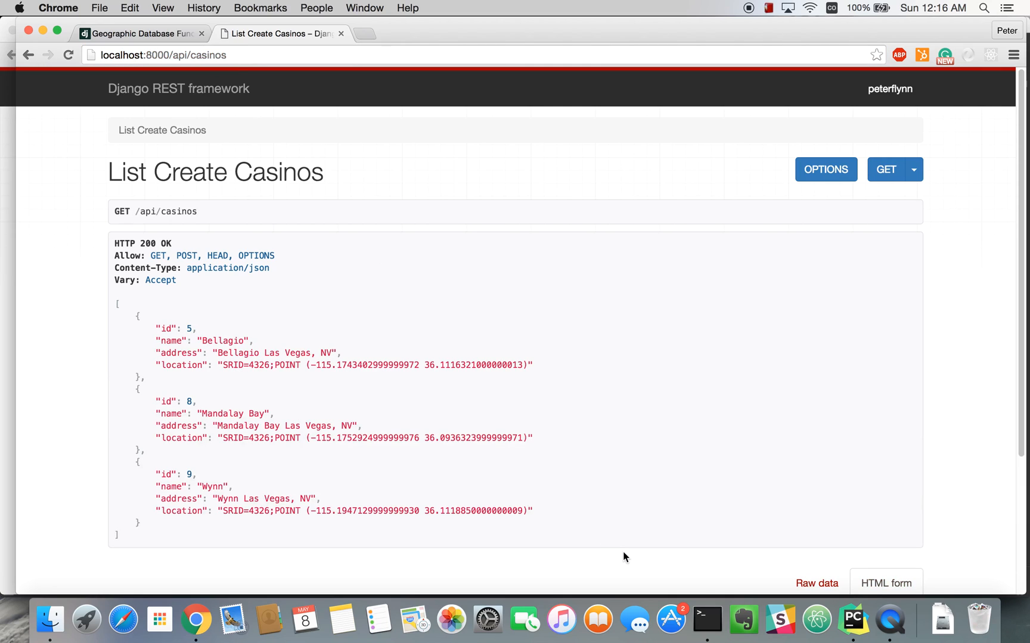
mouse_move(549, 474)
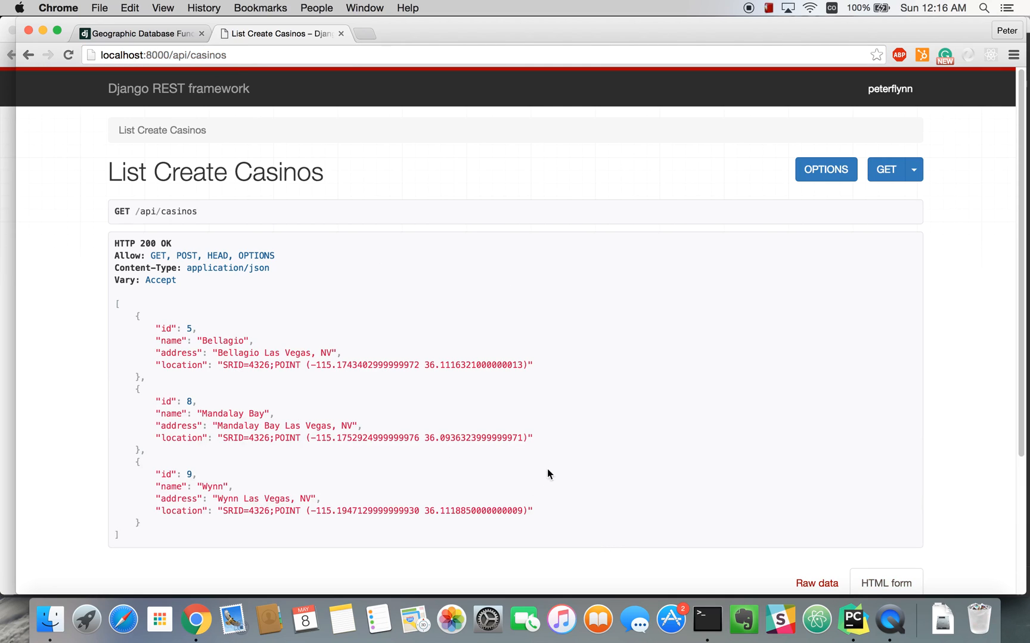
mouse_move(560, 523)
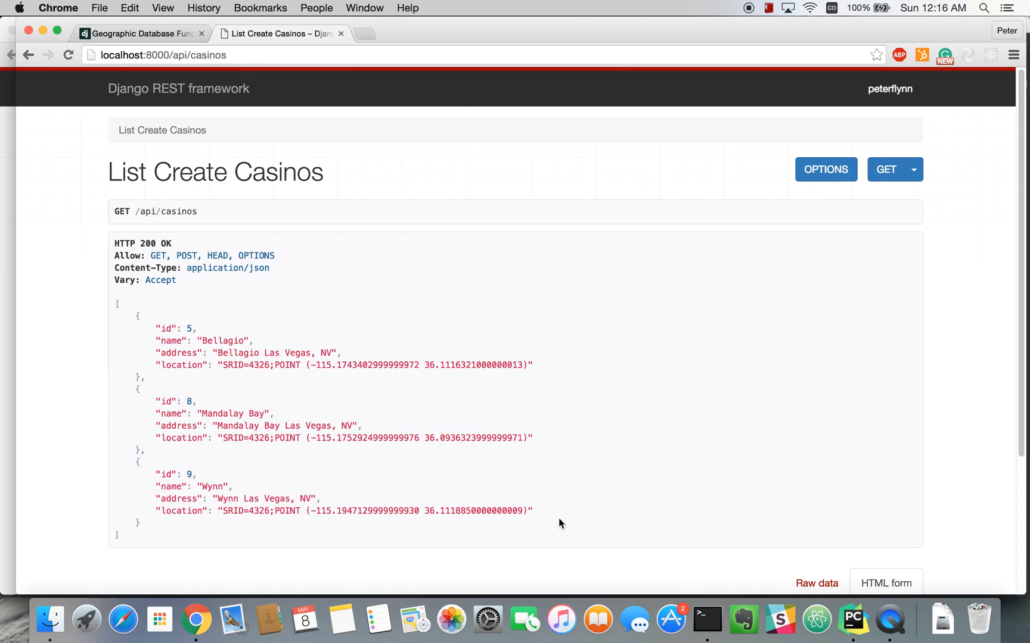
mouse_move(614, 493)
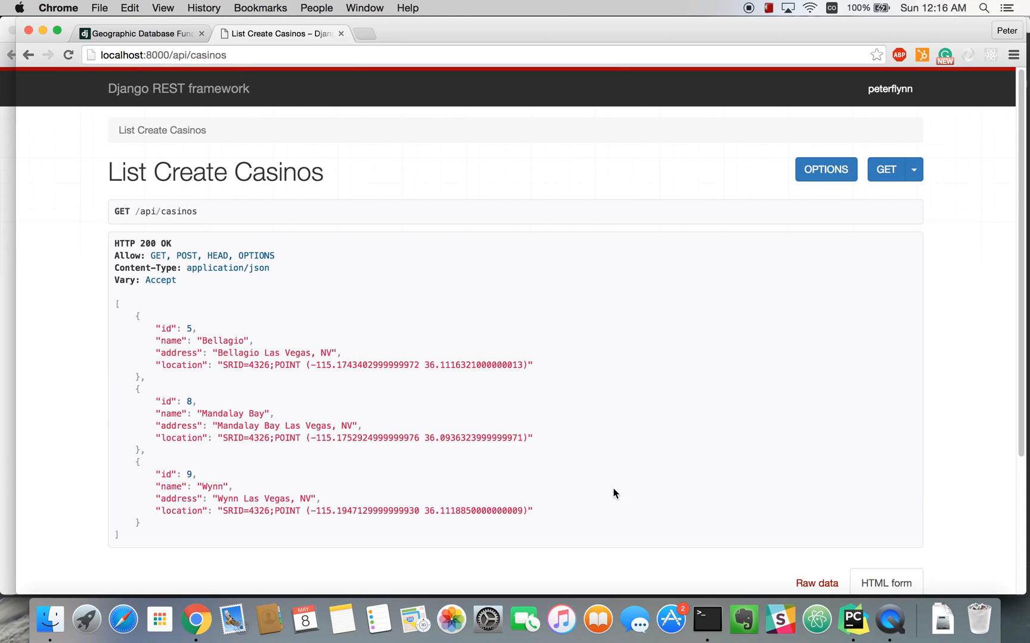
mouse_move(853, 619)
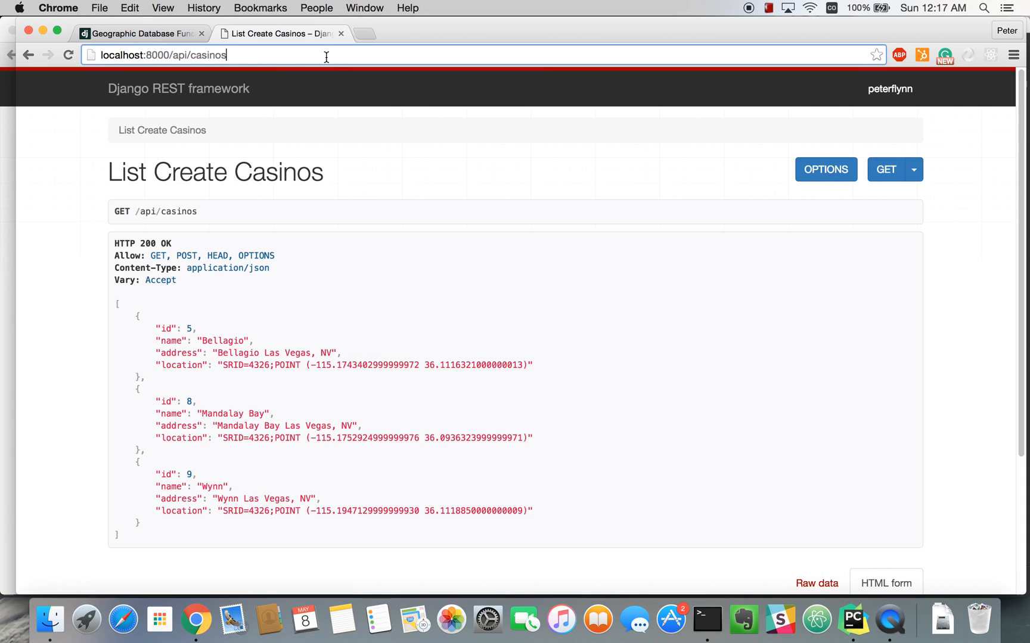
mouse_move(318, 53)
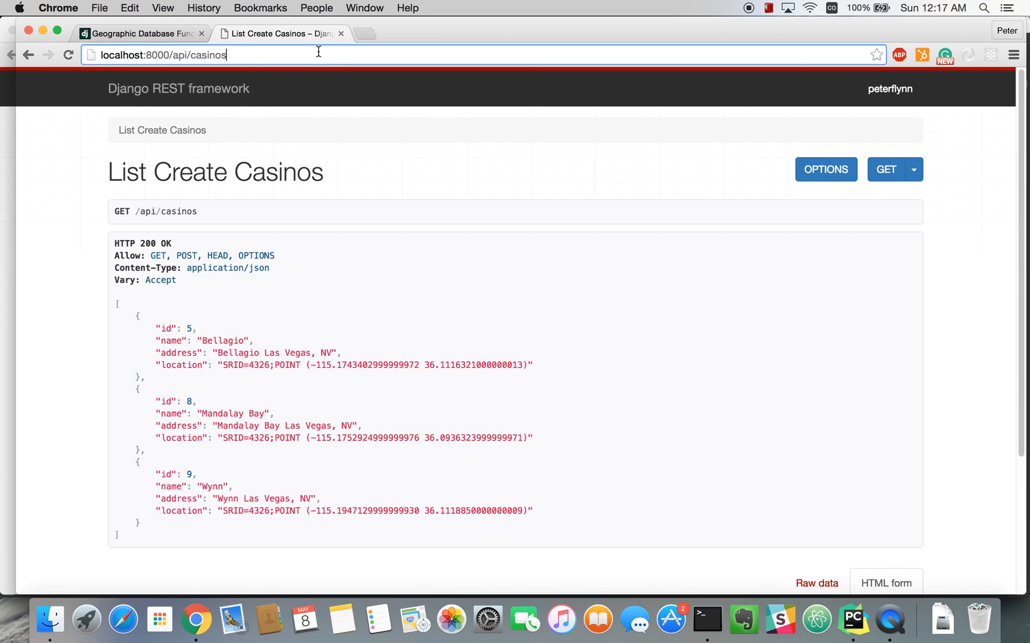
text(?)
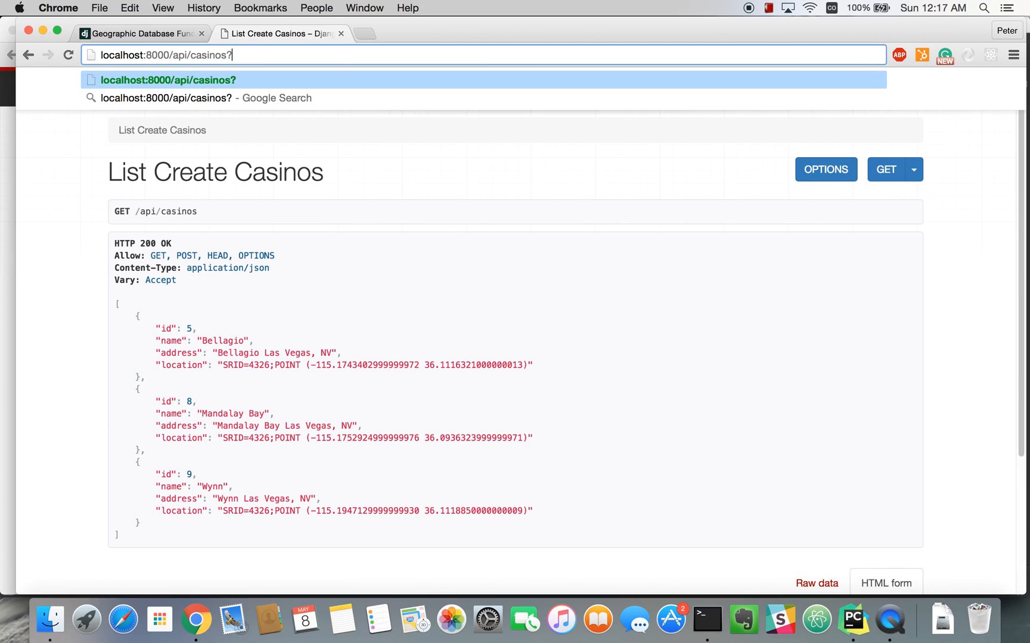
text(l)
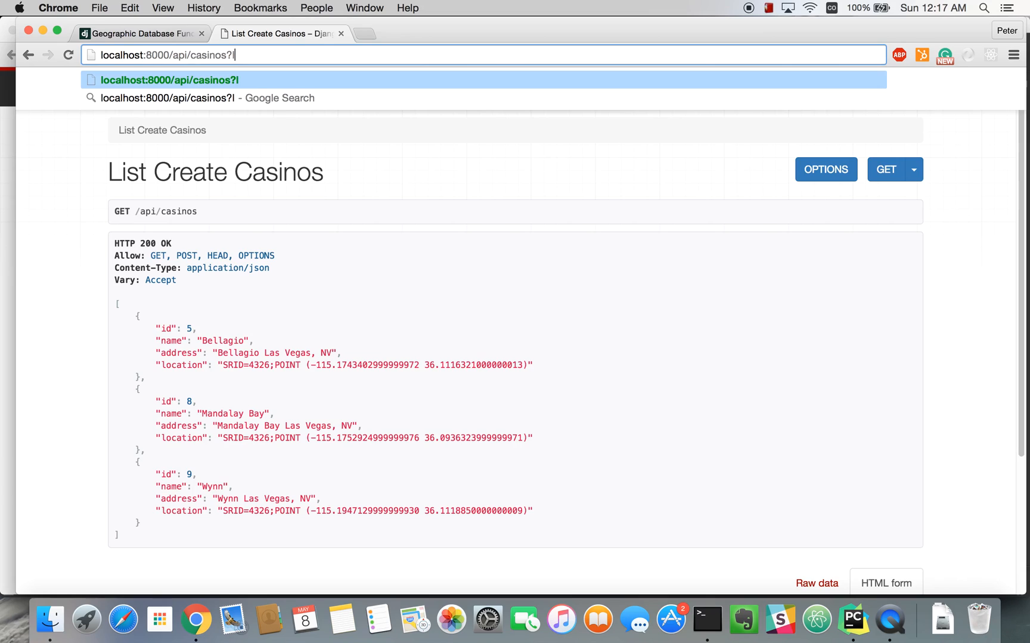
text(at=)
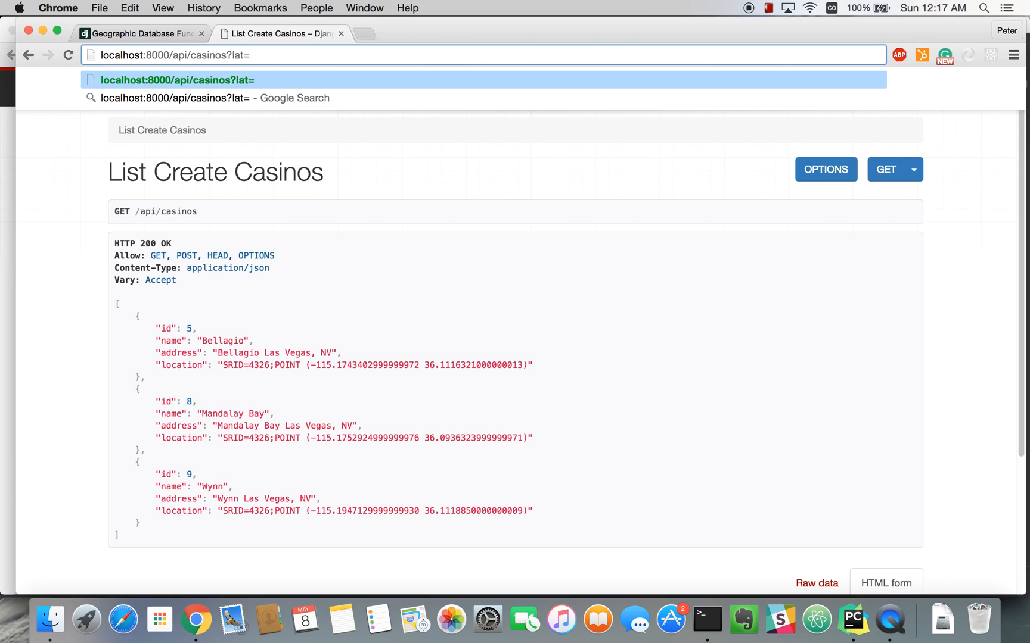
text(&lng)
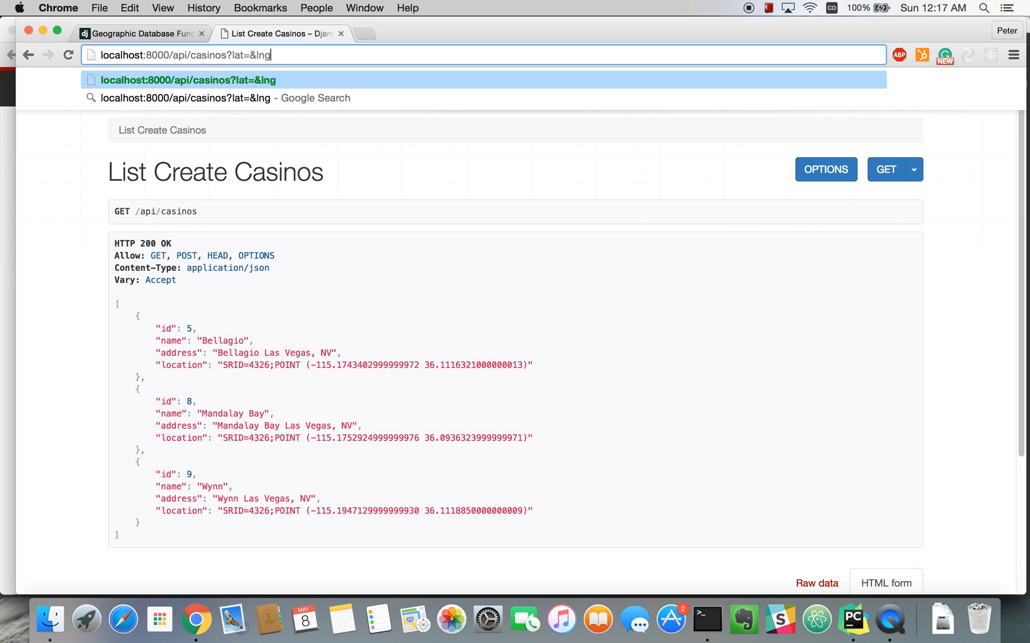
text(=)
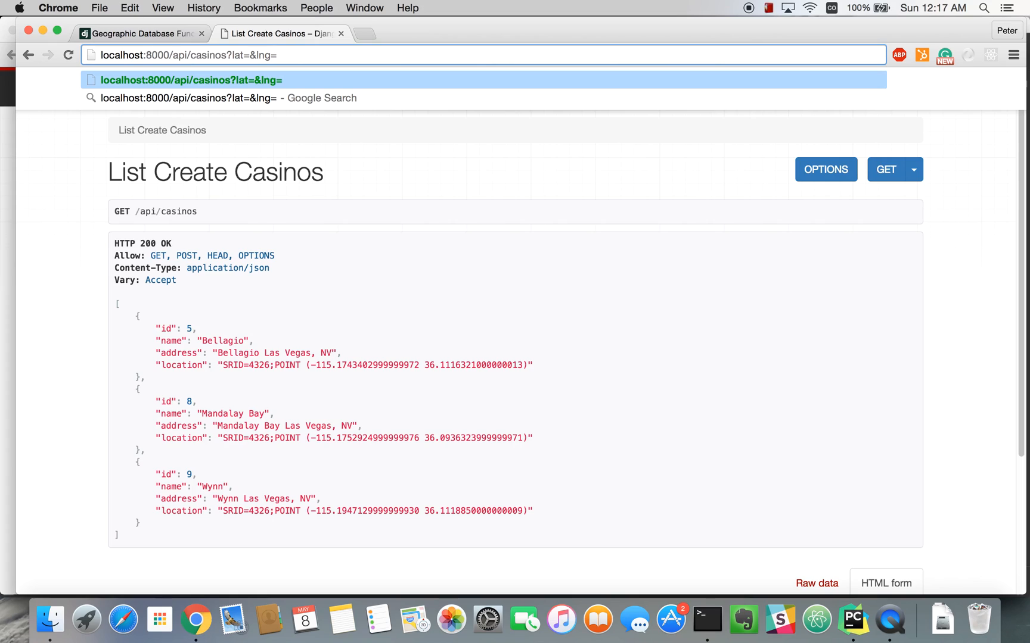
key(backspace)
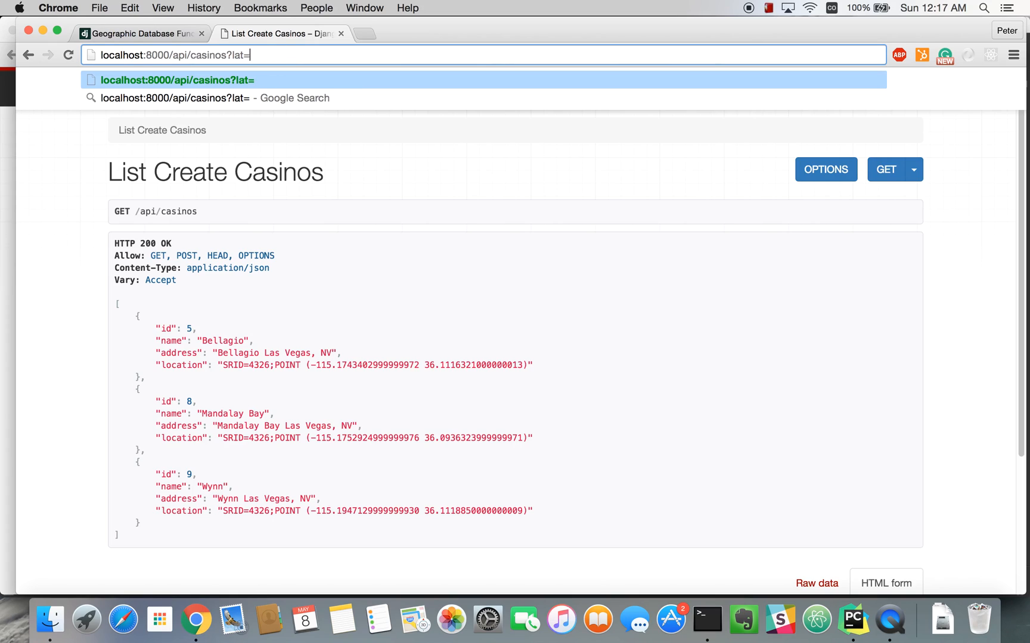
key(Backspace)
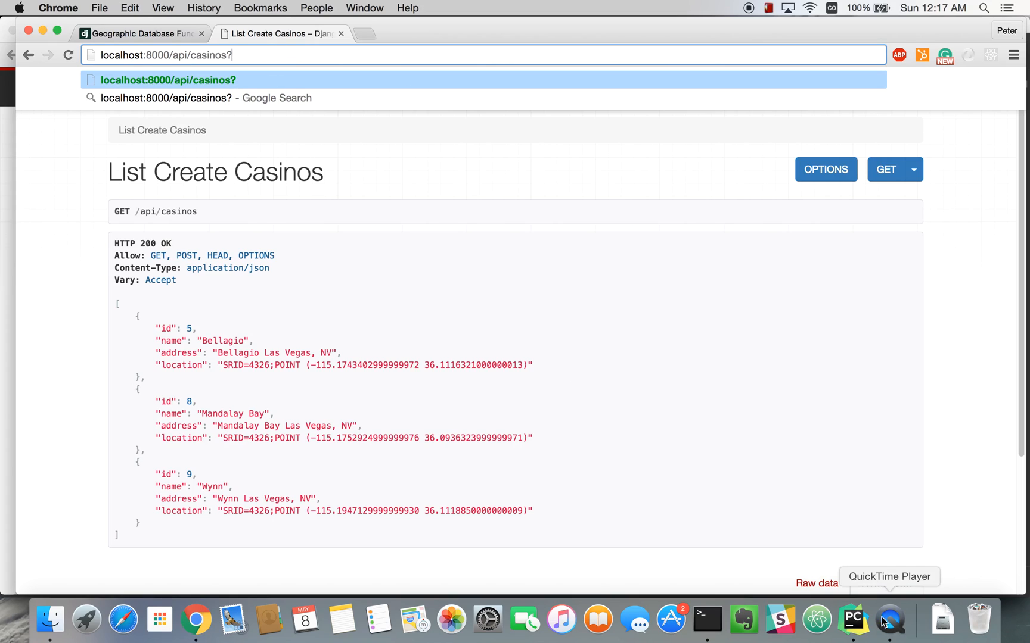
Start a new method in ListCreateCasinos, discarding a first attempt at a get() signature.
click(852, 619)
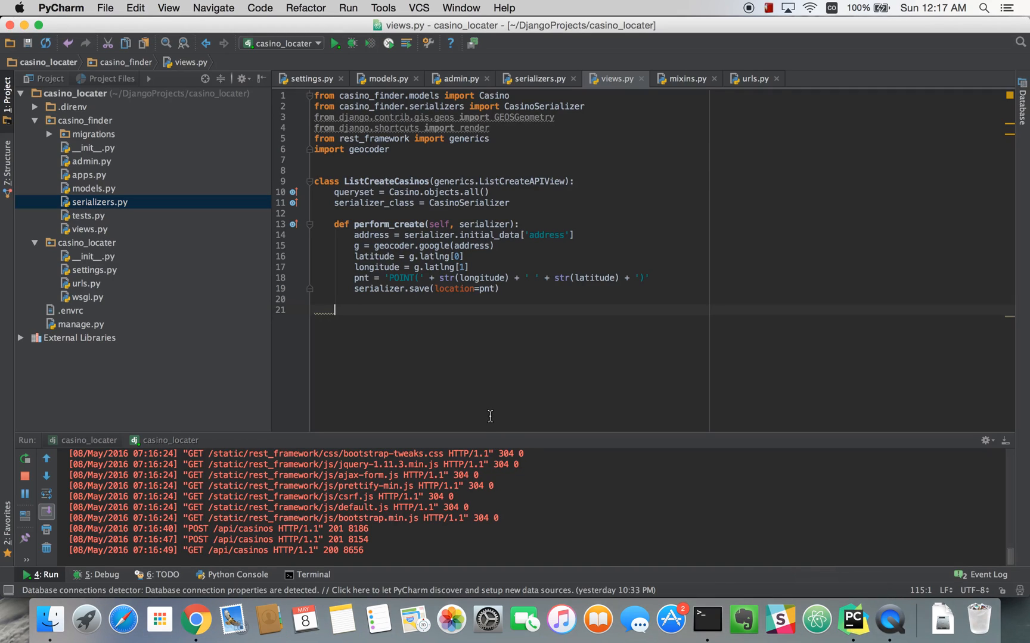
text(def)
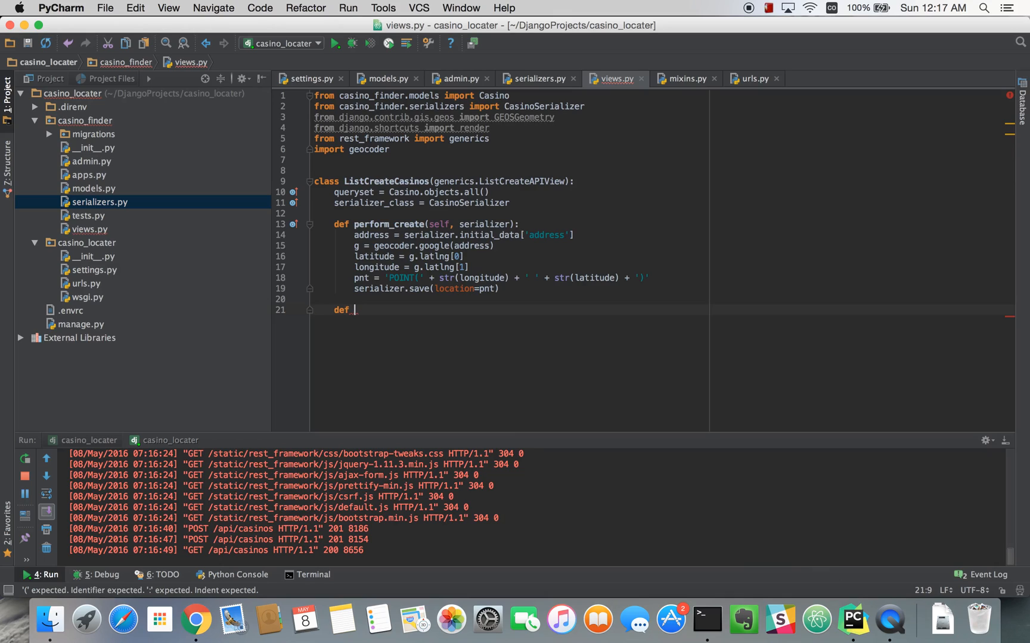
text(get(self, request, *args, **kwargs):)
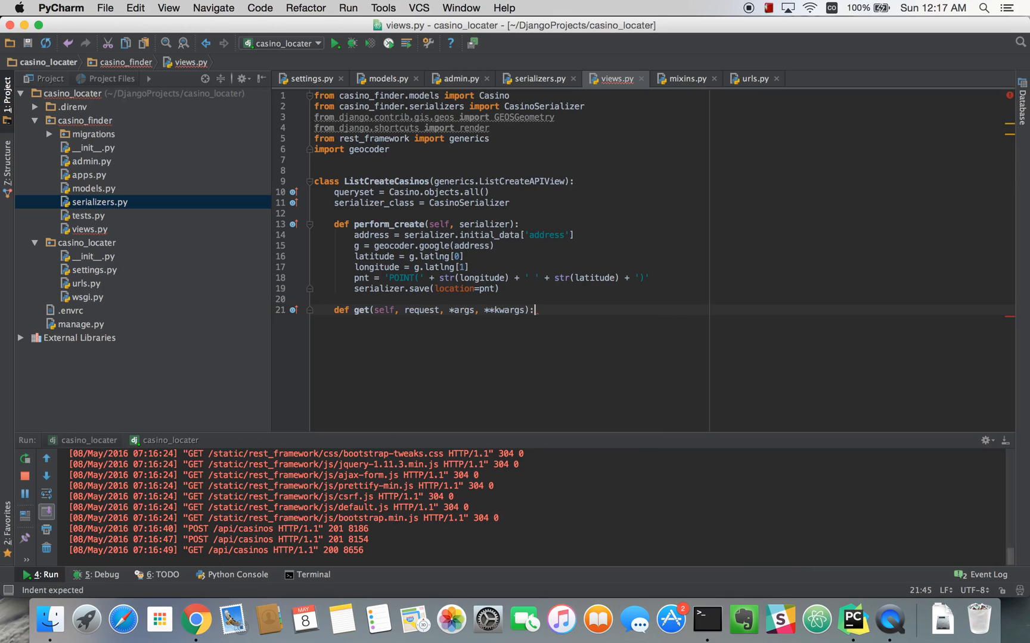
key(backspace)
text(def get_queryset(self)
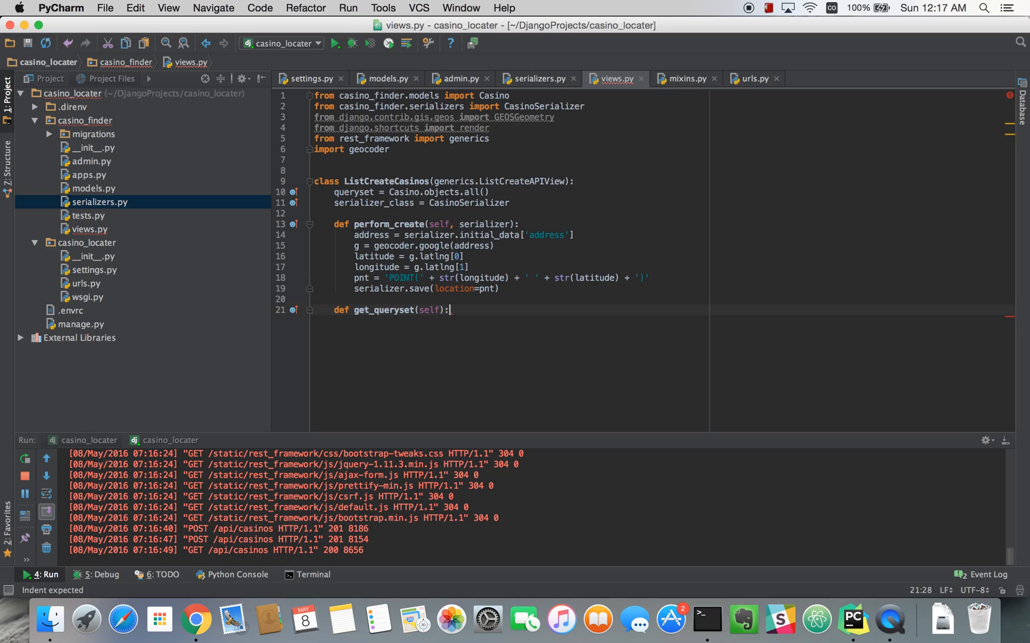
Define get_queryset(self) beginning with qs = super().get_queryset().
text(g)
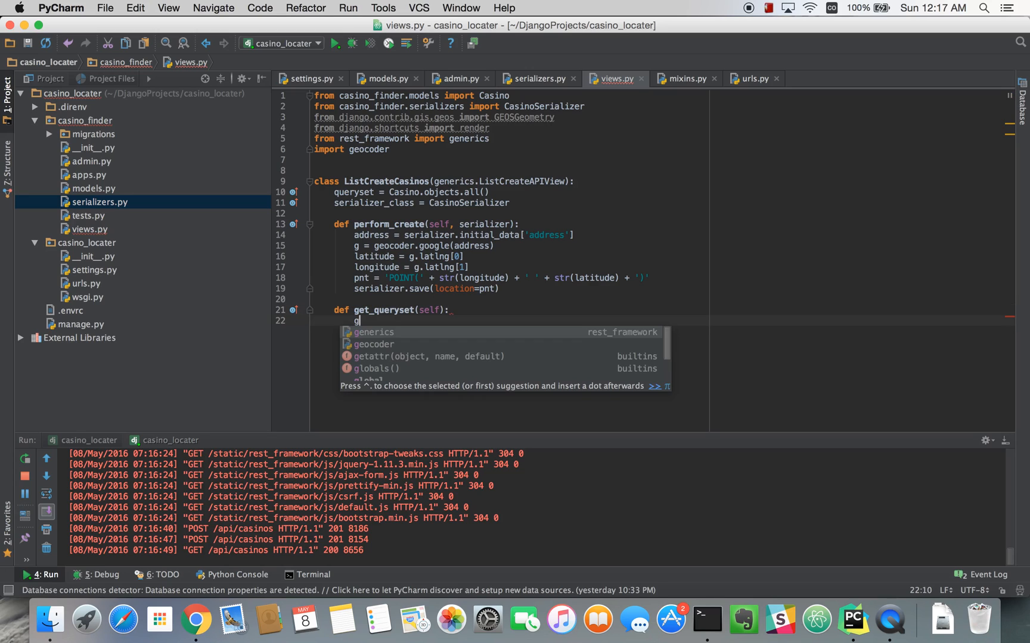
text(qs)
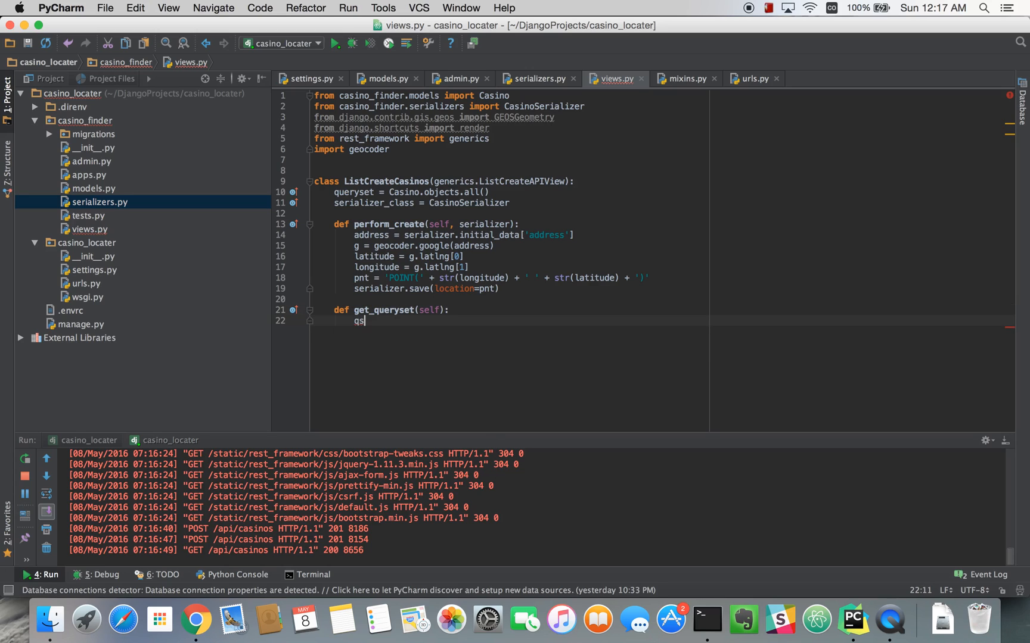
text(= su)
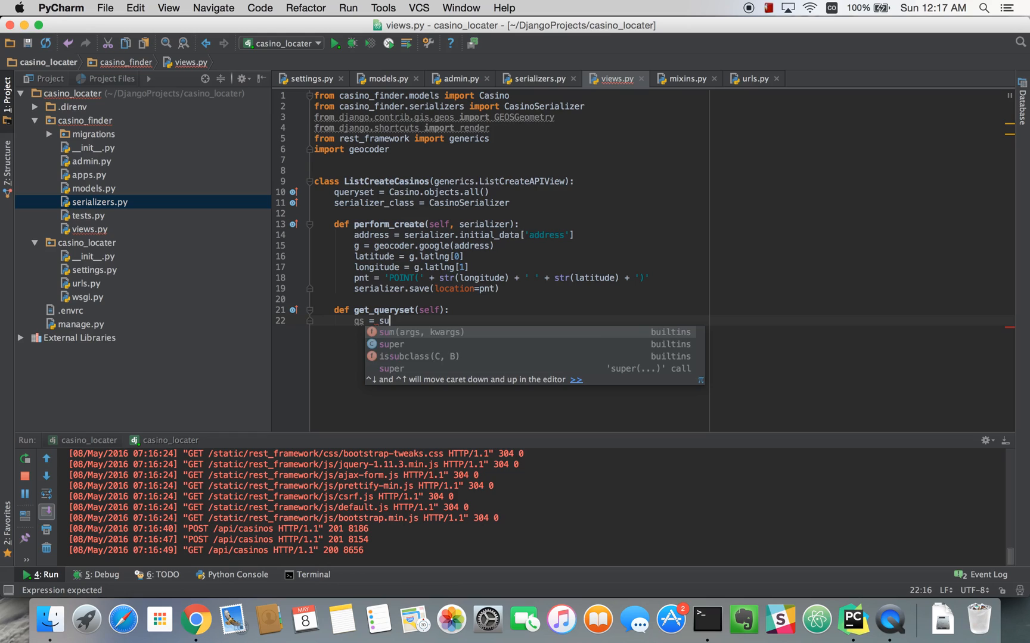
text(per().)
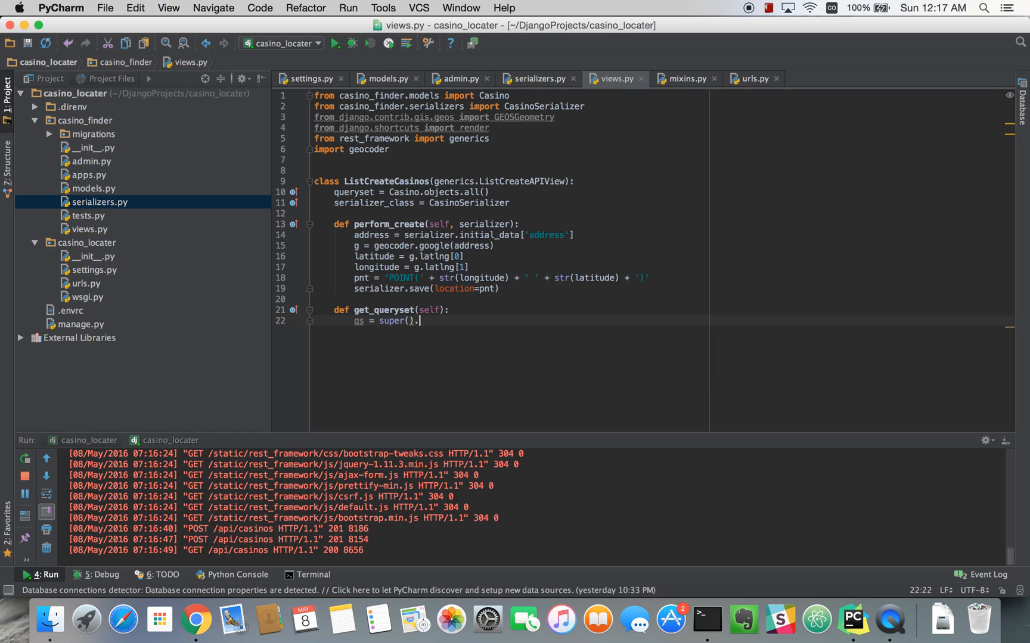
text(get_queryset())
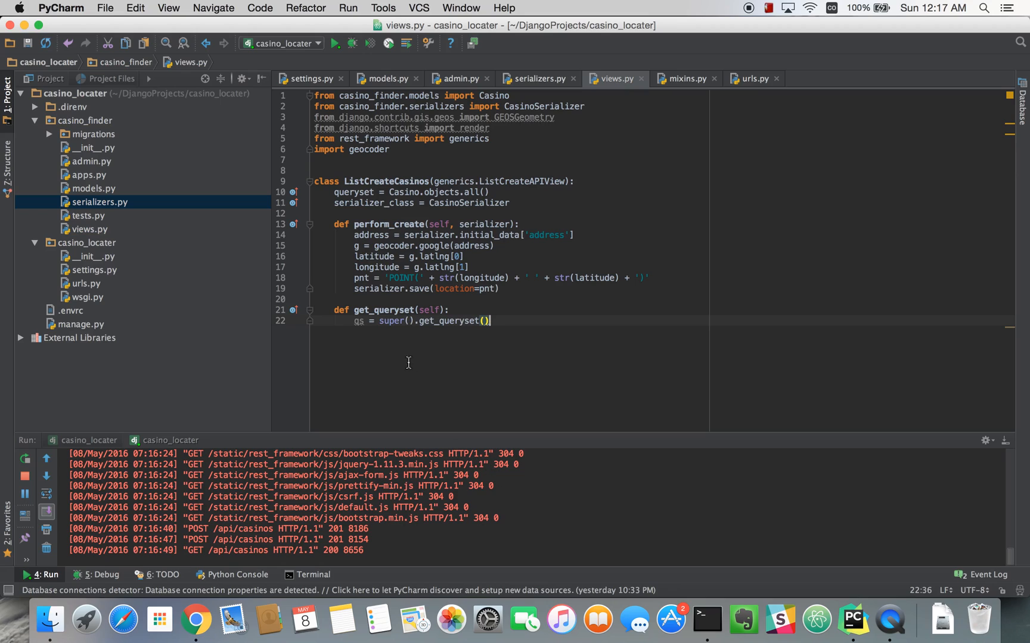
mouse_move(486, 320)
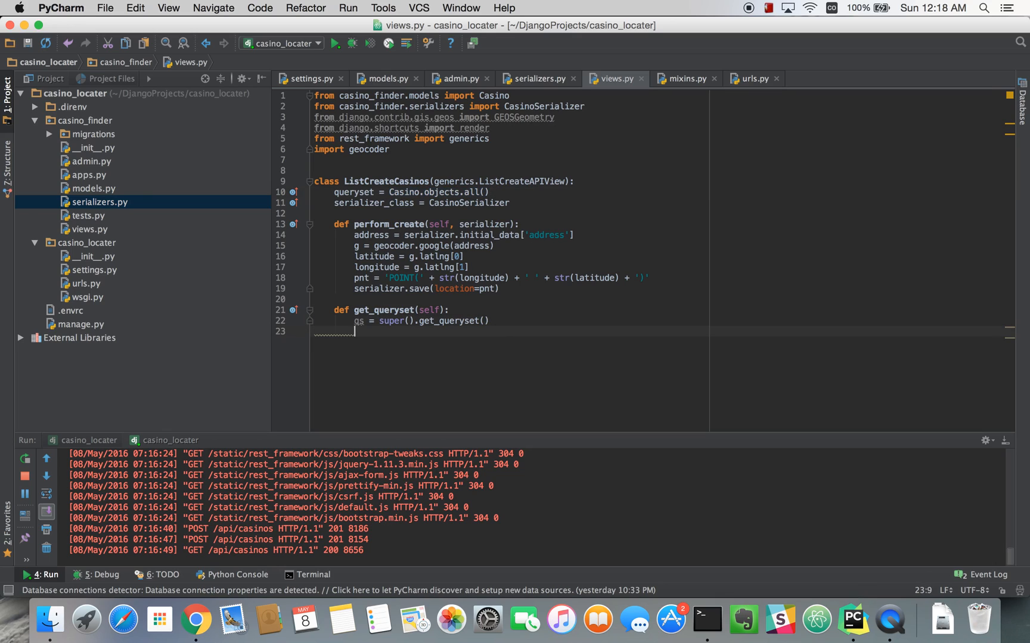
Read latitude from self.request.query_params.get('lat', None).
text(latitude)
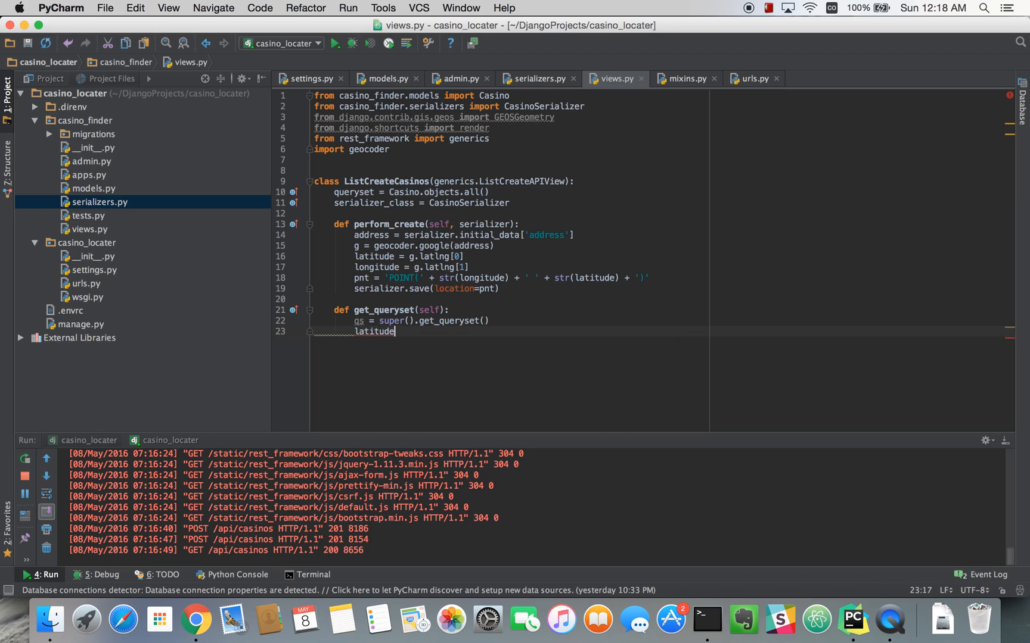
text(=)
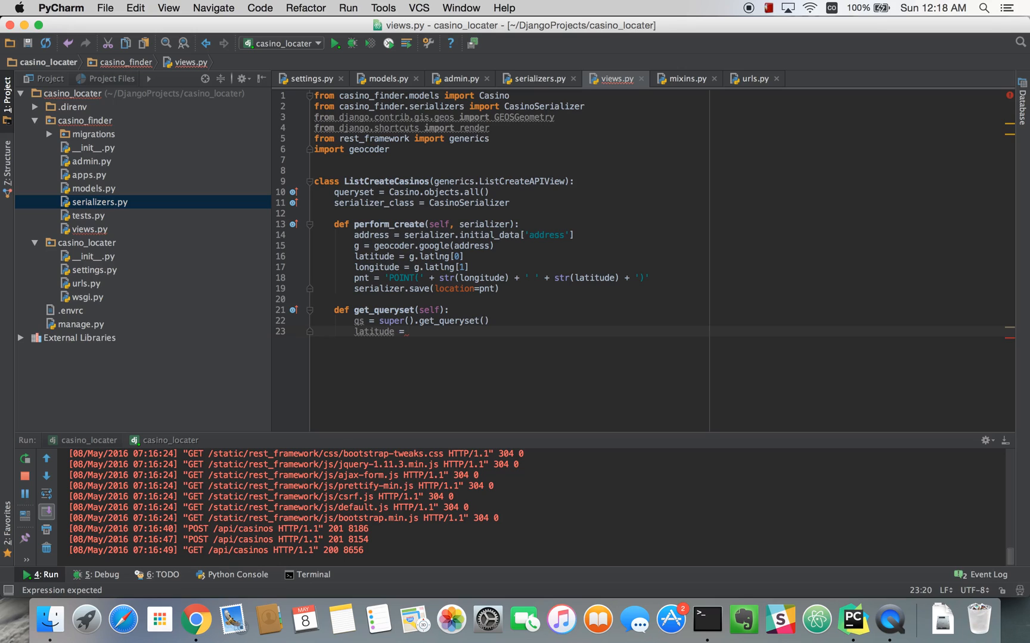
text(self.)
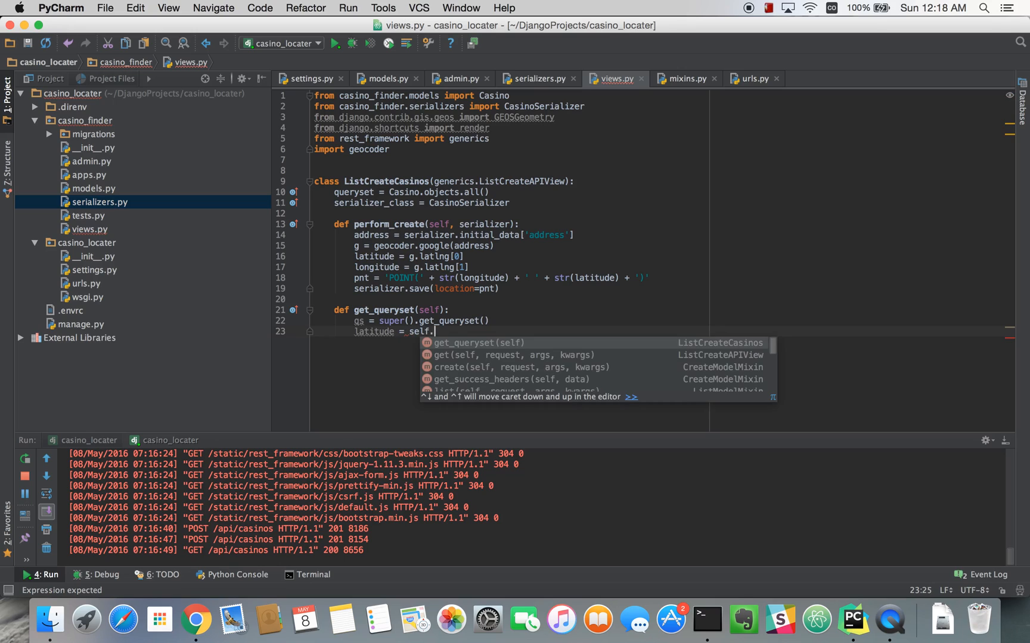
text(rew)
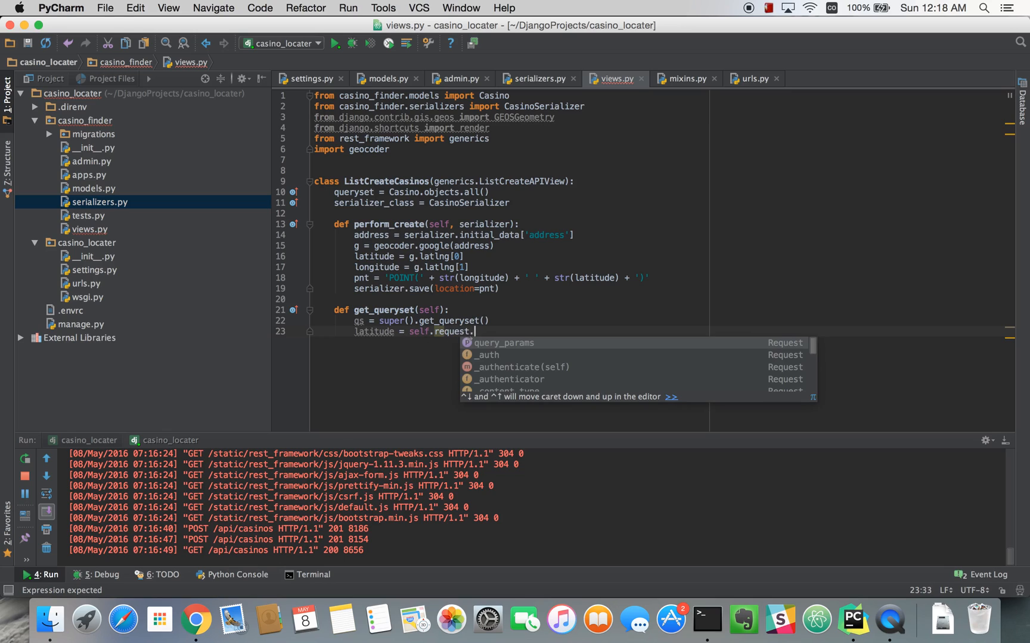
text(query_params.get('lat)
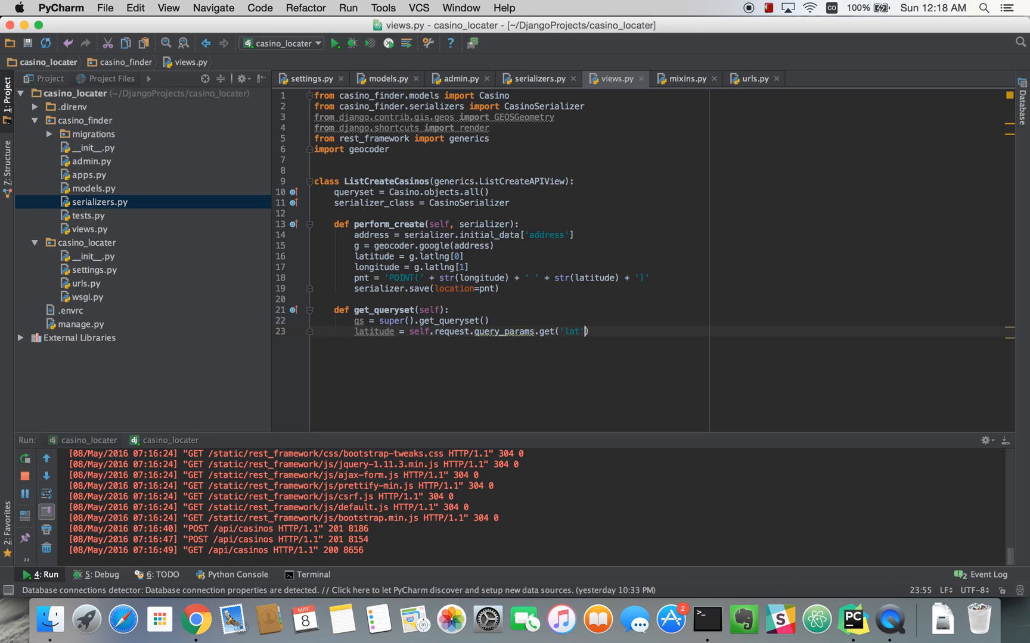
text(, None))
text(longi)
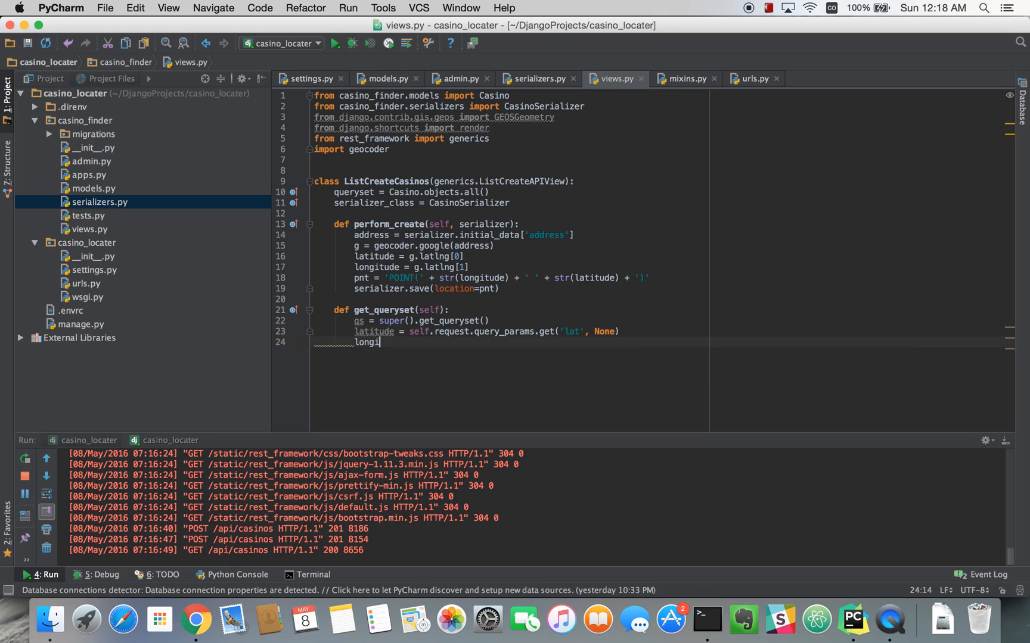
Read longitude from the 'lng' query parameter, defaulting to None.
text(tude = self.request.query_params)
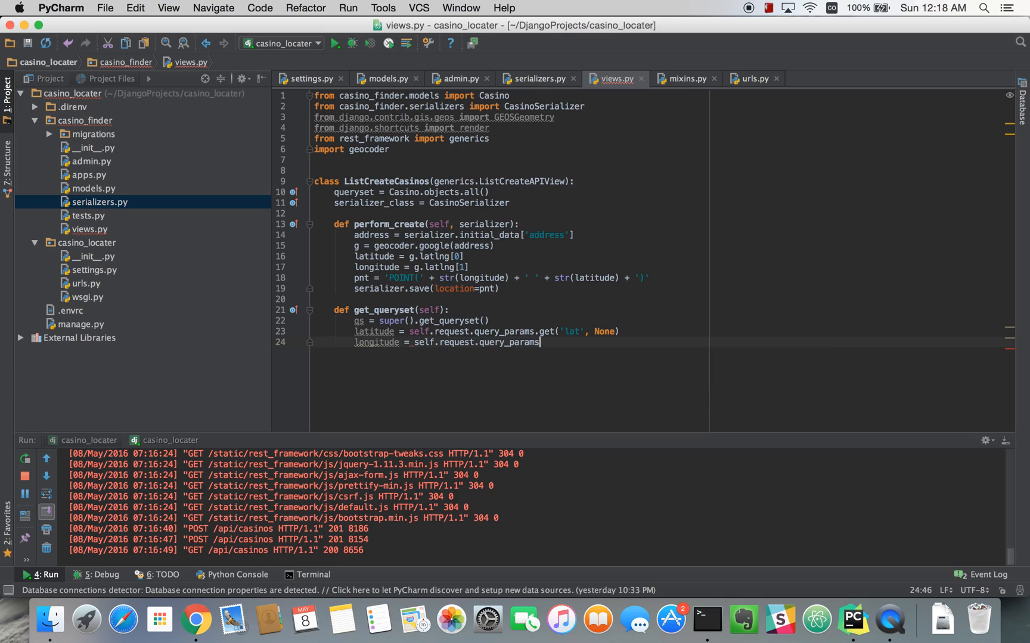
text(.get('lng'))
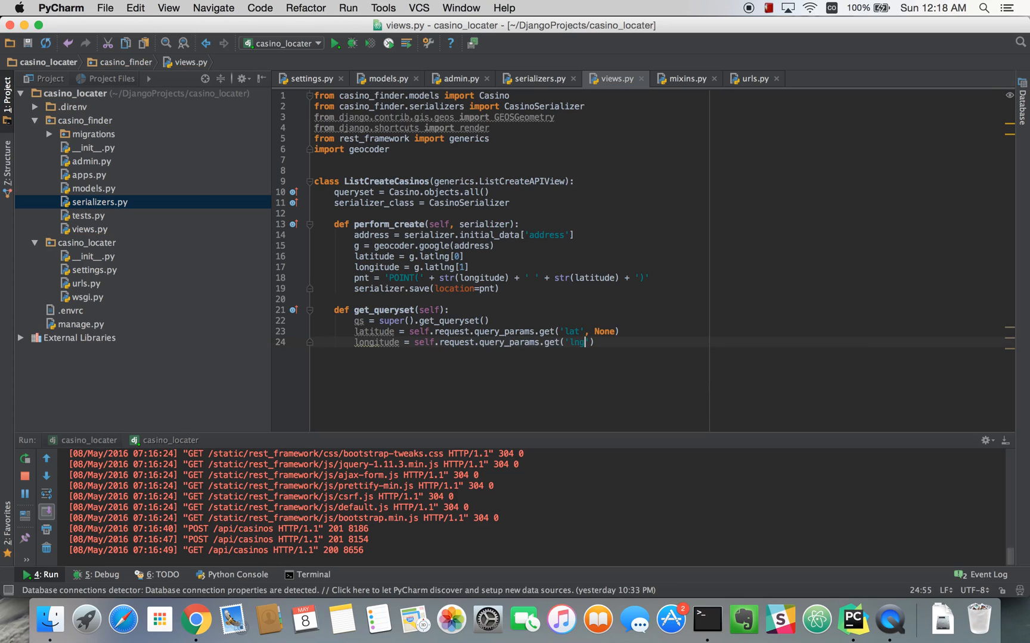
text(, None)
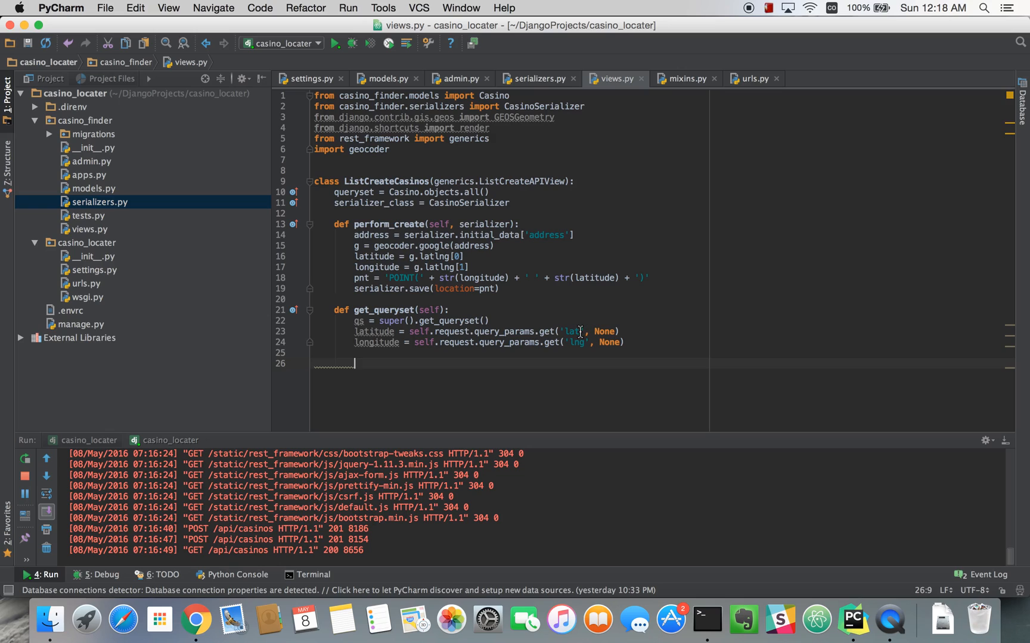
mouse_move(374, 331)
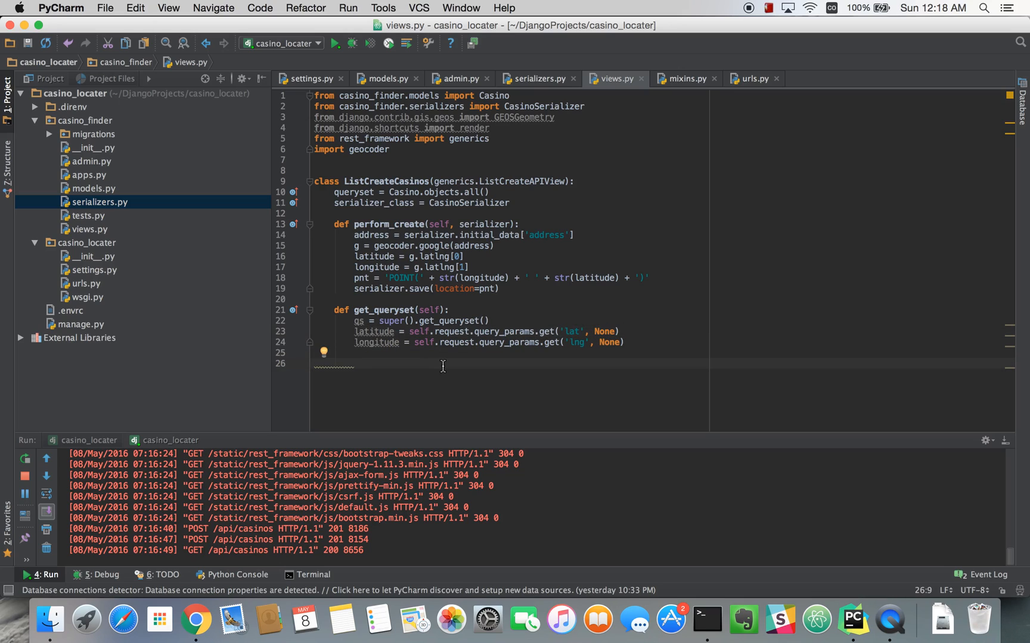
Under 'if latitude and longitude:' start pnt = GEOSGeometry('POINT(' ...).
text(if latitude and longitude)
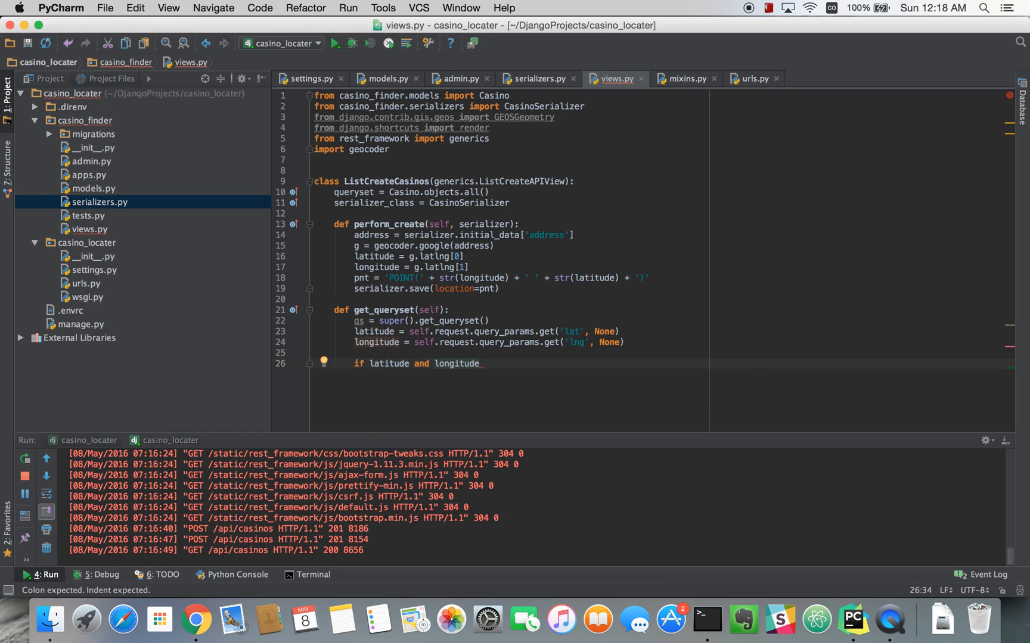
text(:)
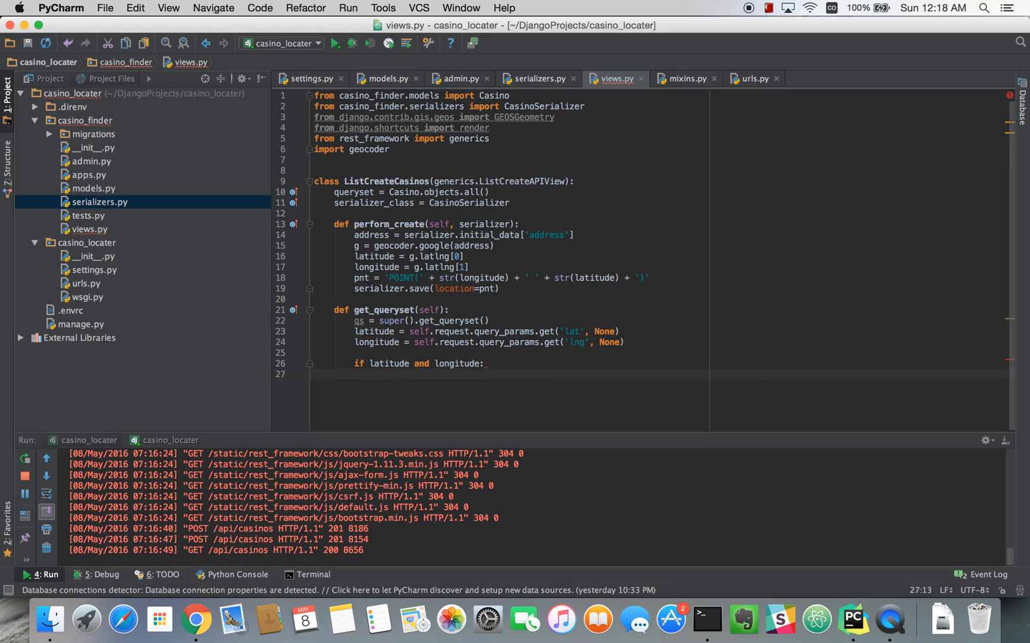
text(pnt =)
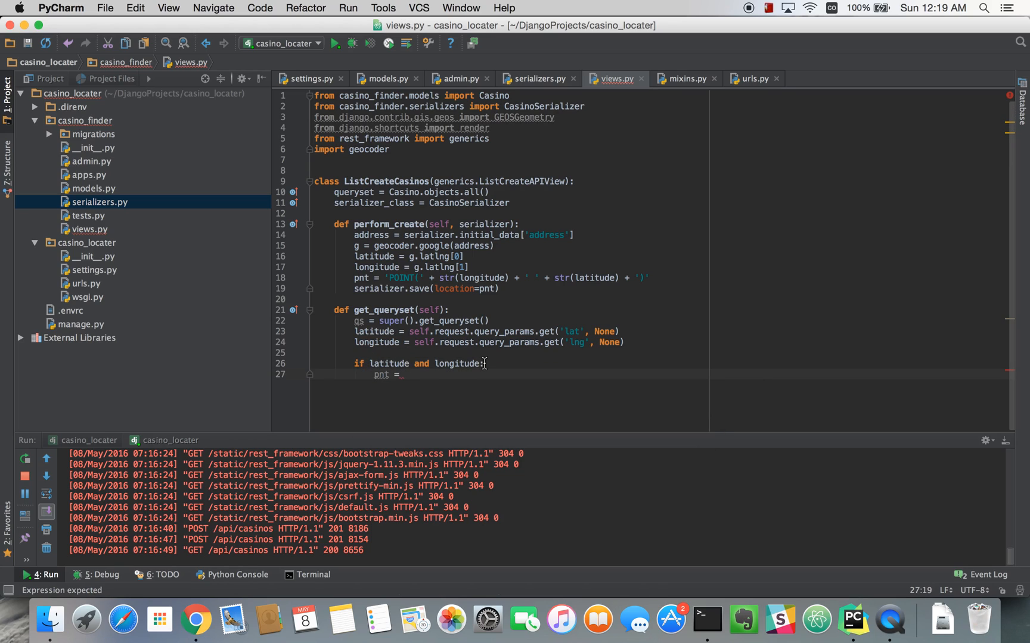
text(GEOSGeometry)
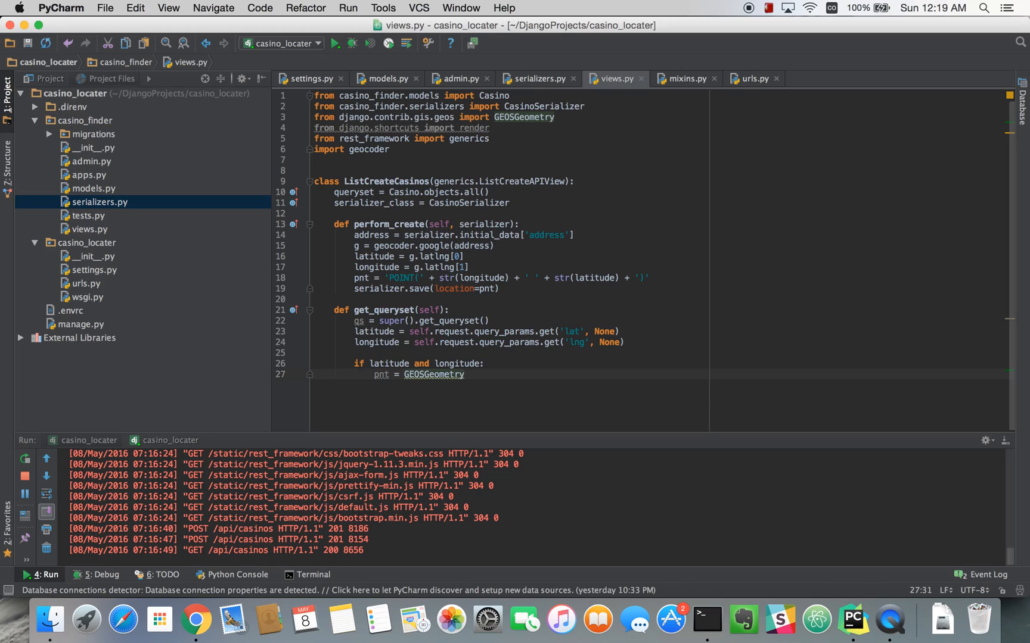
text(())
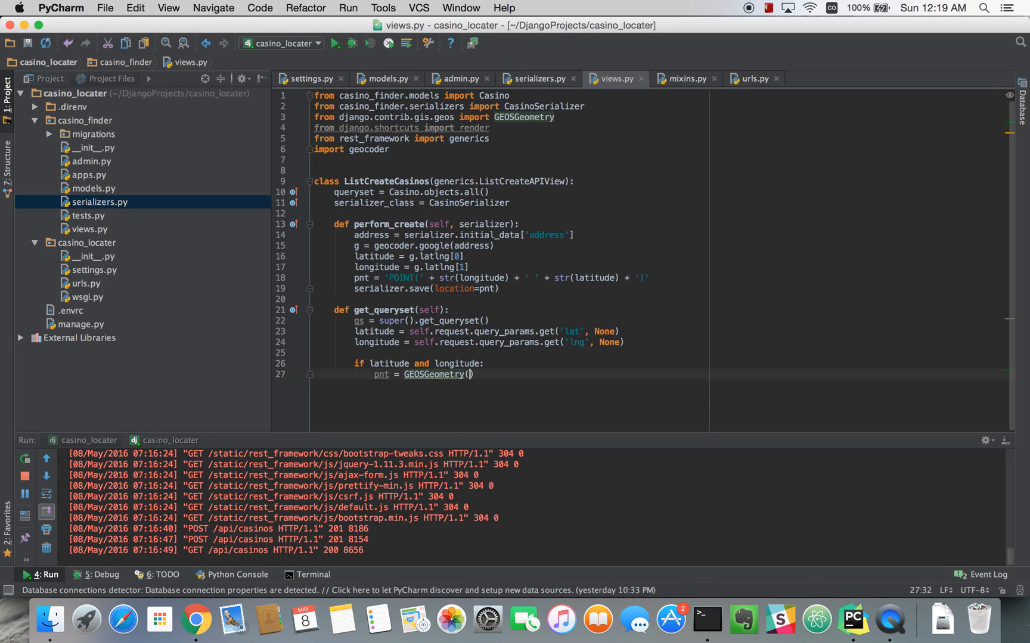
text(()
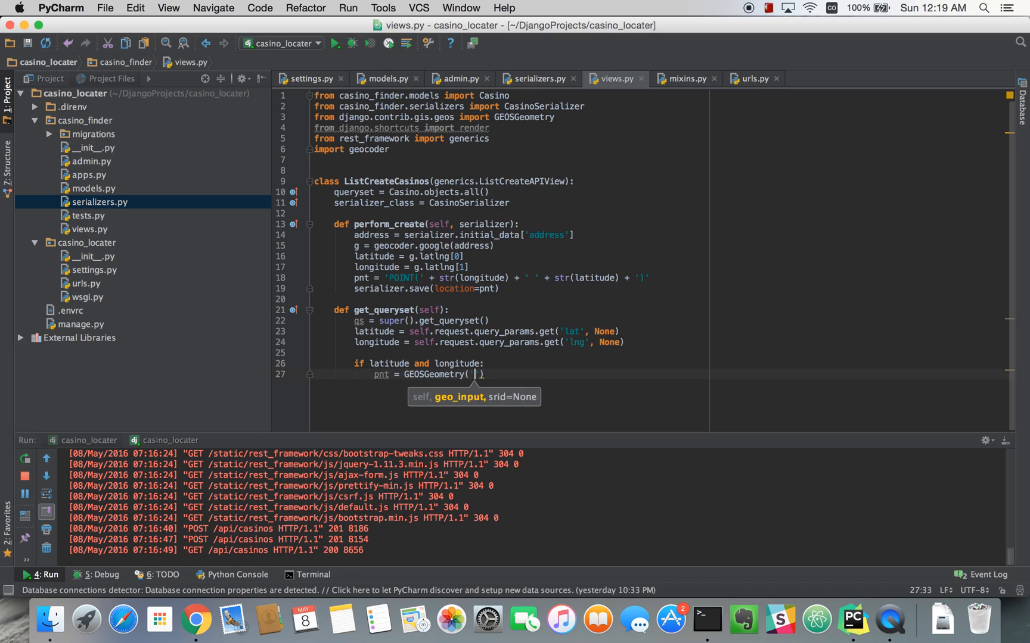
text(POINT()
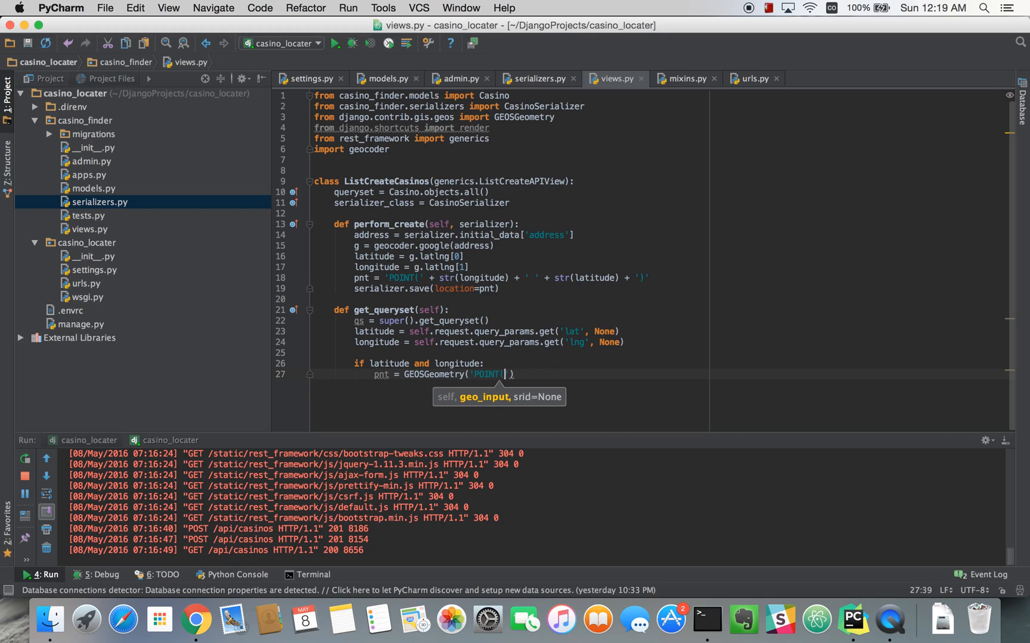
Concatenate str(longitude), a space and str(latitude) into the POINT WKT string.
text(+ str()
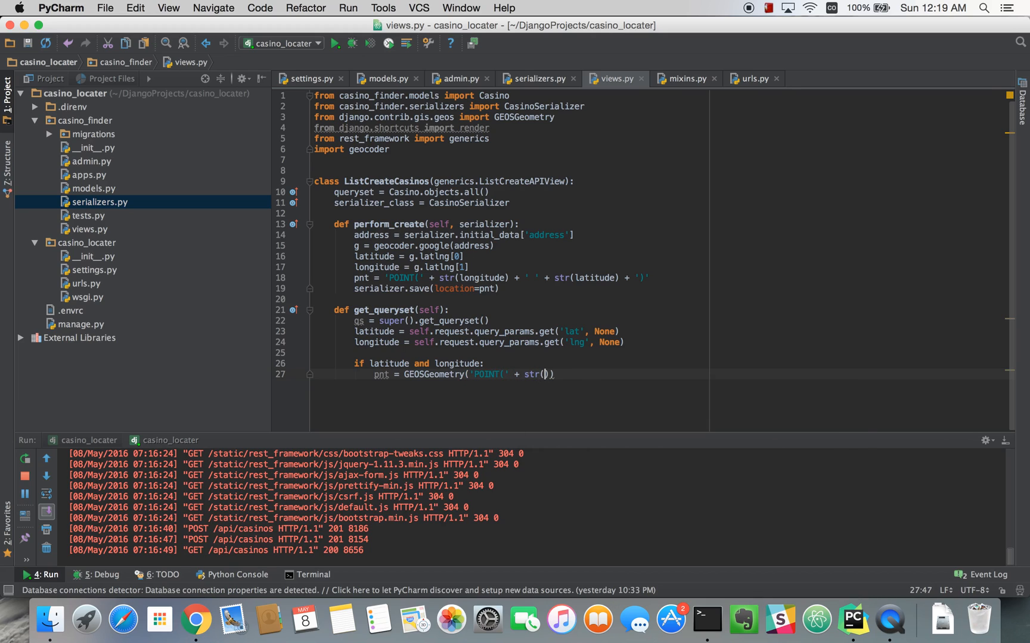
text(longitude)
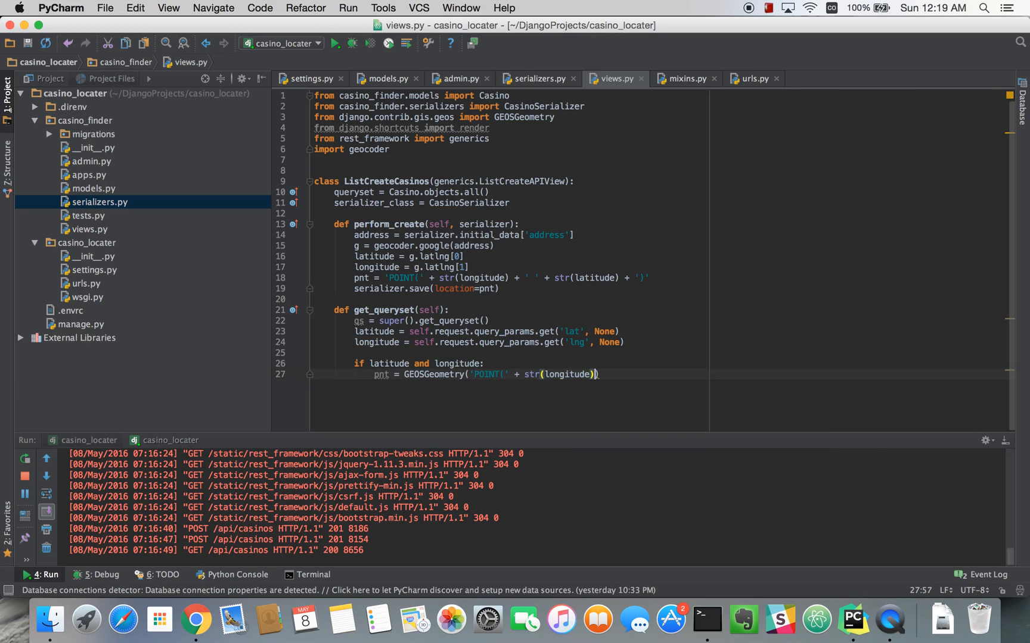
text(+)
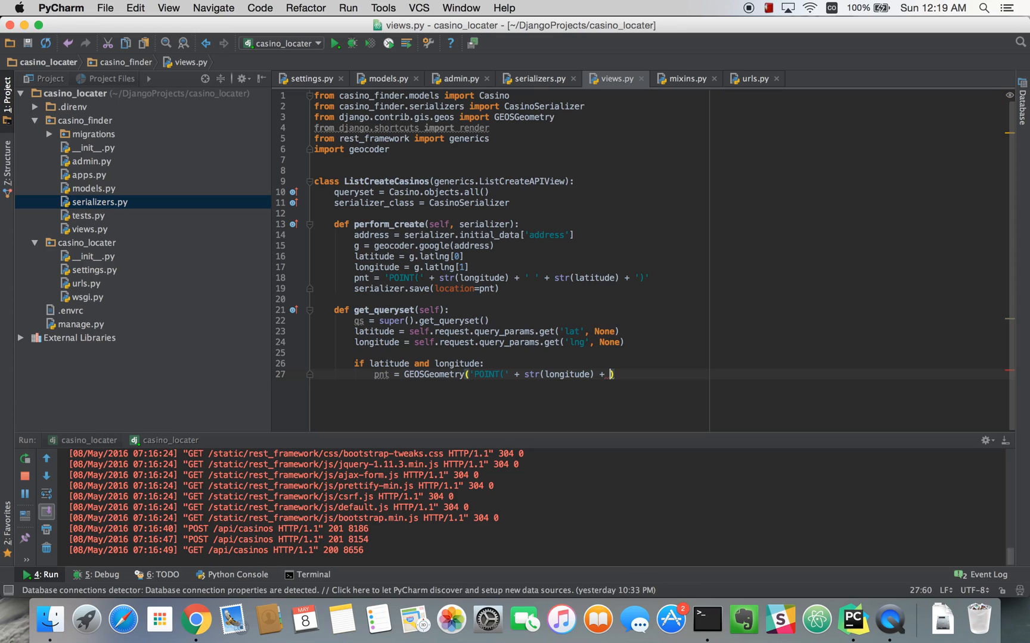
text(' ')
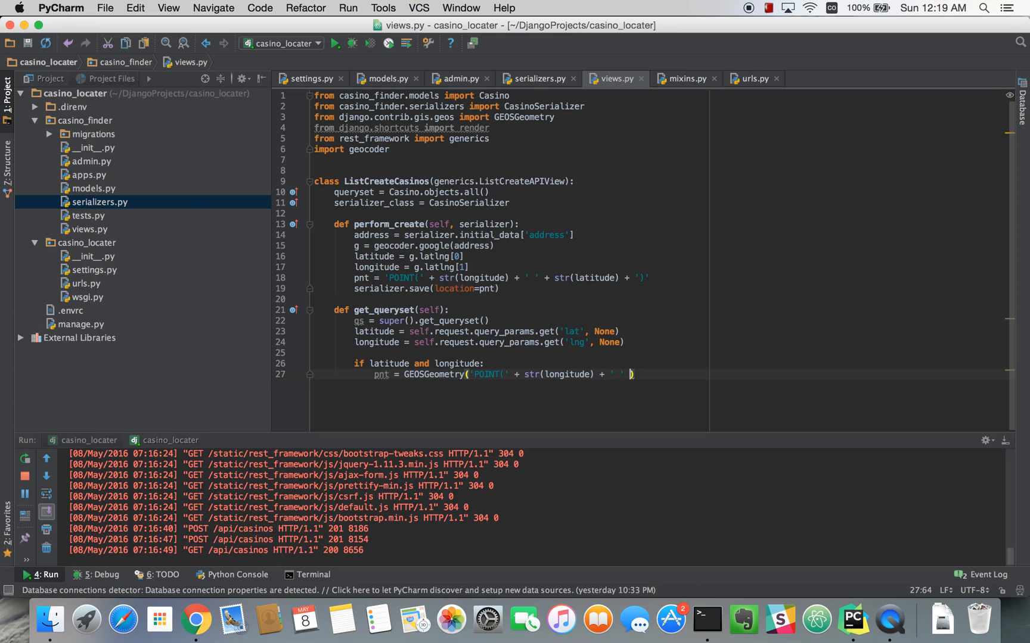
text(+ str)
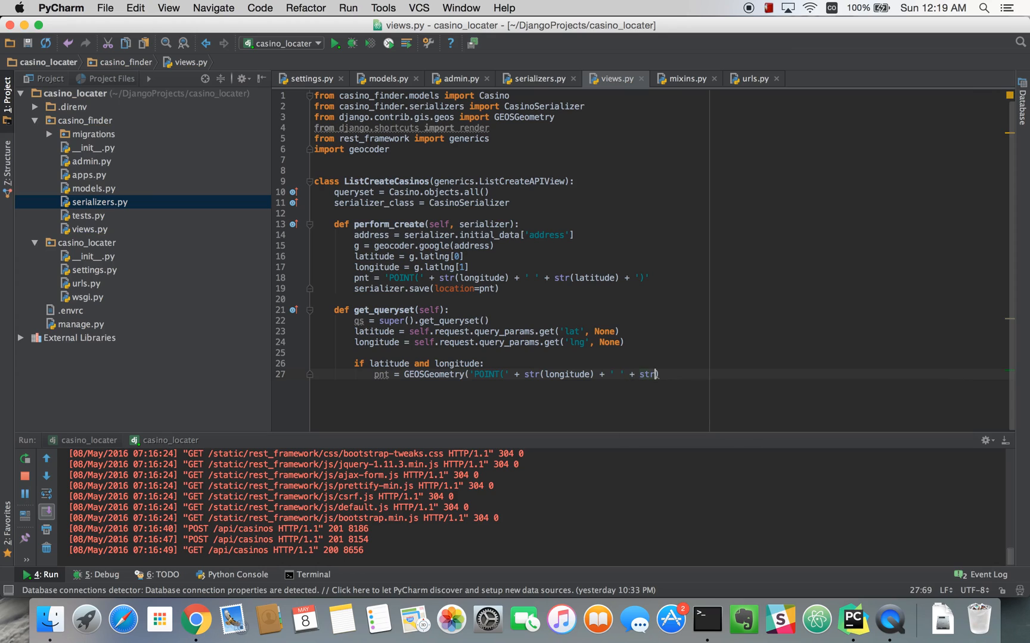
text((latitude)))
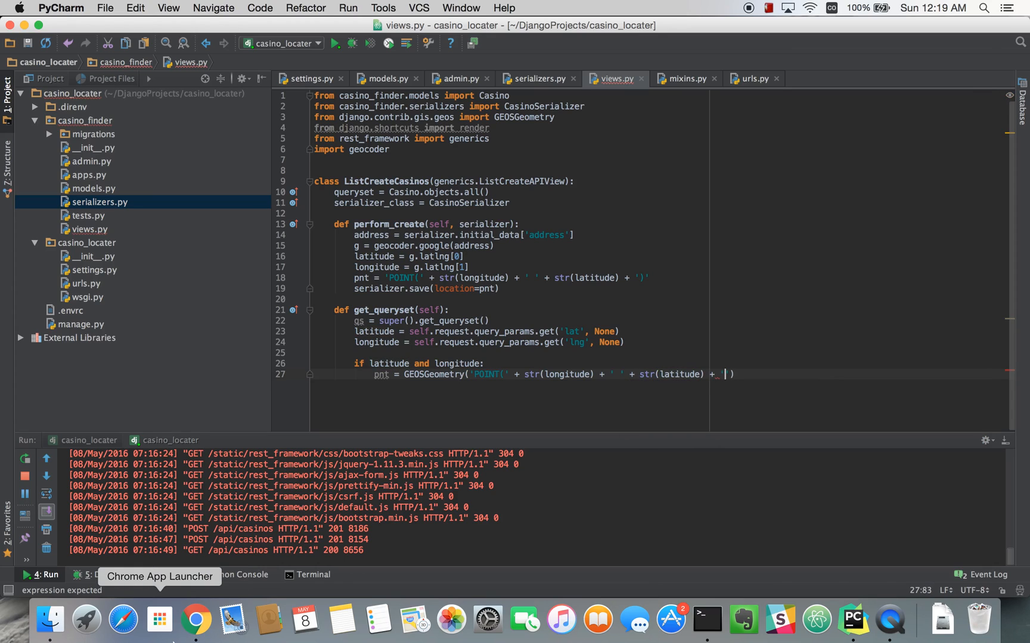
text(')')
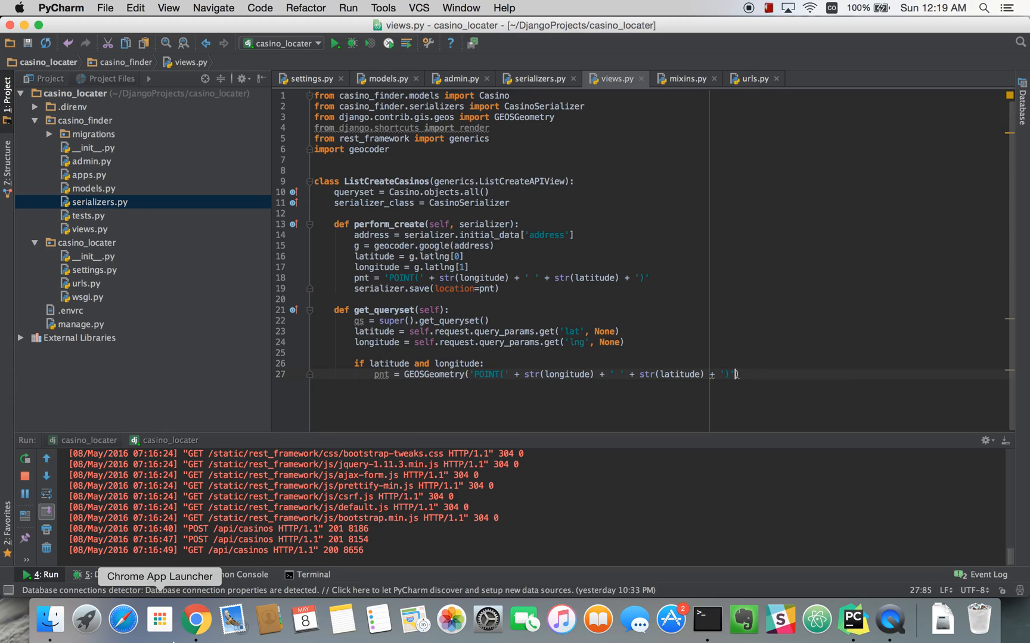
Finish the GEOSGeometry call with srid=4326 and start a new line.
text(, sri)
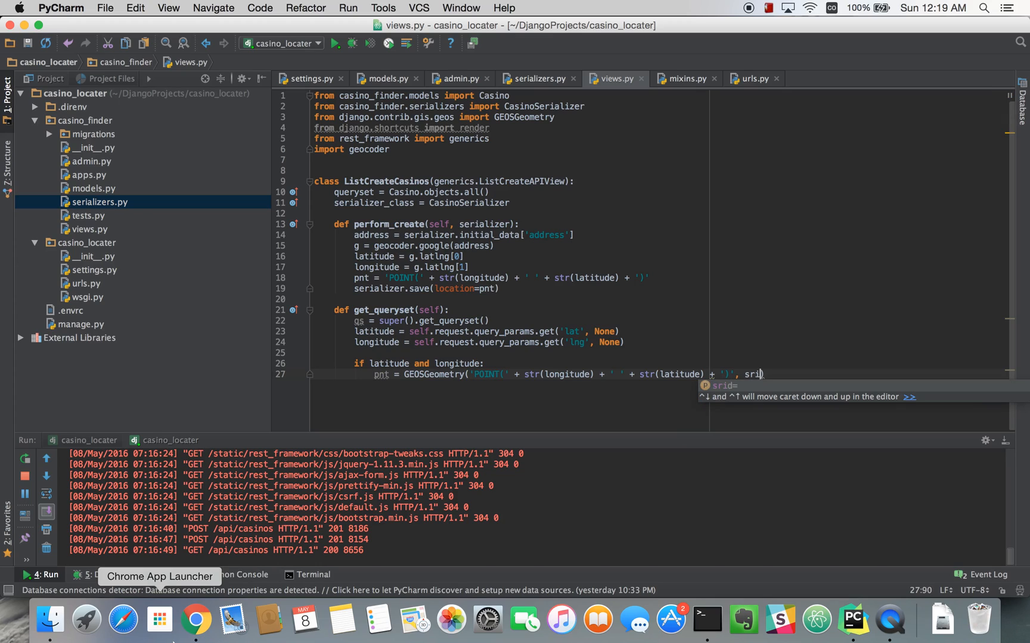
text(=)
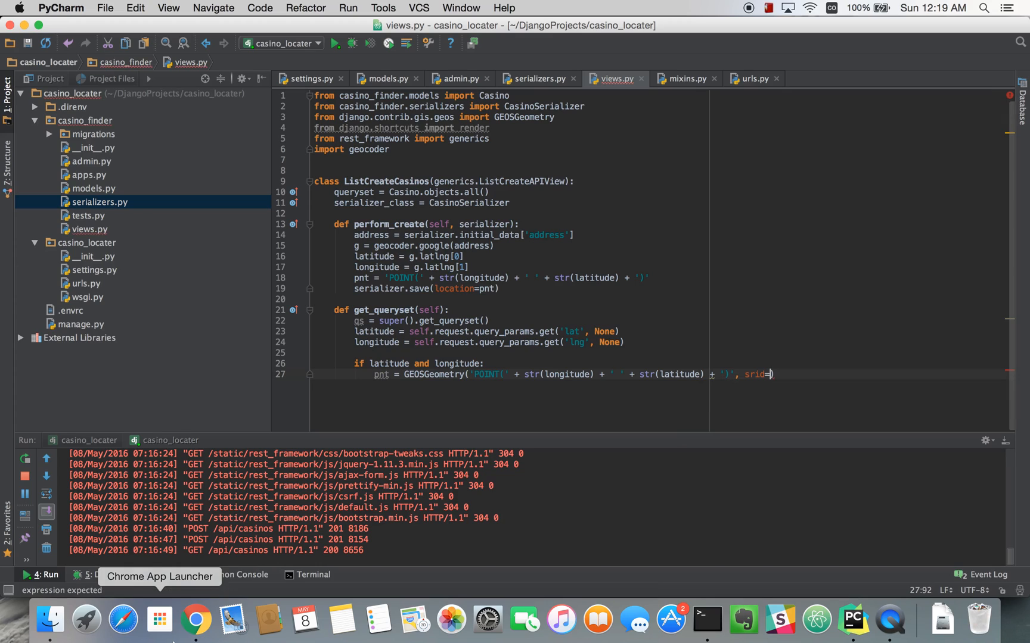
text(43)
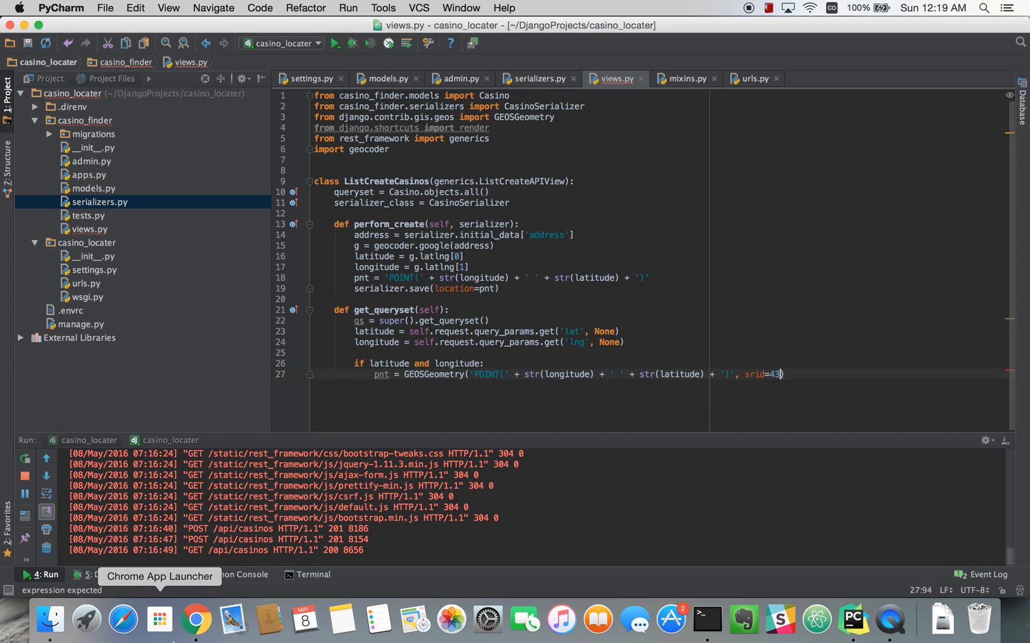
text(26)
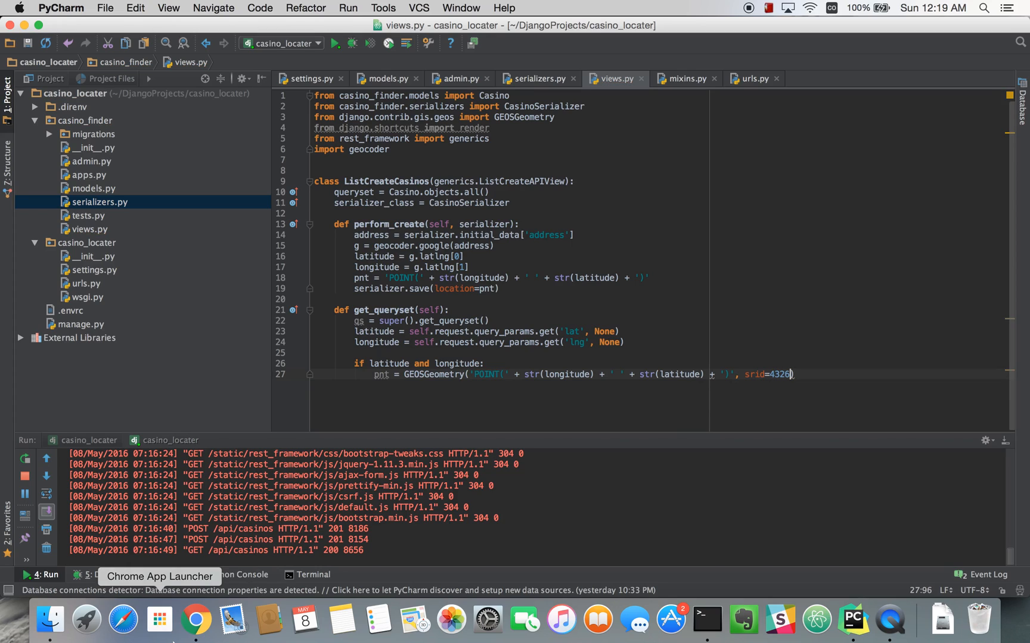
mouse_move(196, 616)
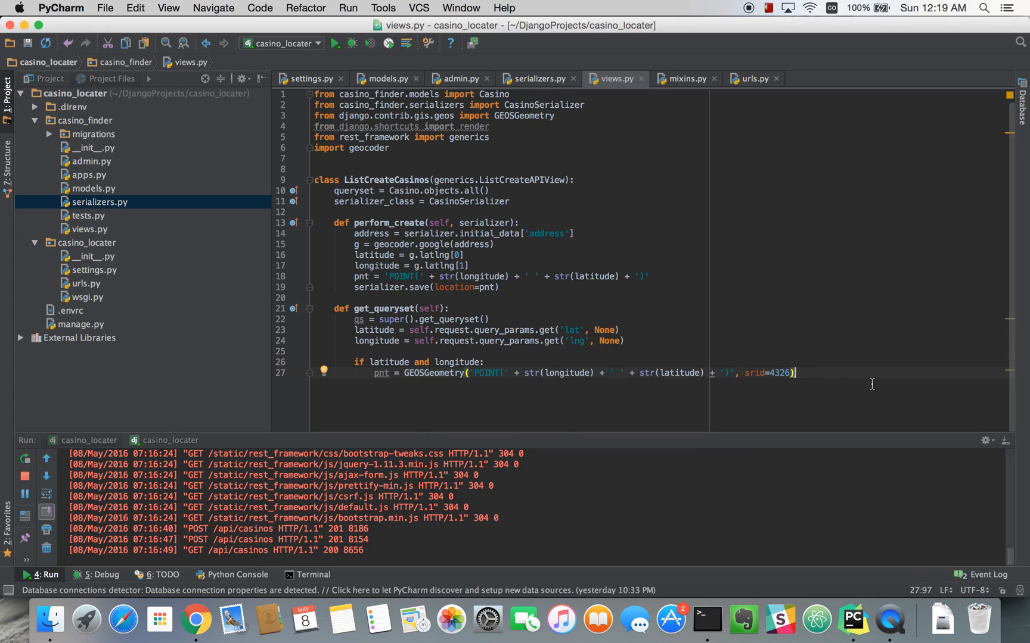
key(Return)
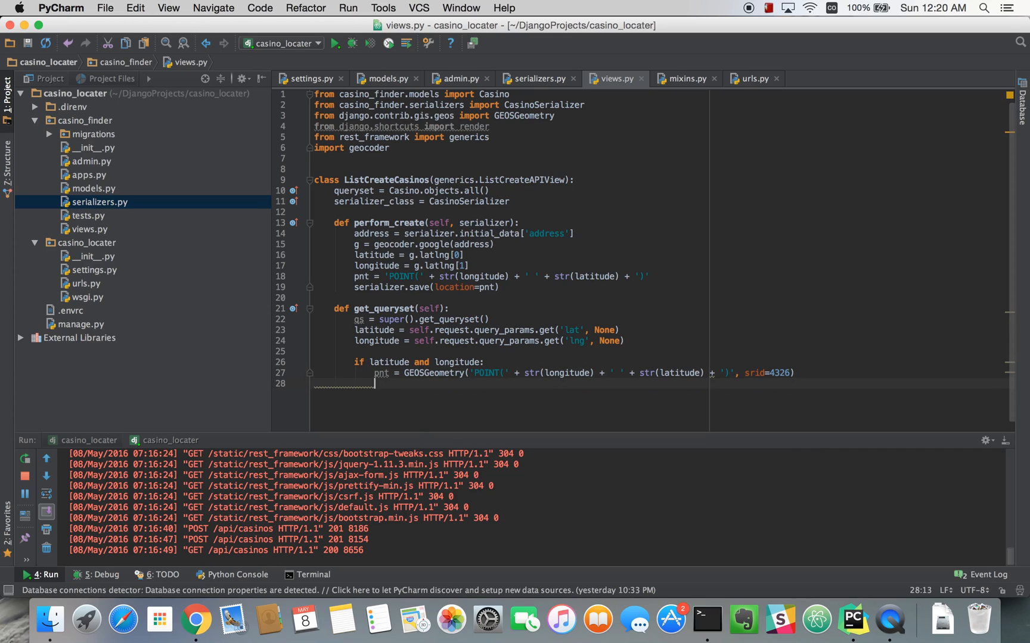
mouse_move(195, 619)
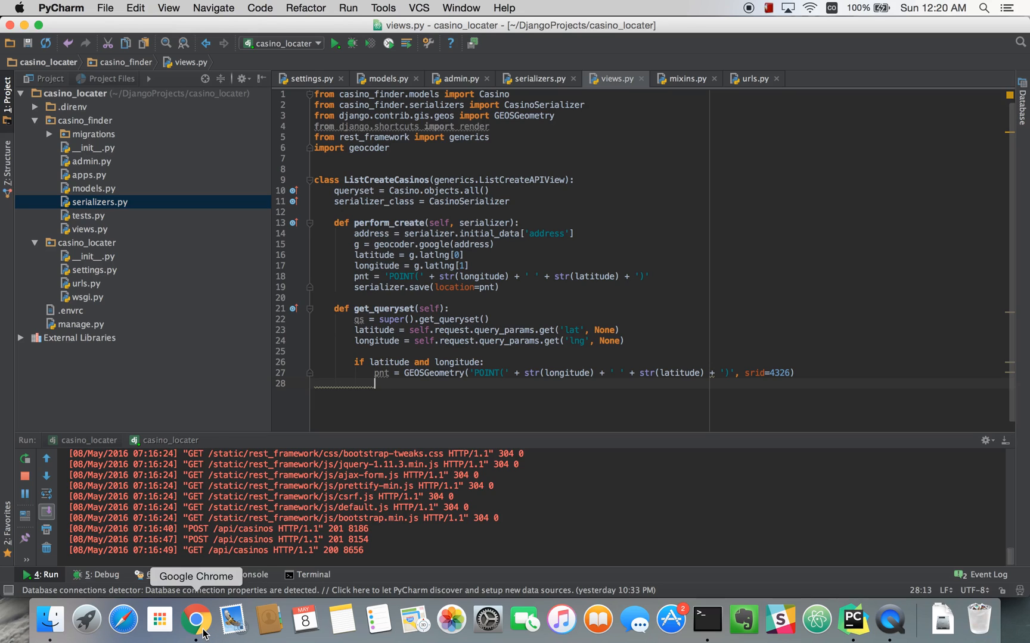
Find 'distance' in the Django Geographic Database Functions docs and scroll to the Distance annotate example.
click(196, 620)
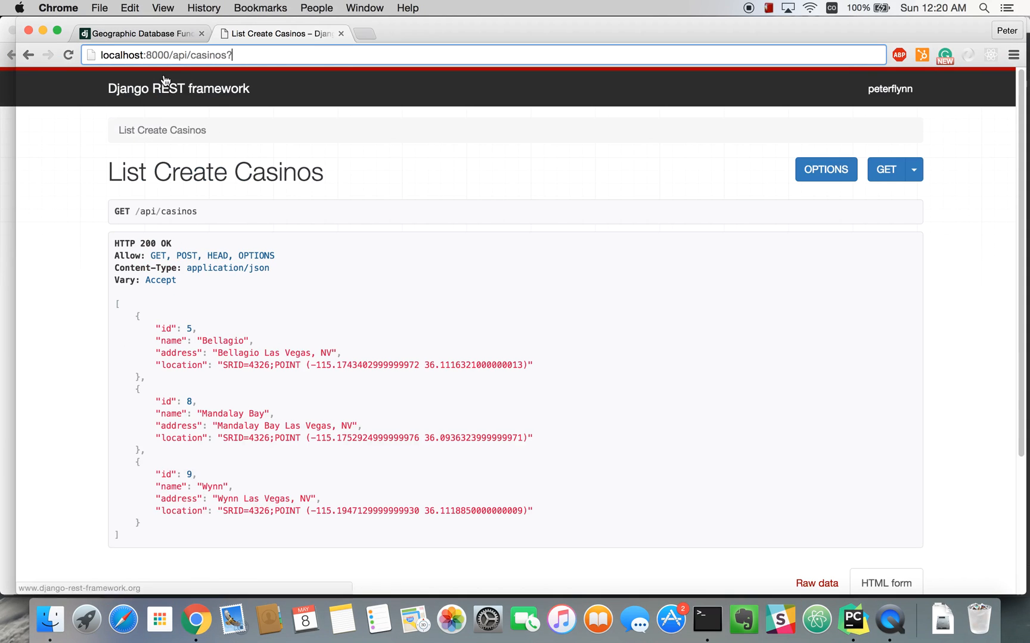
click(138, 33)
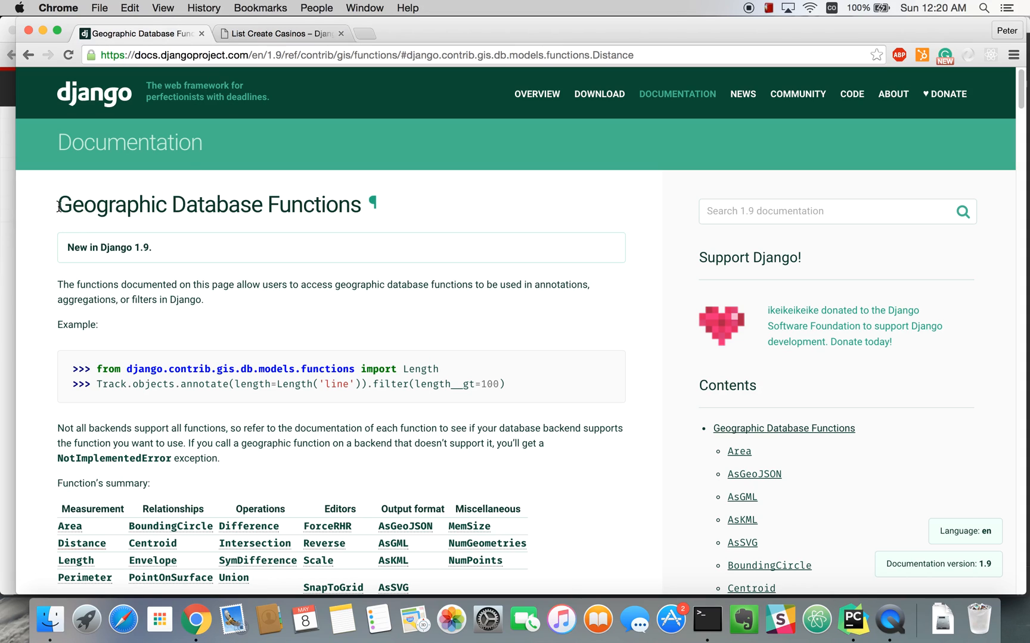
double_click(209, 205)
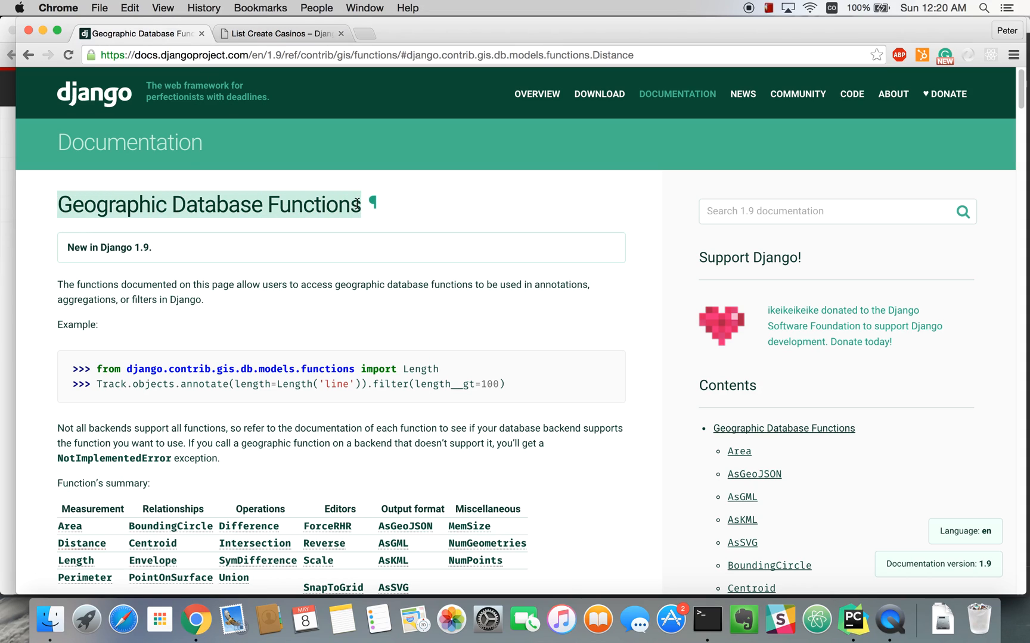
mouse_move(516, 232)
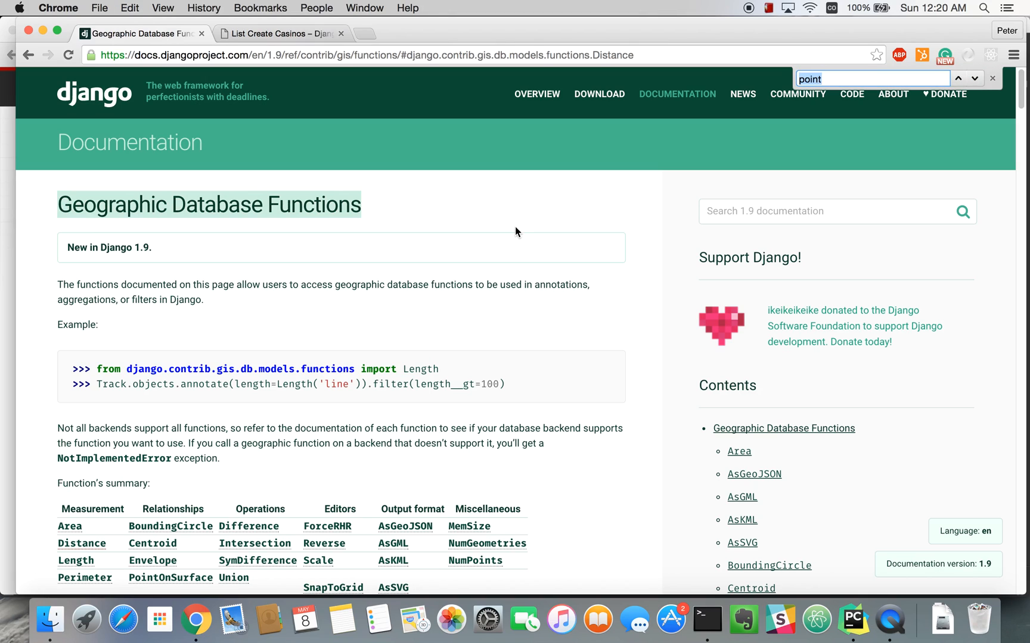
text(distance)
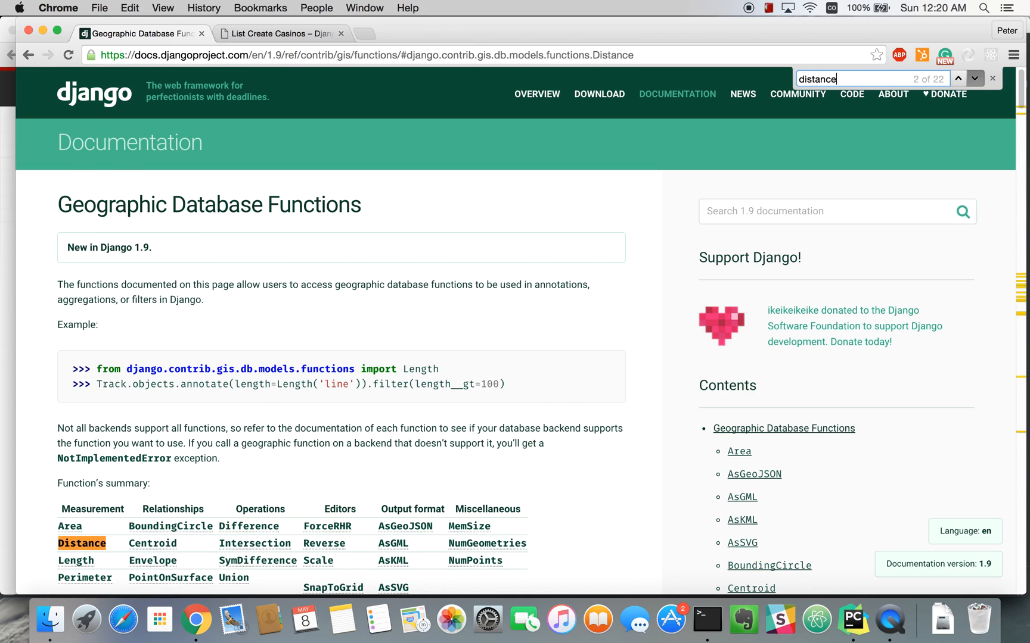
scroll(down, 3)
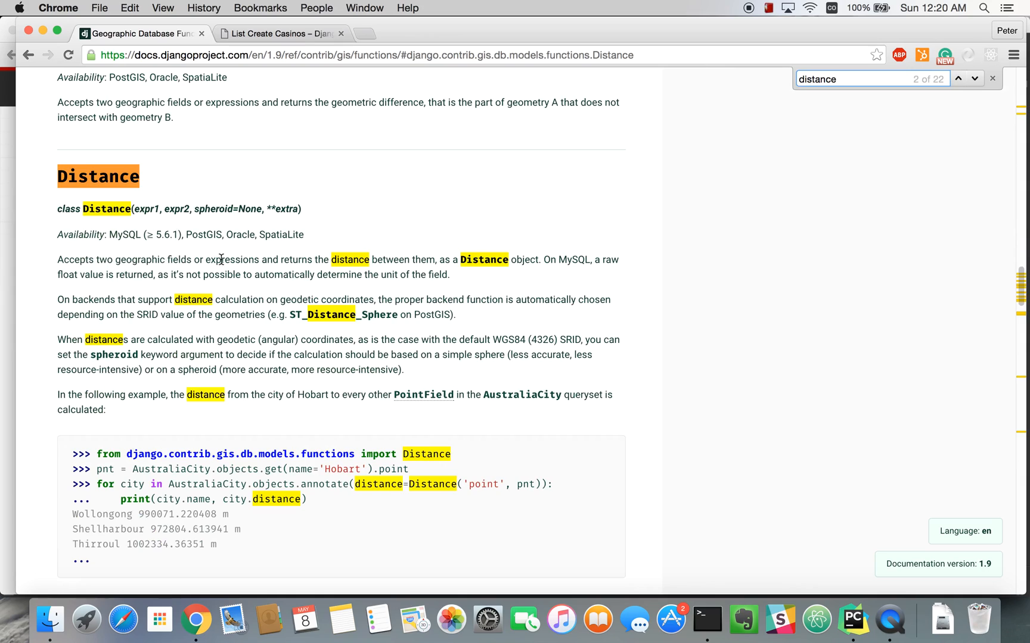
mouse_move(549, 398)
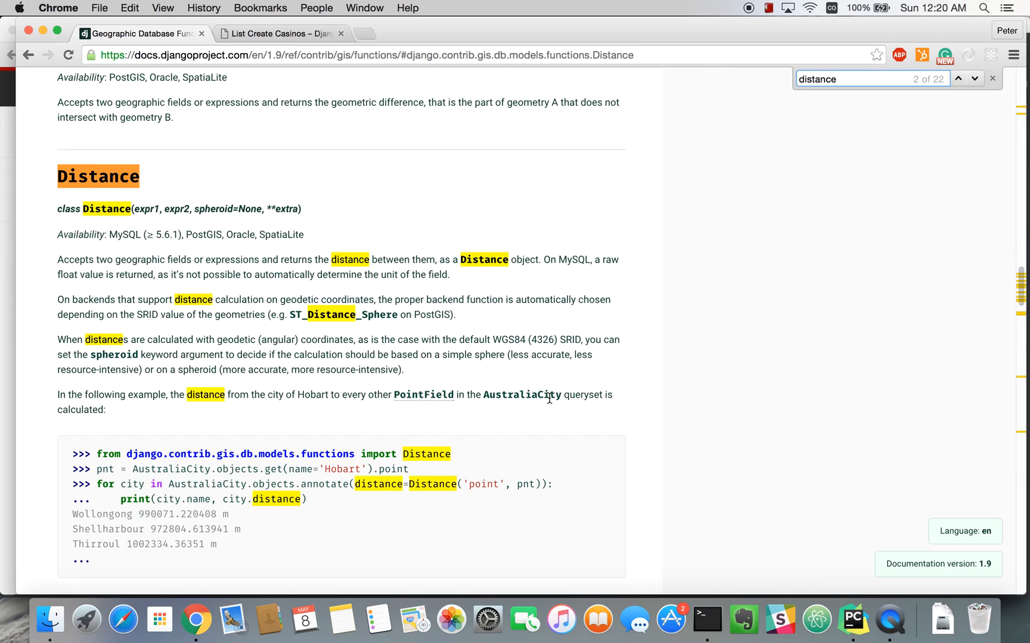
scroll(down, 3)
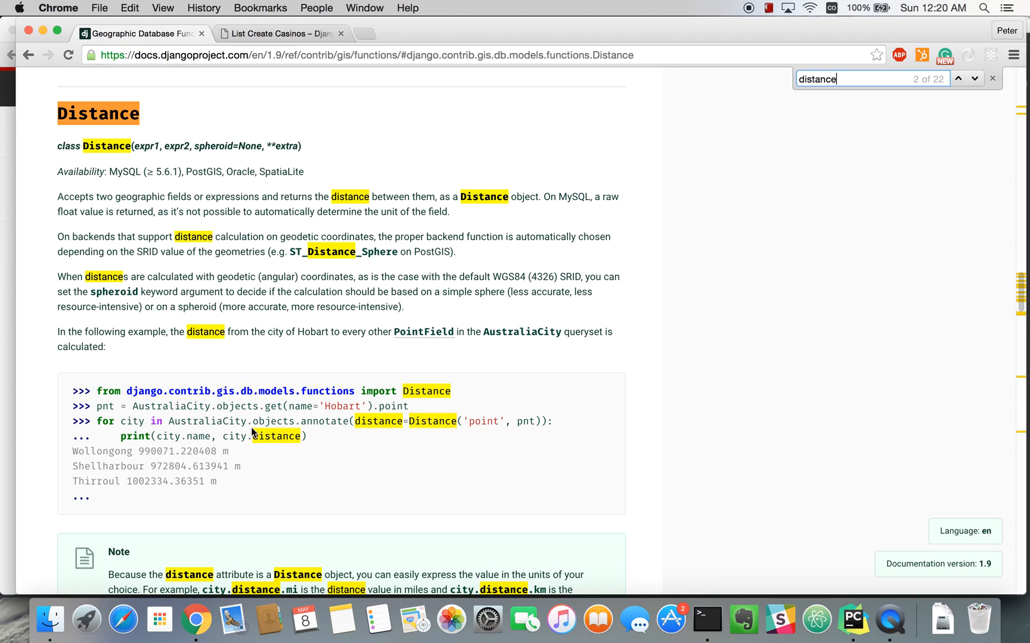
mouse_move(299, 422)
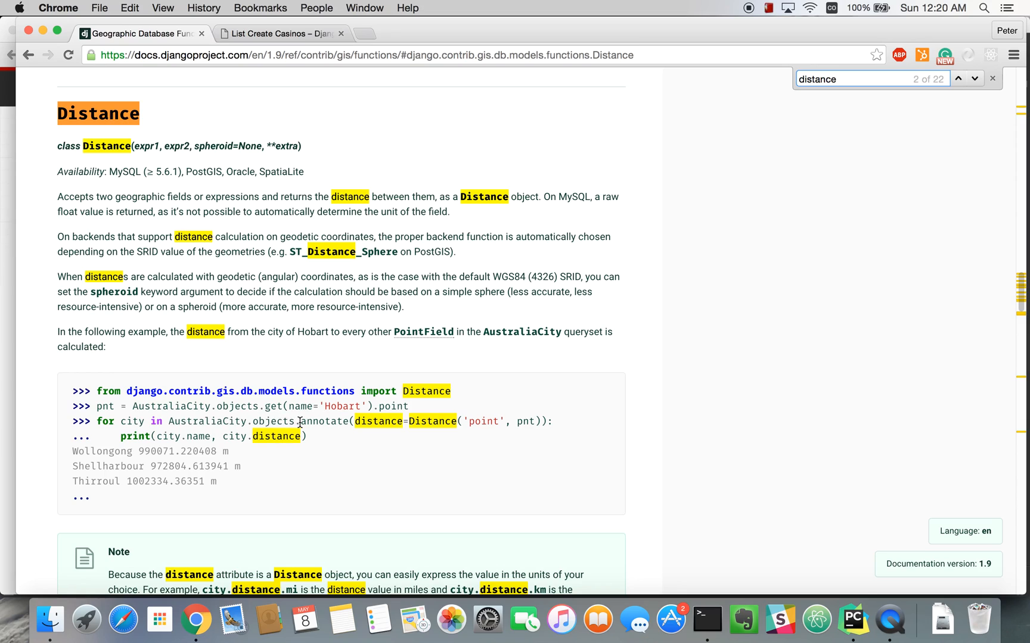
mouse_move(479, 462)
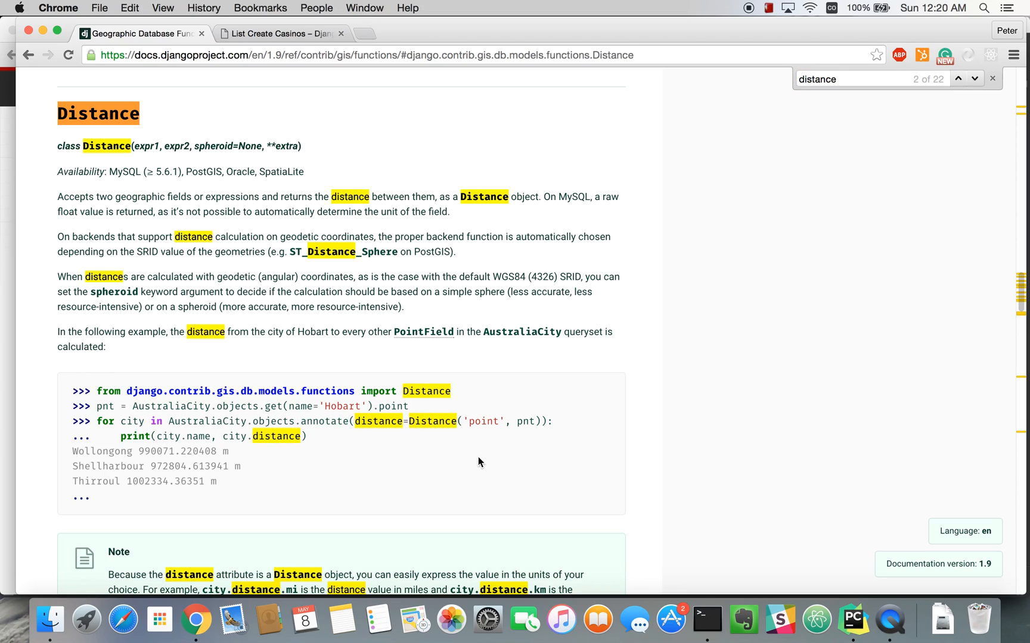
mouse_move(311, 383)
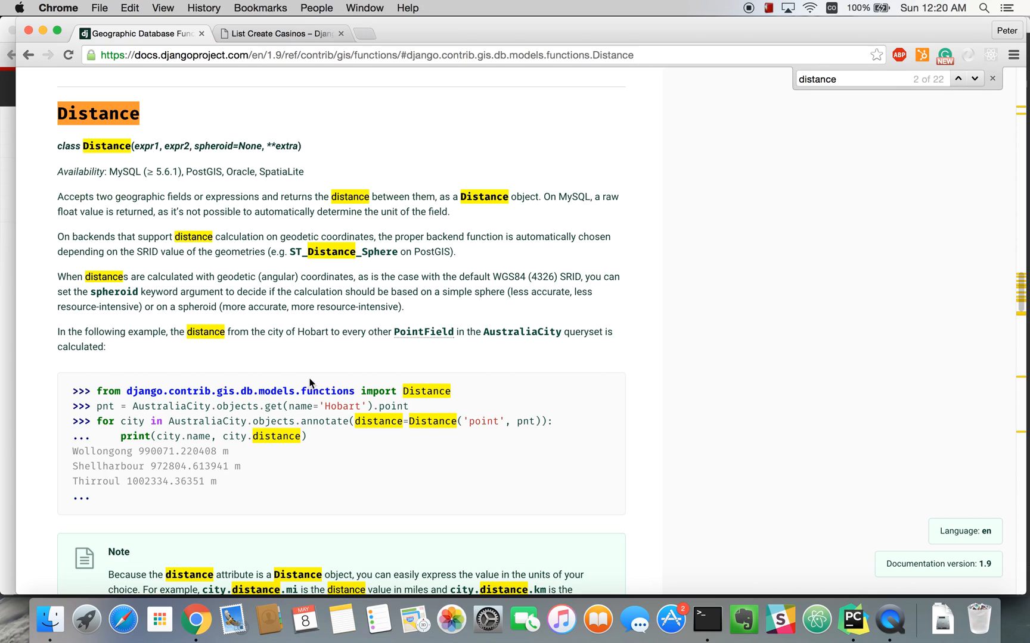
mouse_move(540, 417)
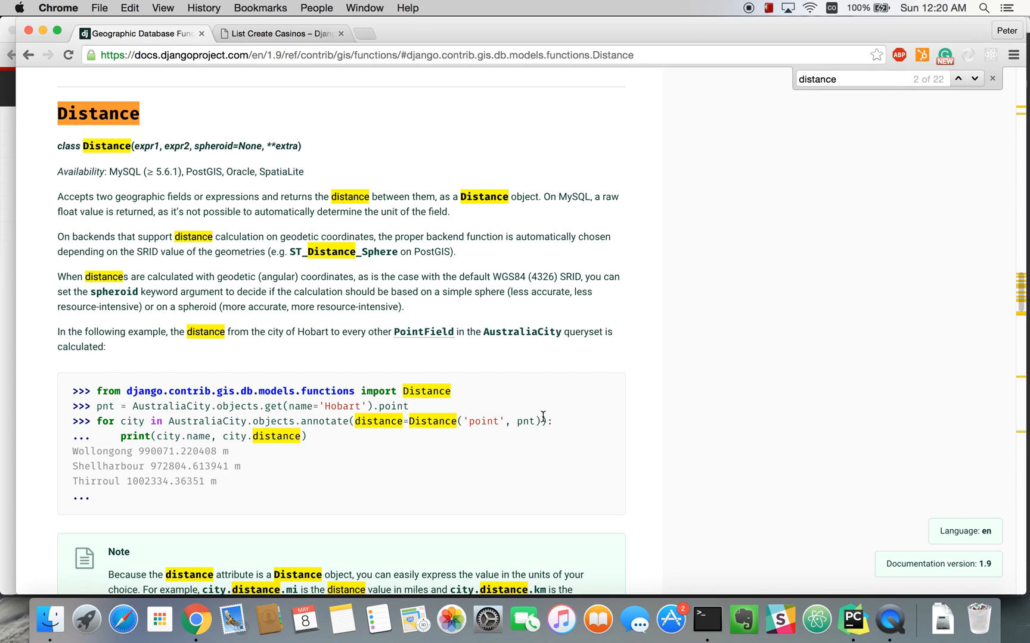
mouse_move(890, 620)
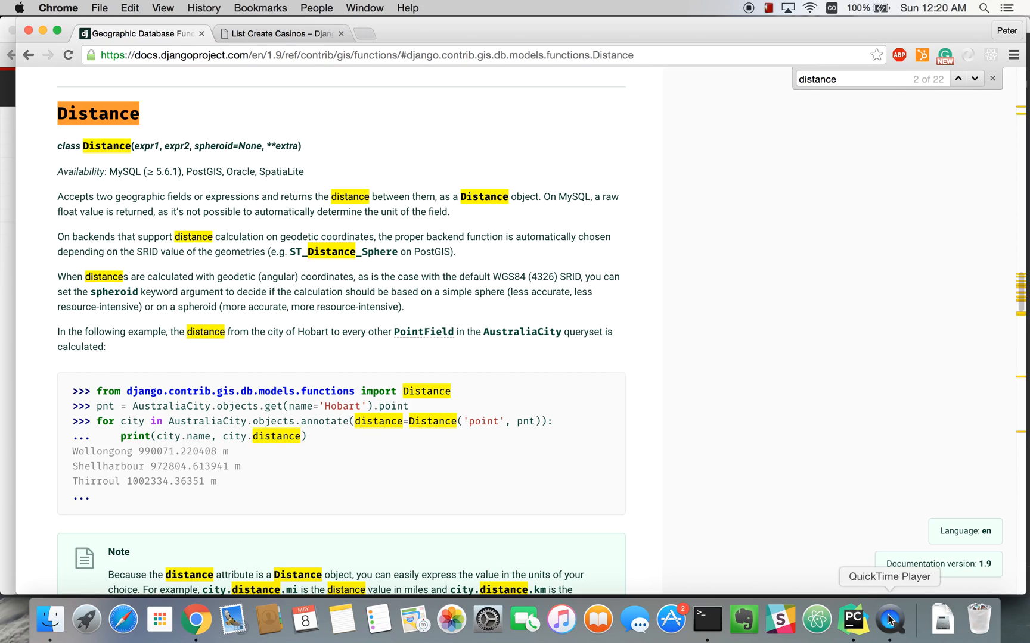
Write qs = qs.annotate(distance=Distance('location', pnt)) in get_queryset.
click(852, 619)
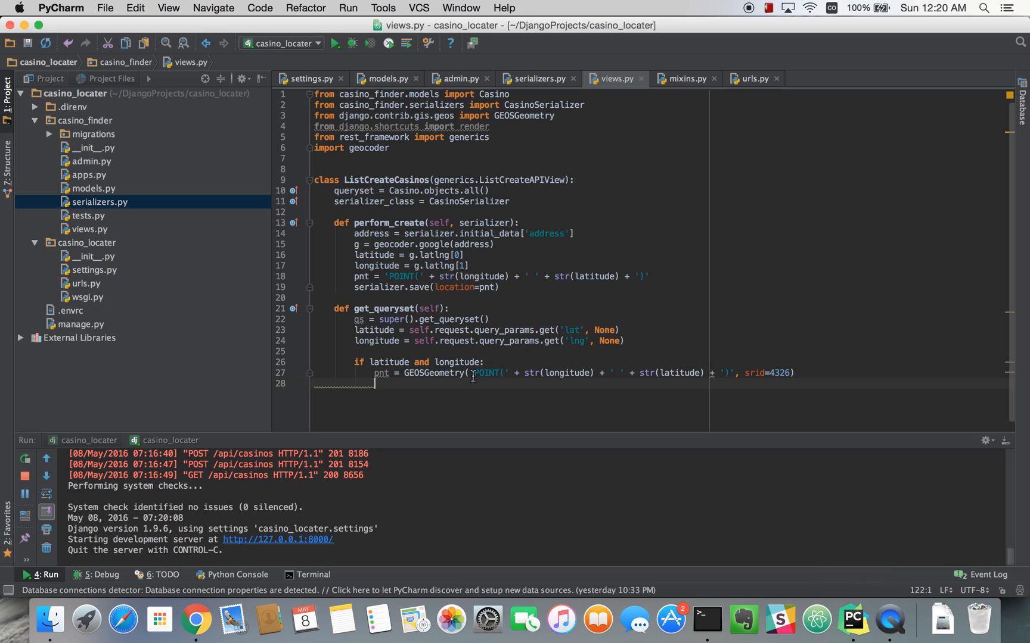
mouse_move(690, 544)
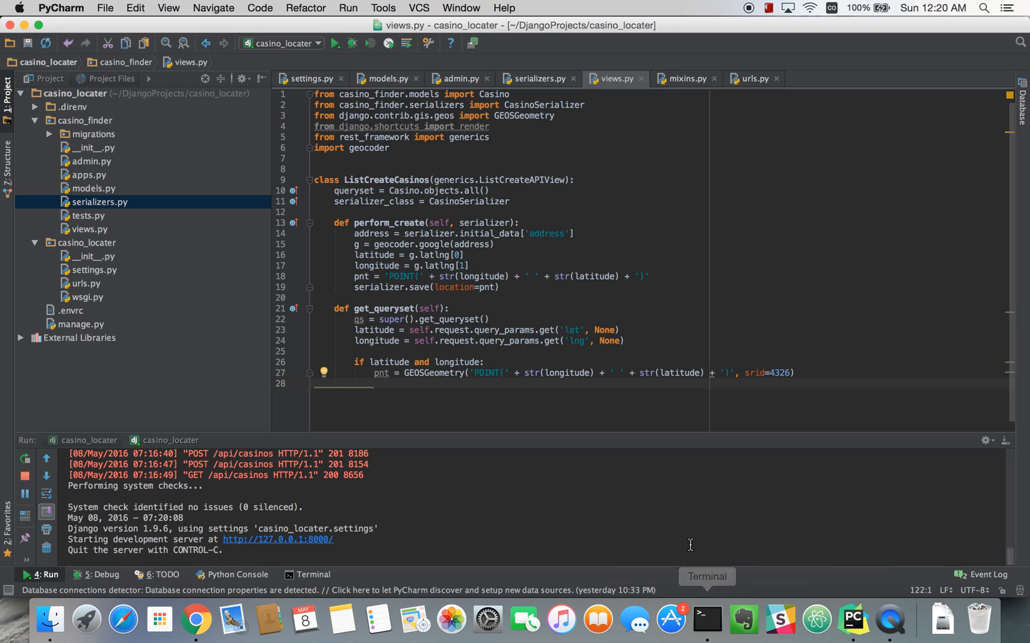
text(qs = qs.annote)
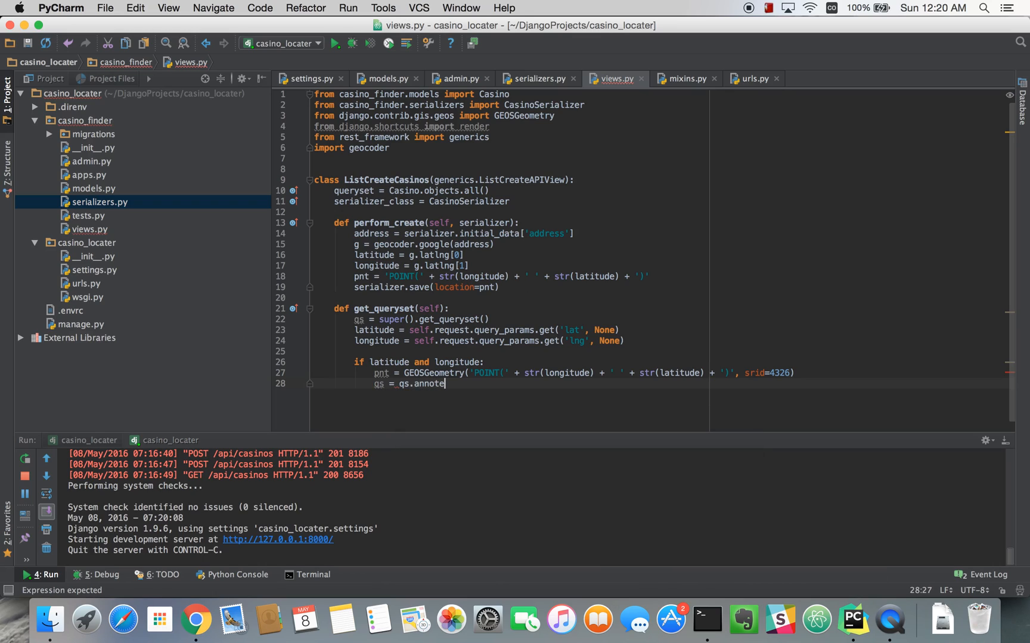
key(backspace)
text(ate()
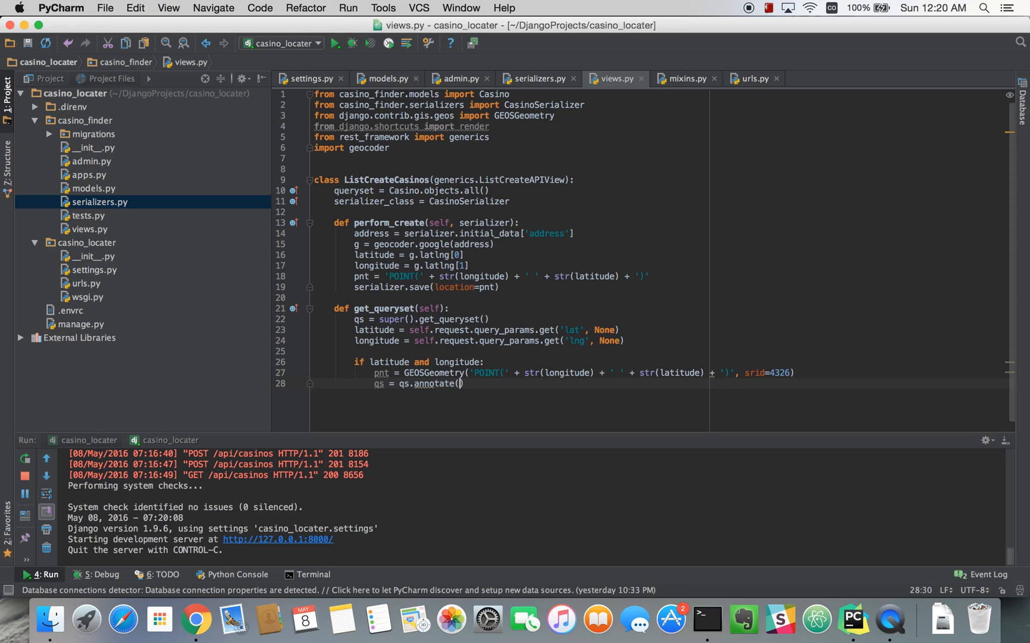
text(distance=Distance)
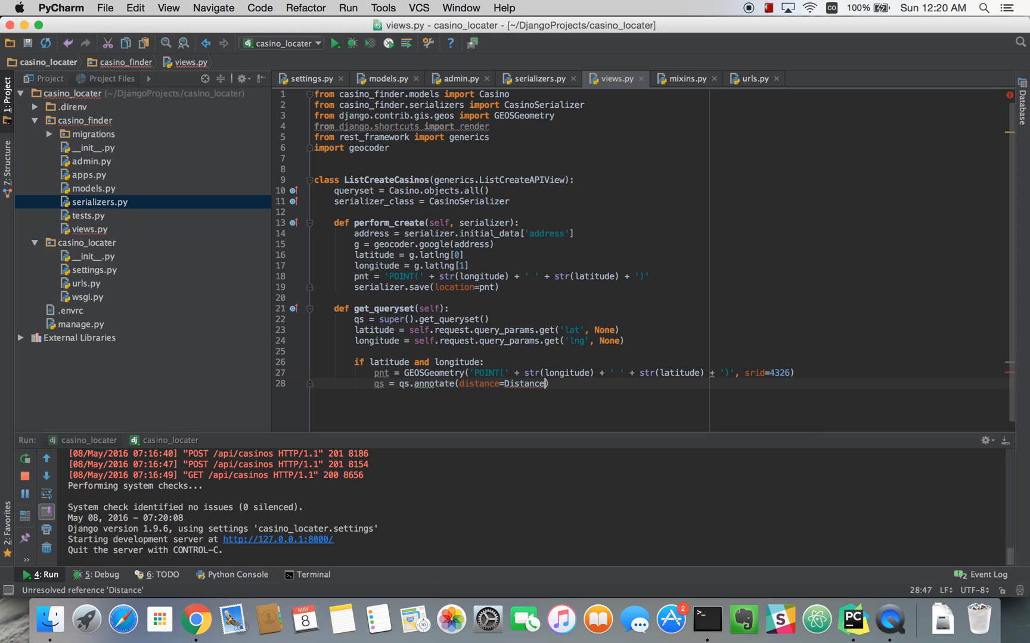
text(()
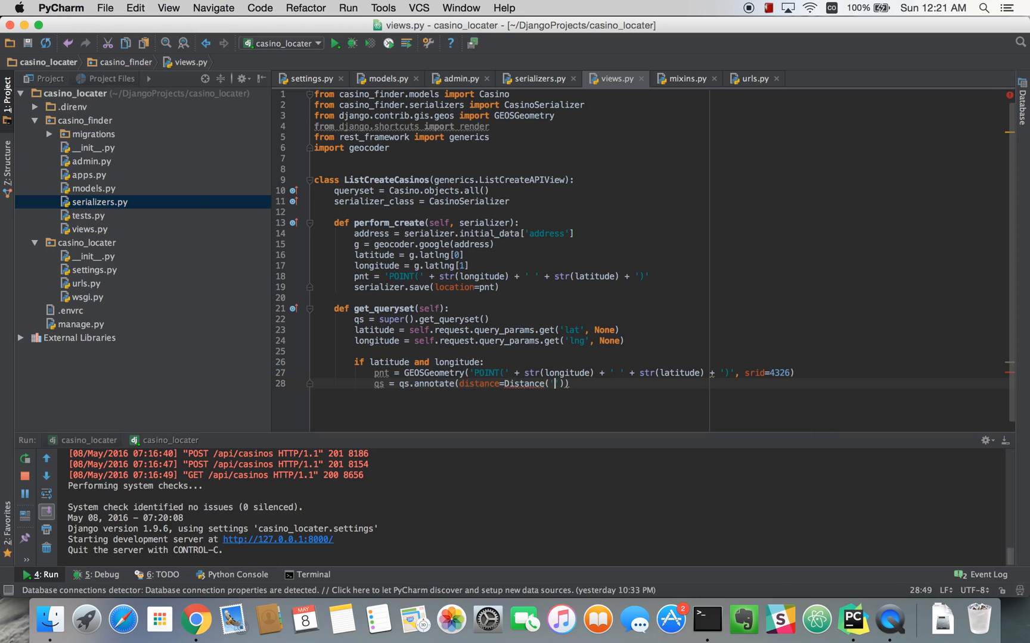
text('')
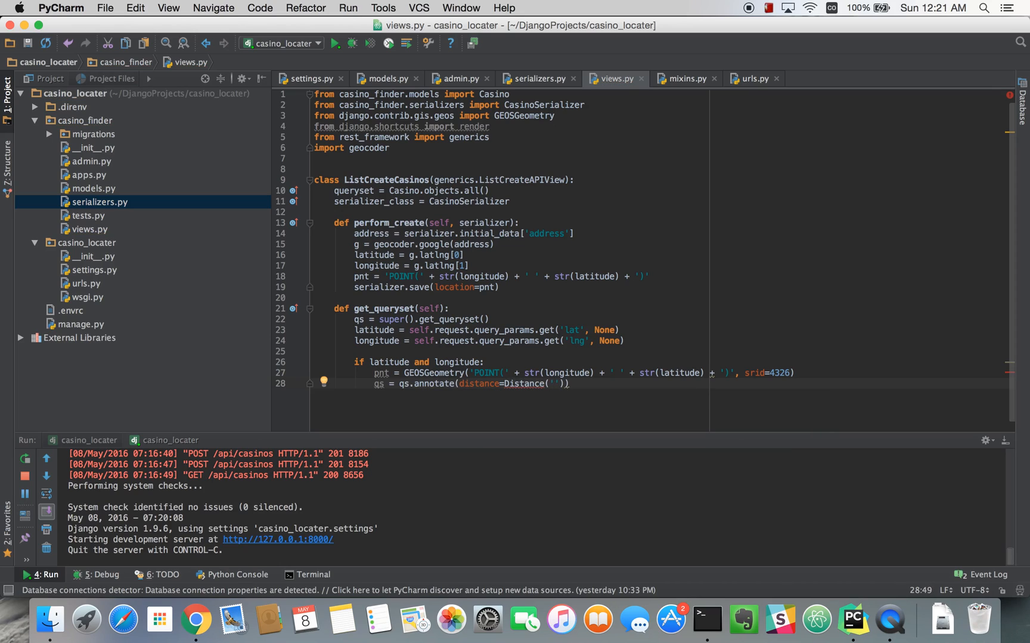
text(locatio)
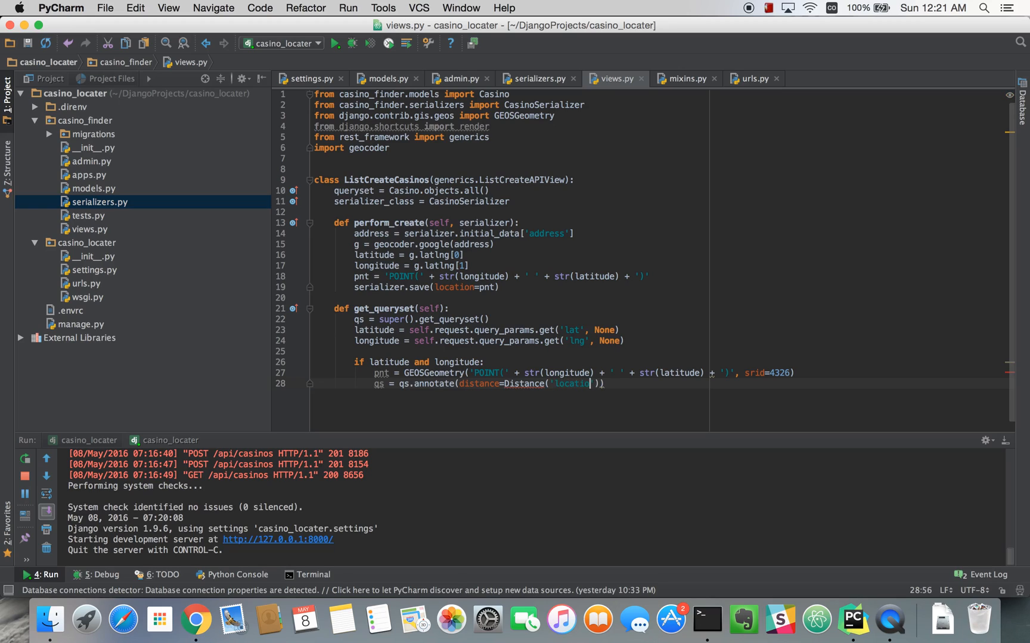
text(n)
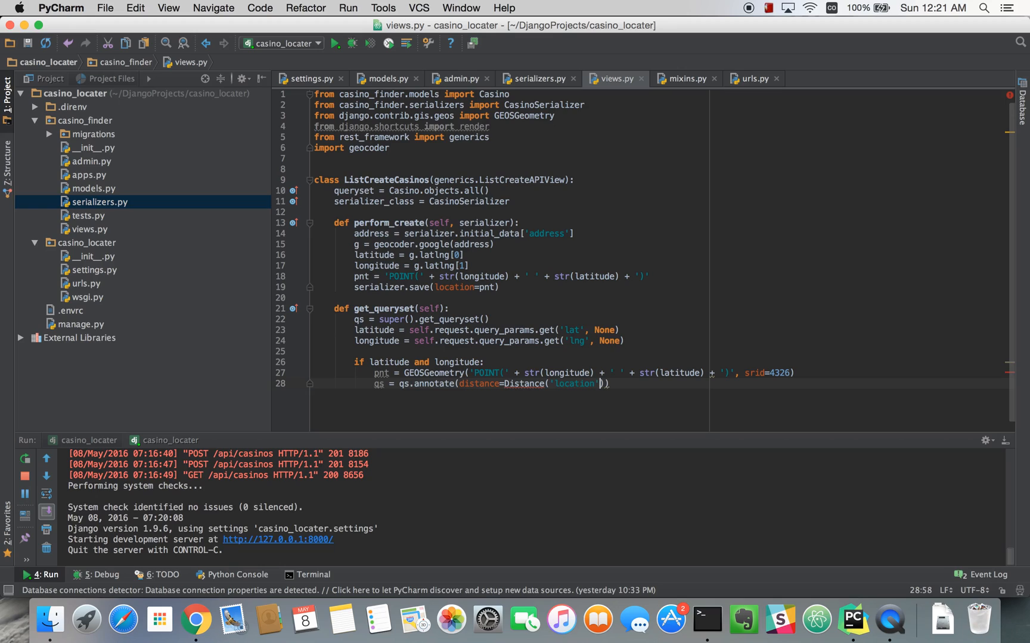
text(, pnt)
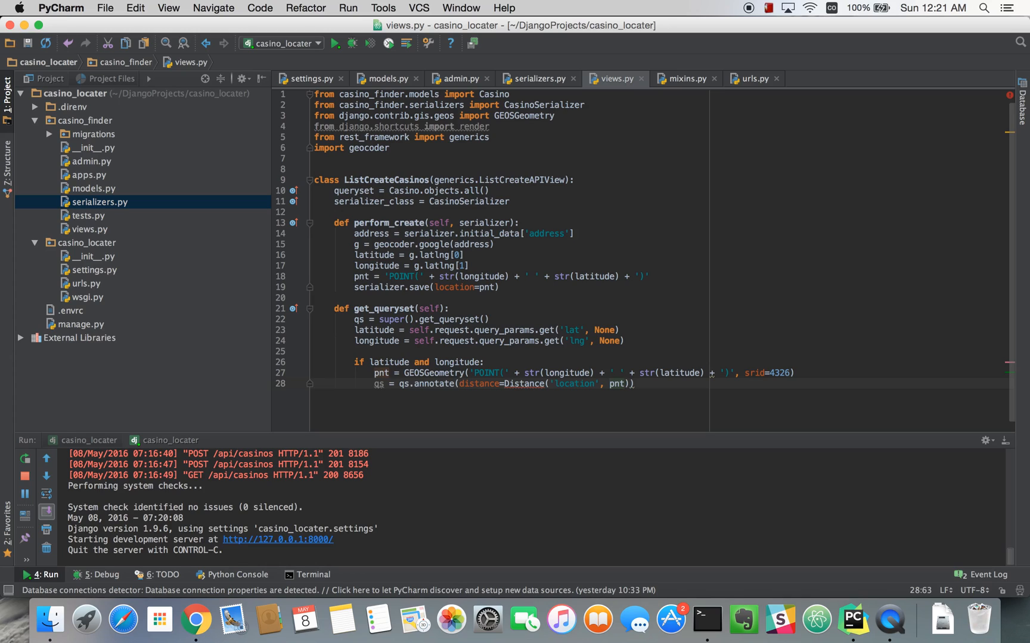
Chain .order_by('distance') onto the annotated queryset.
text(.order_by()
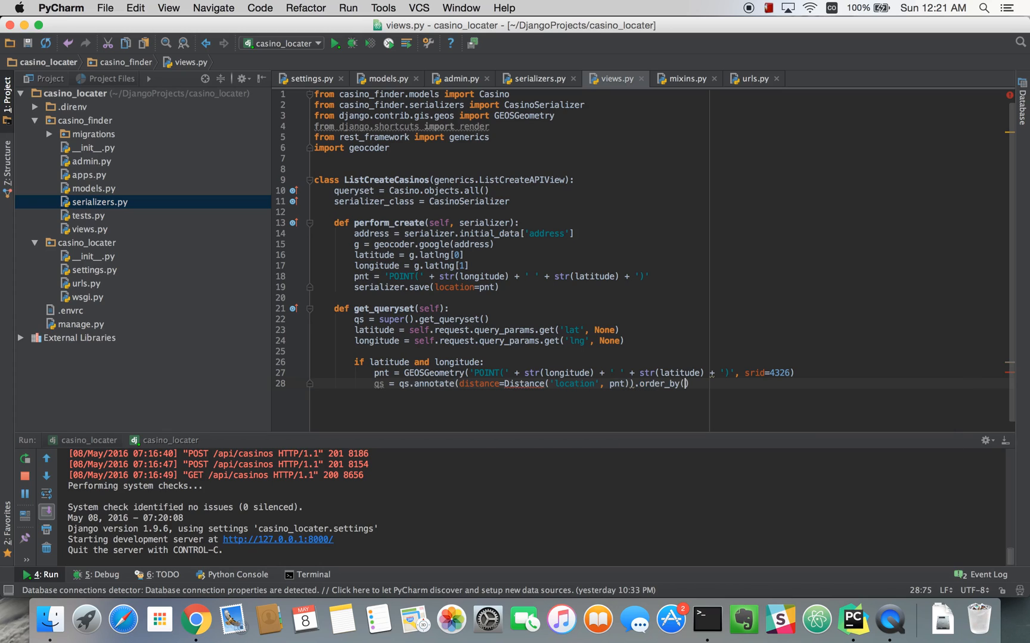
text('distance)
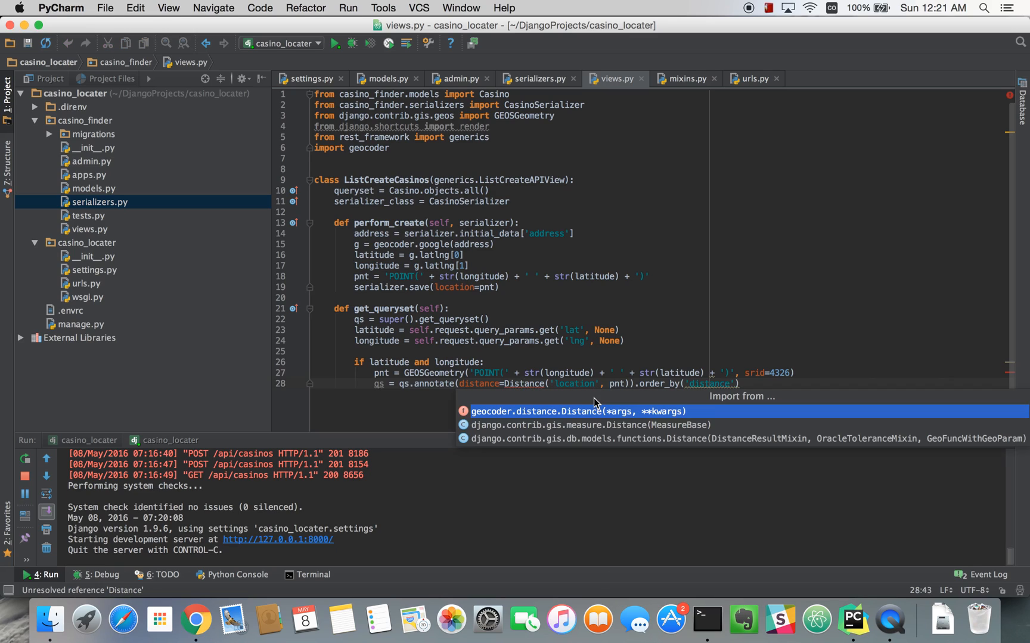
mouse_move(596, 422)
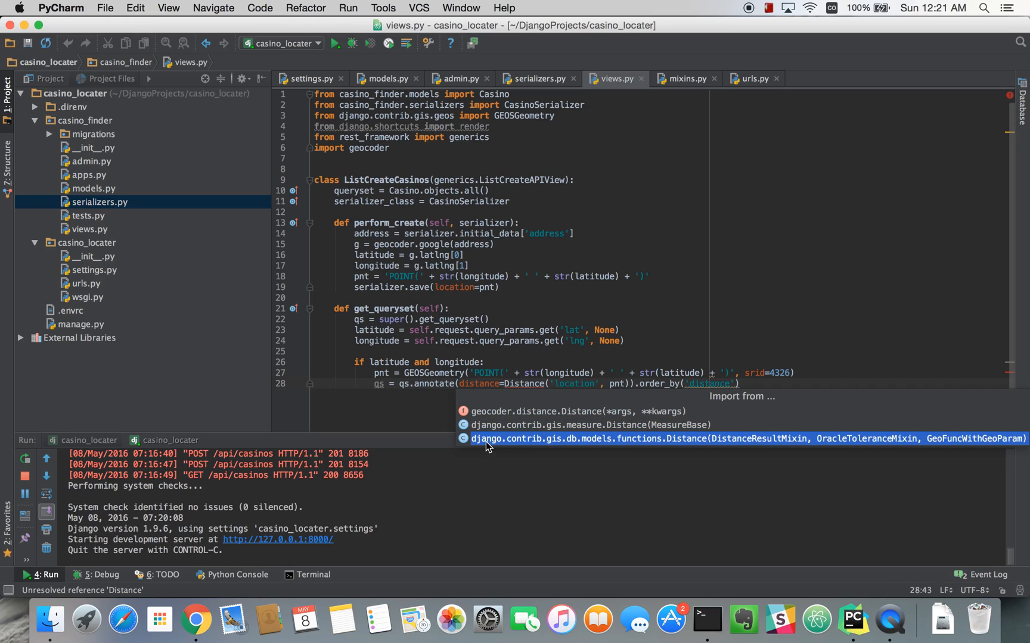
mouse_move(576, 446)
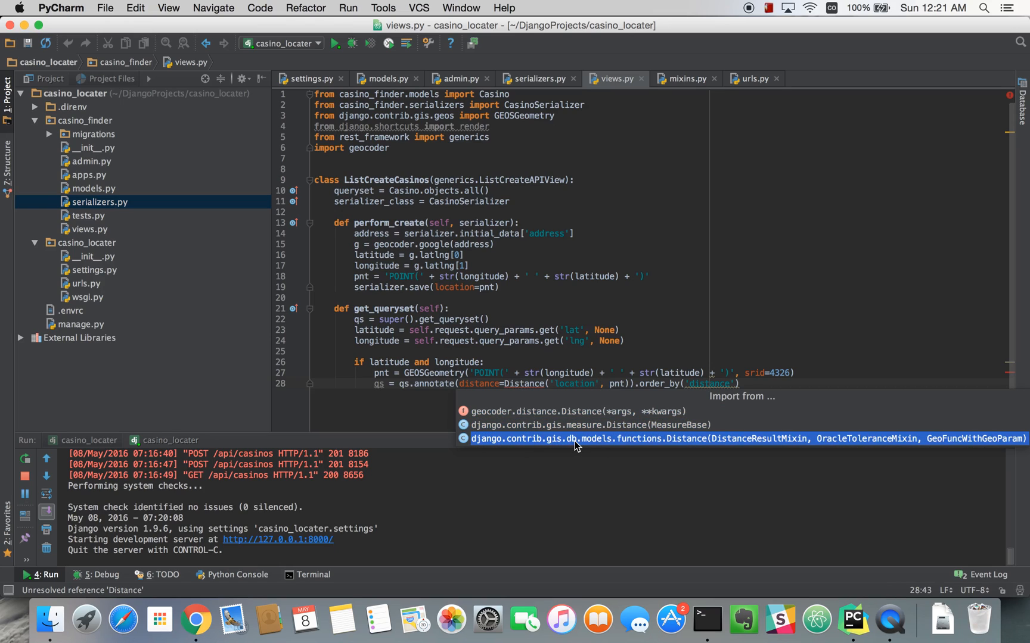
mouse_move(708, 442)
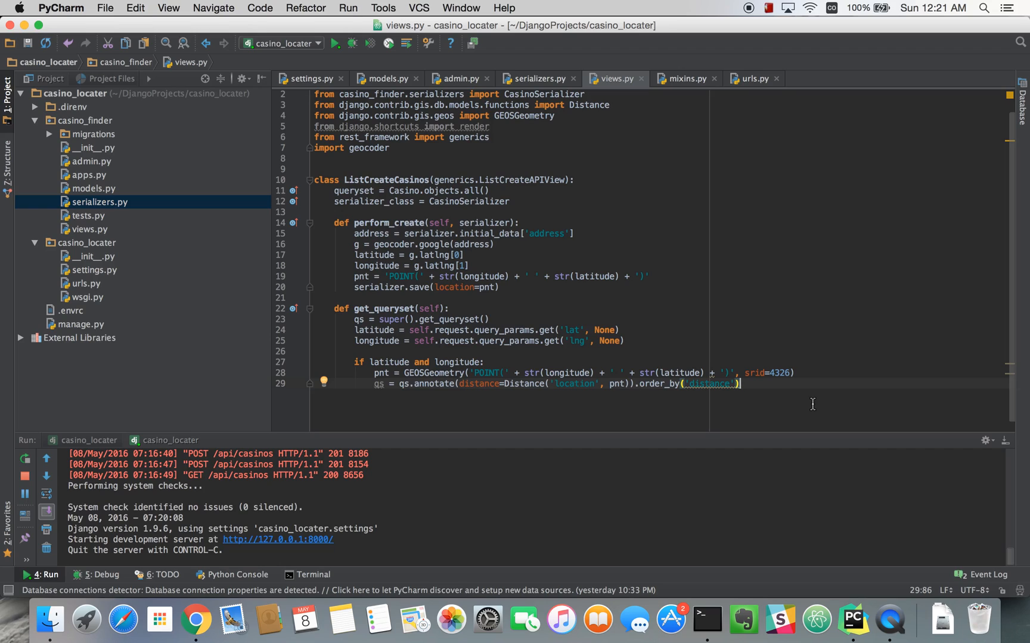
mouse_move(125, 209)
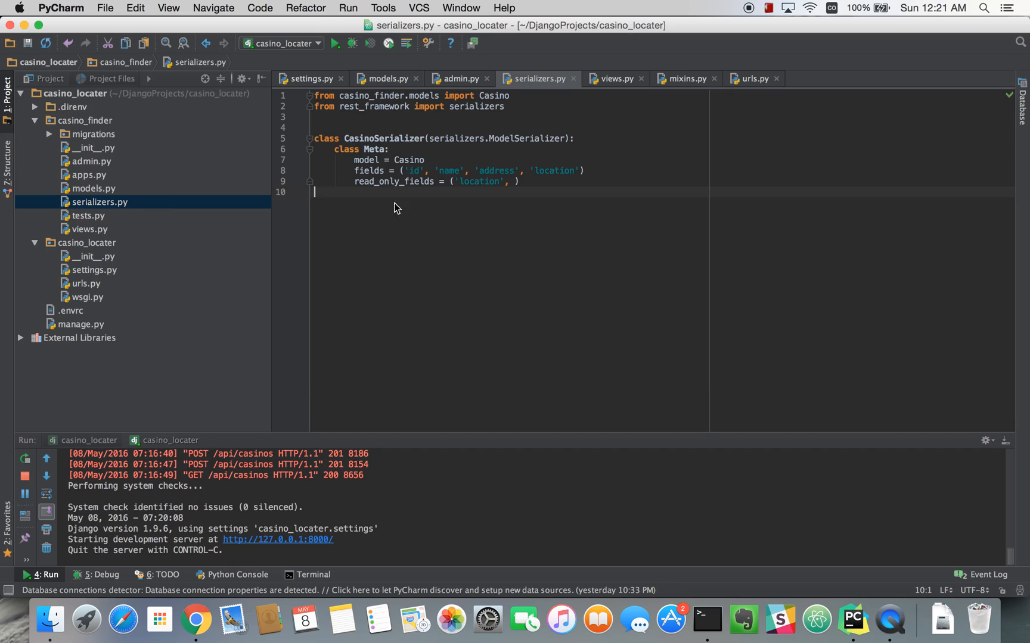
Append 'distance' to CasinoSerializer's fields and read_only_fields and move up to add a field.
click(578, 170)
text(, 'distance)
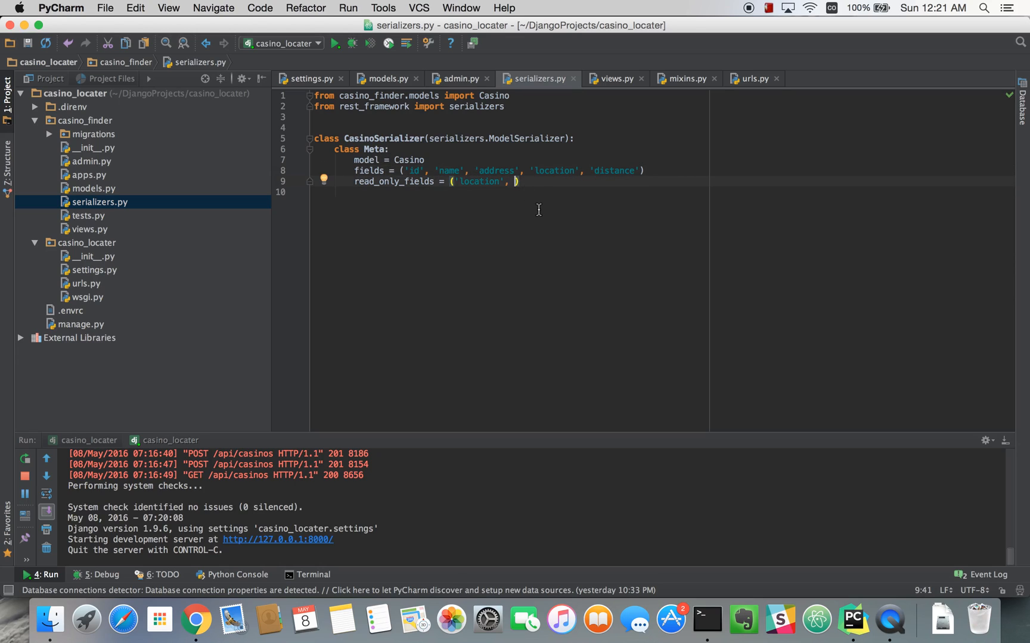
text('distance)
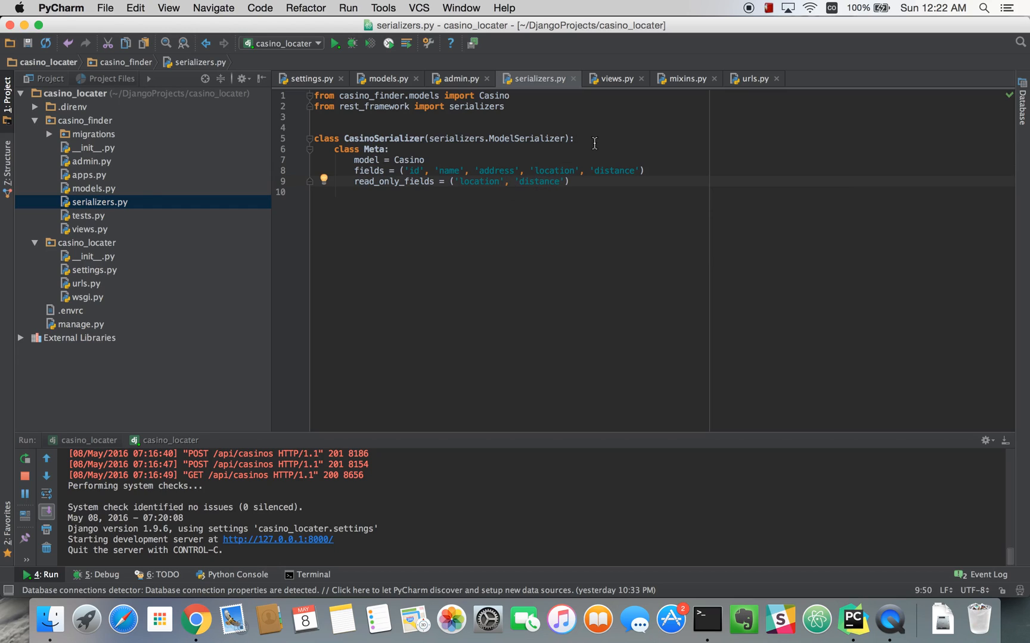
click(575, 138)
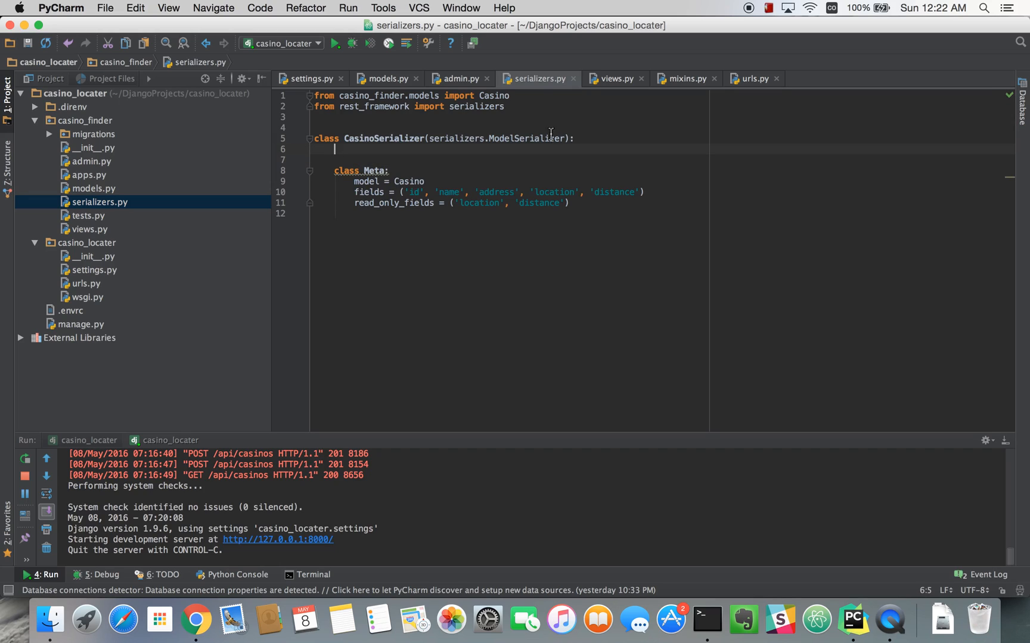
Declare distance = serializers.DecimalField(source='distance.mi' ...).
text(dista)
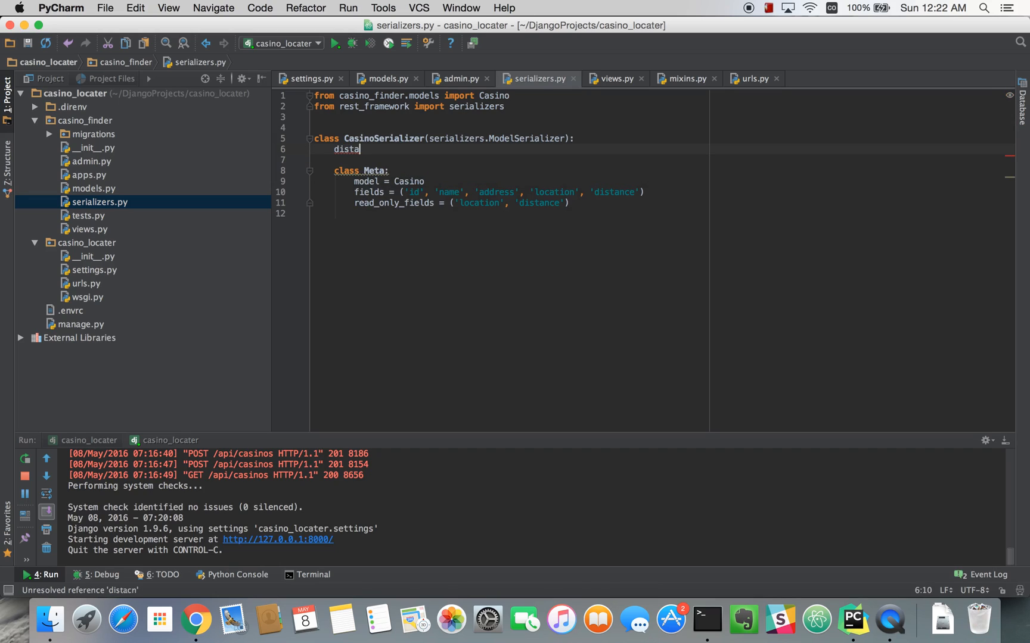
text(nce =)
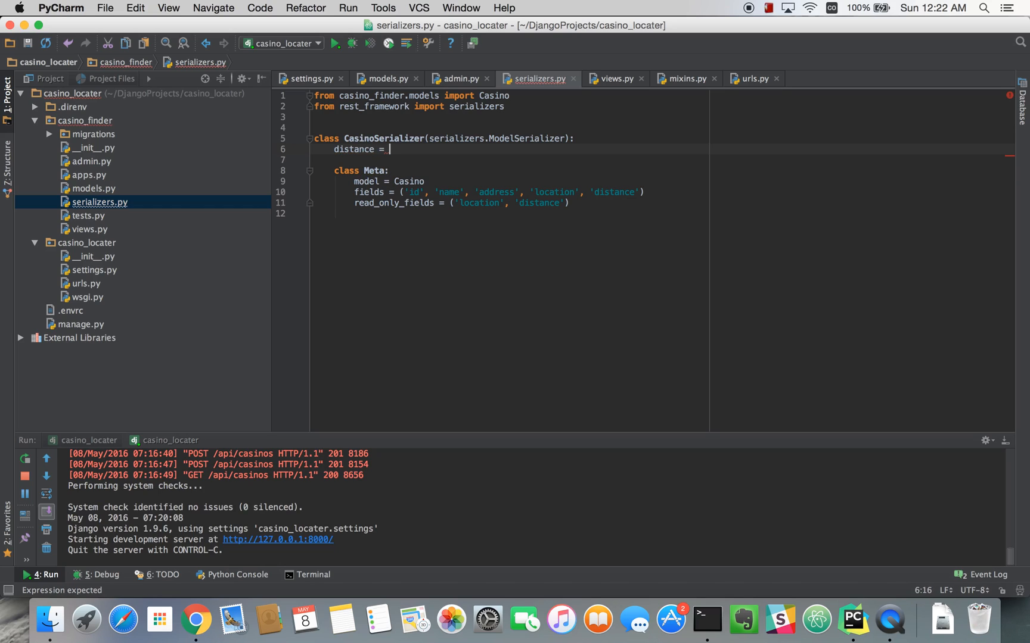
text(serializers)
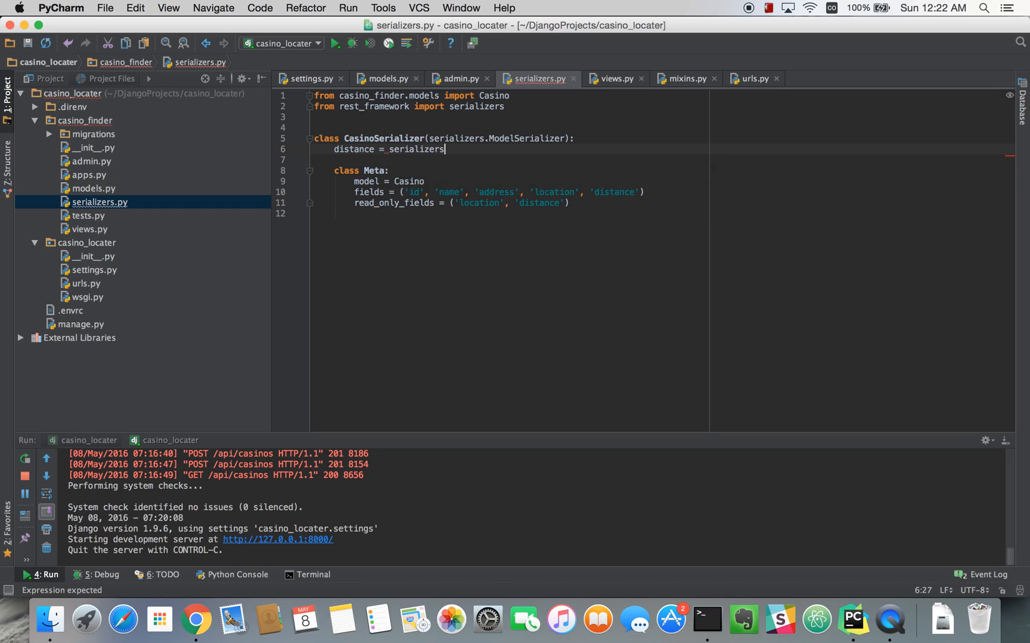
text(.DecimalField)
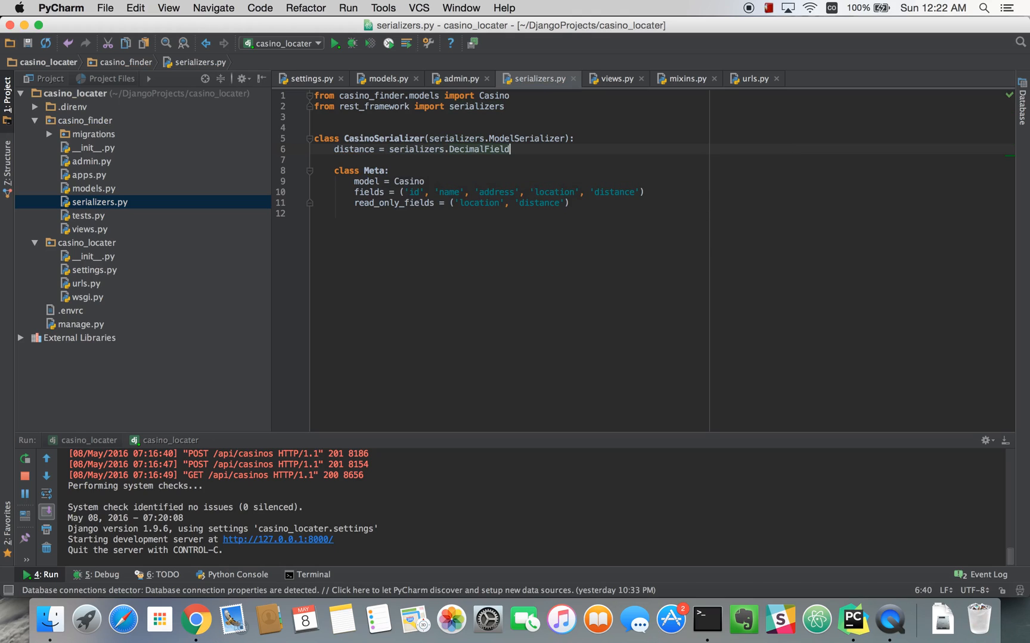
text((source=)
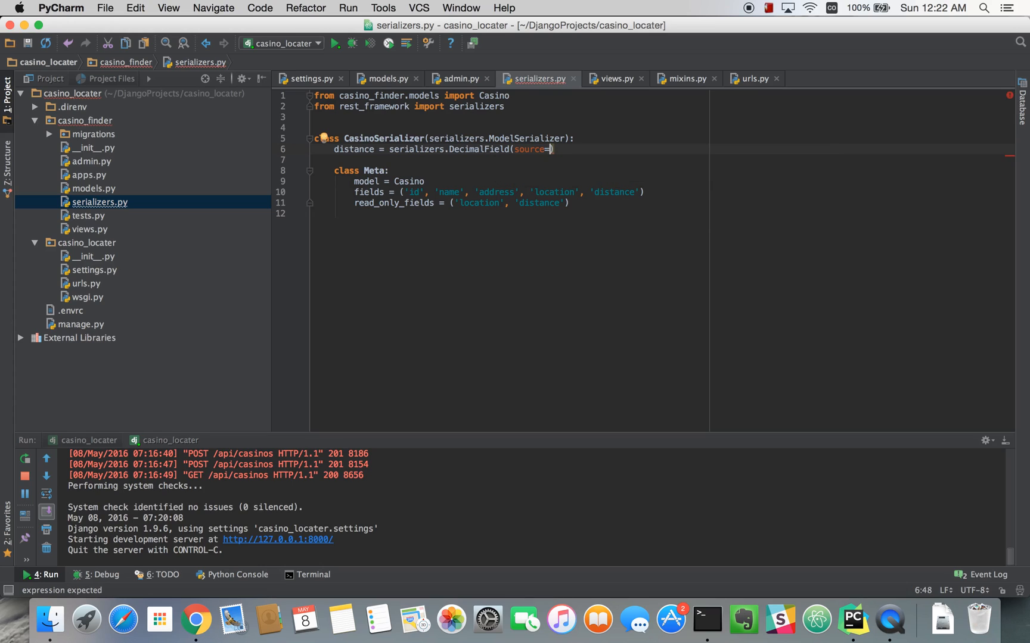
text(distance.m')
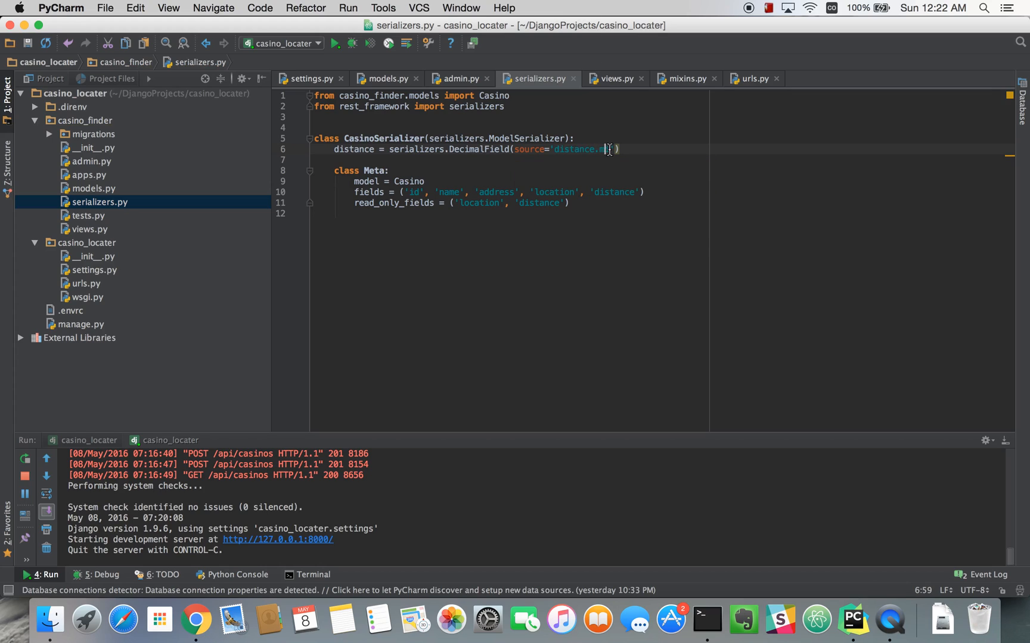
double_click(578, 149)
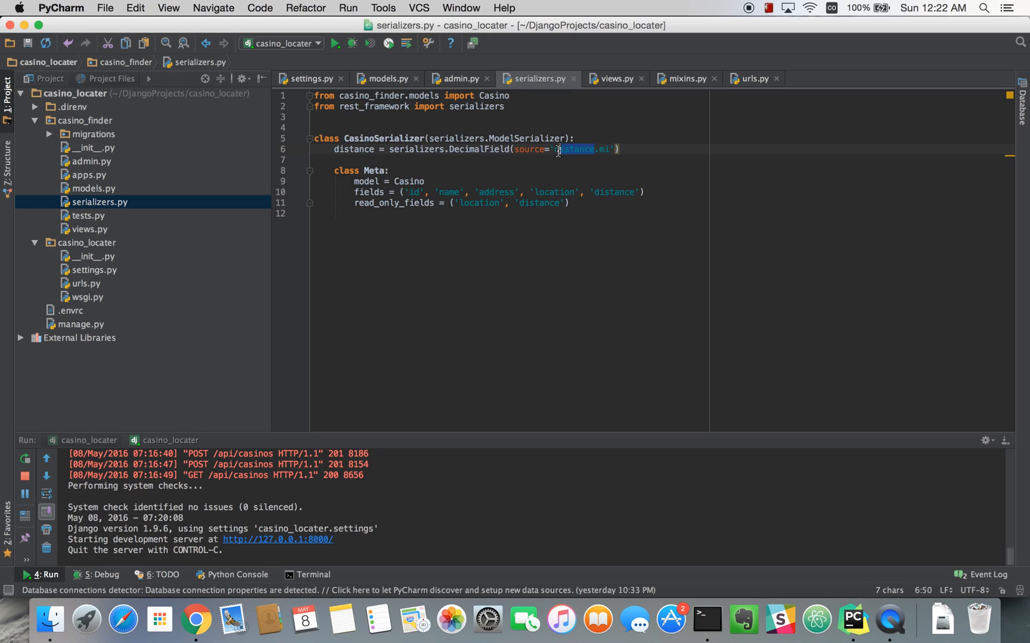
click(606, 149)
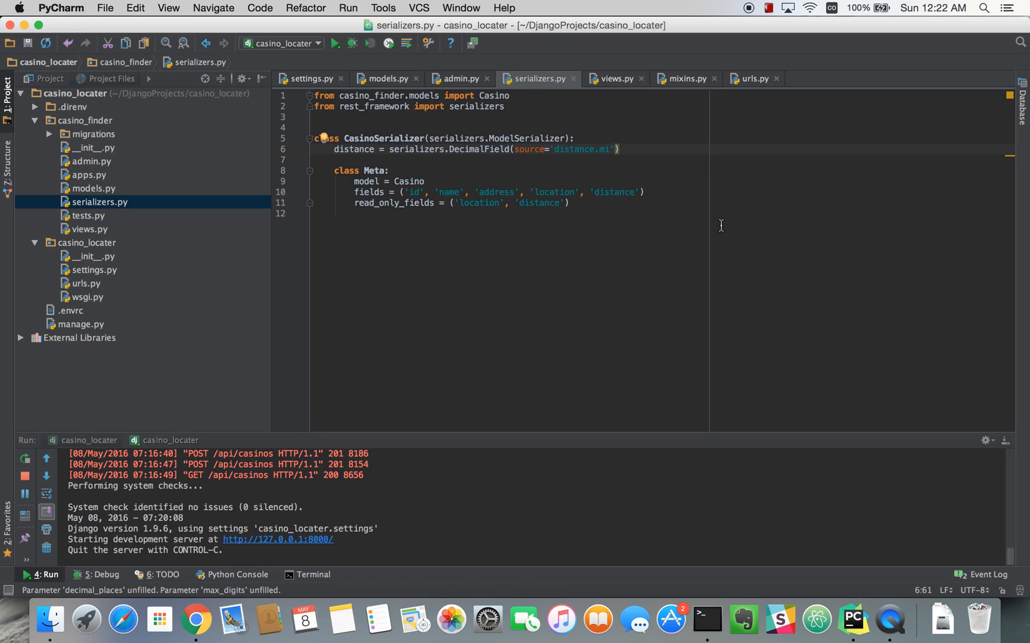
Add max_digits=10, decimal_places=2, required=False and read_only=True to the distance field.
text(,)
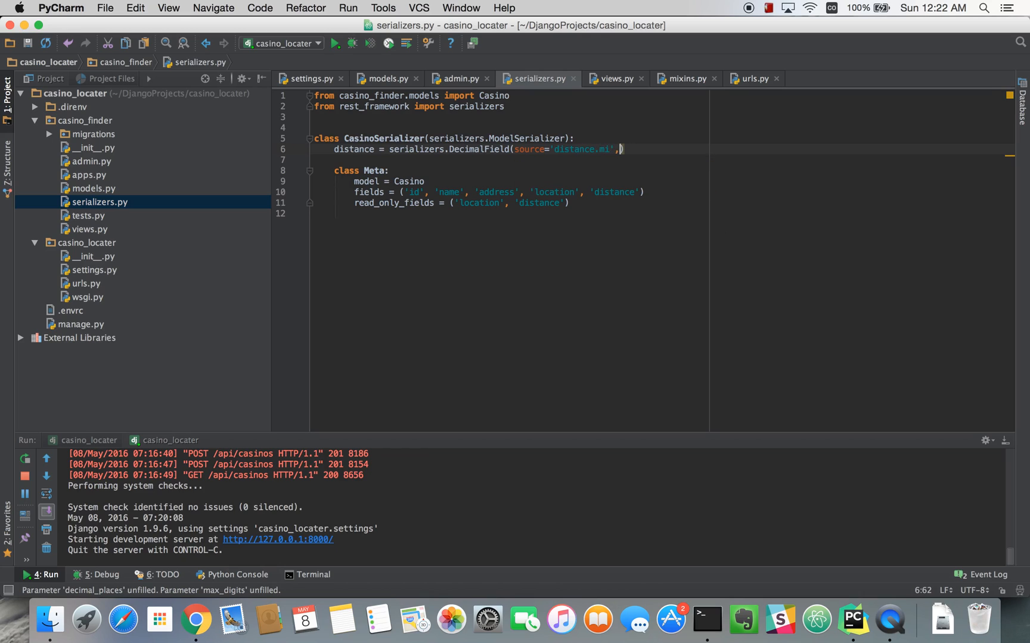
text(max_digits=)
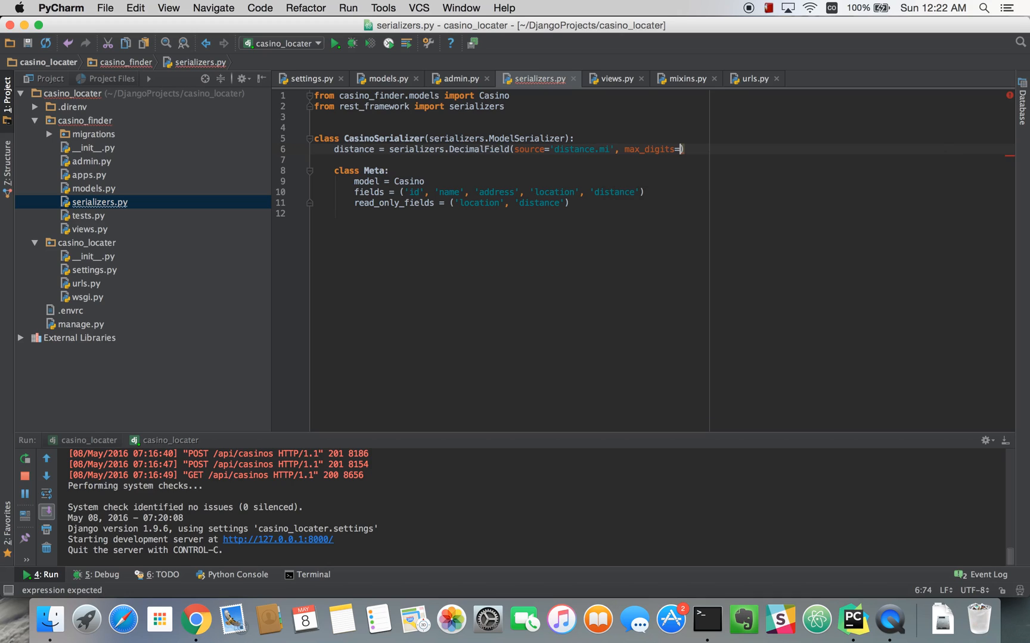
text(10,)
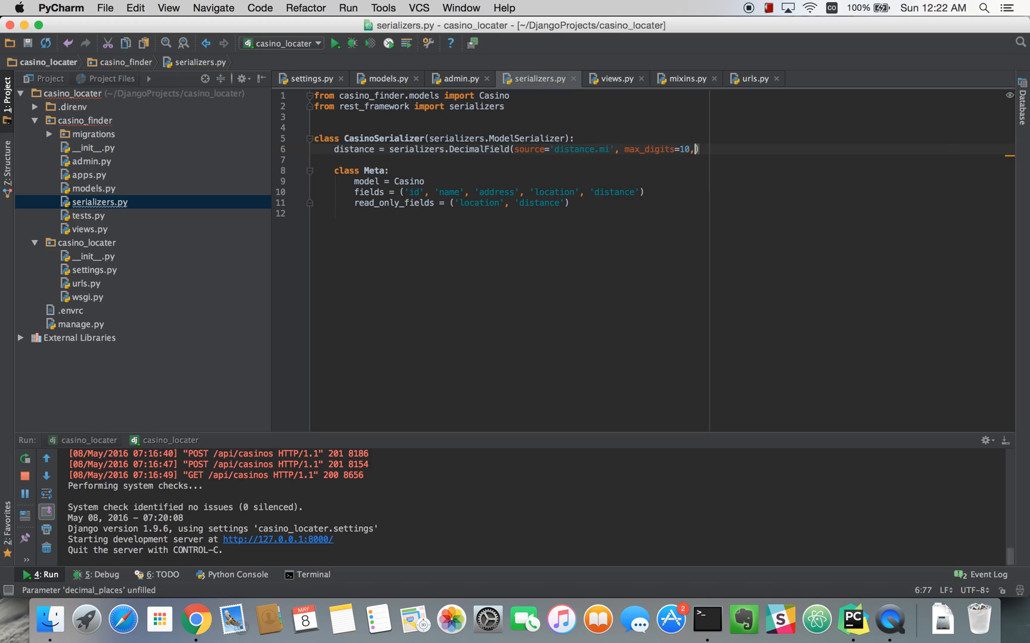
key(enter)
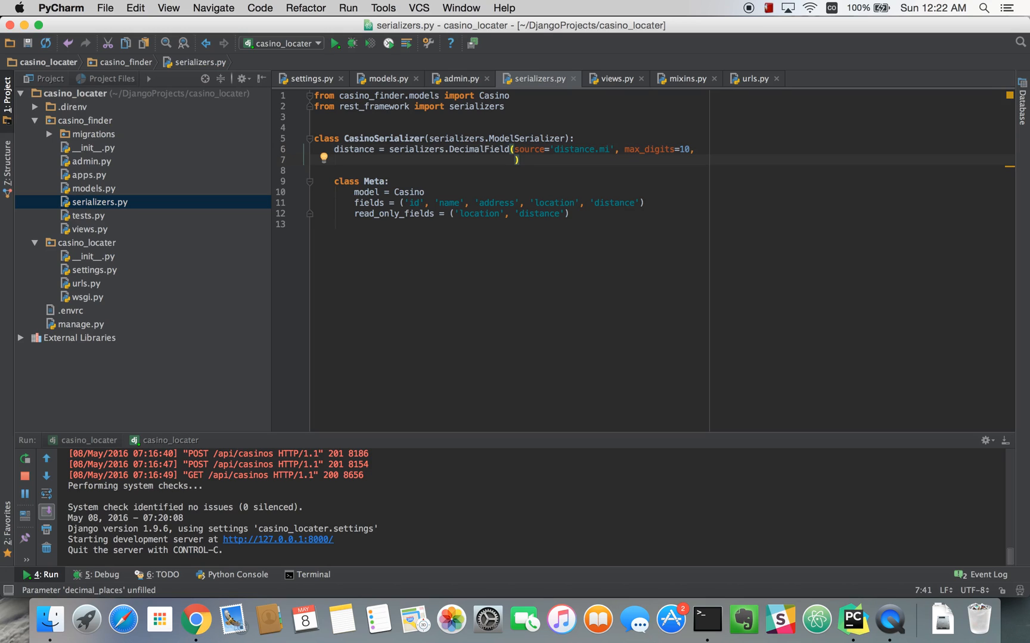
text(decimal_places=2)
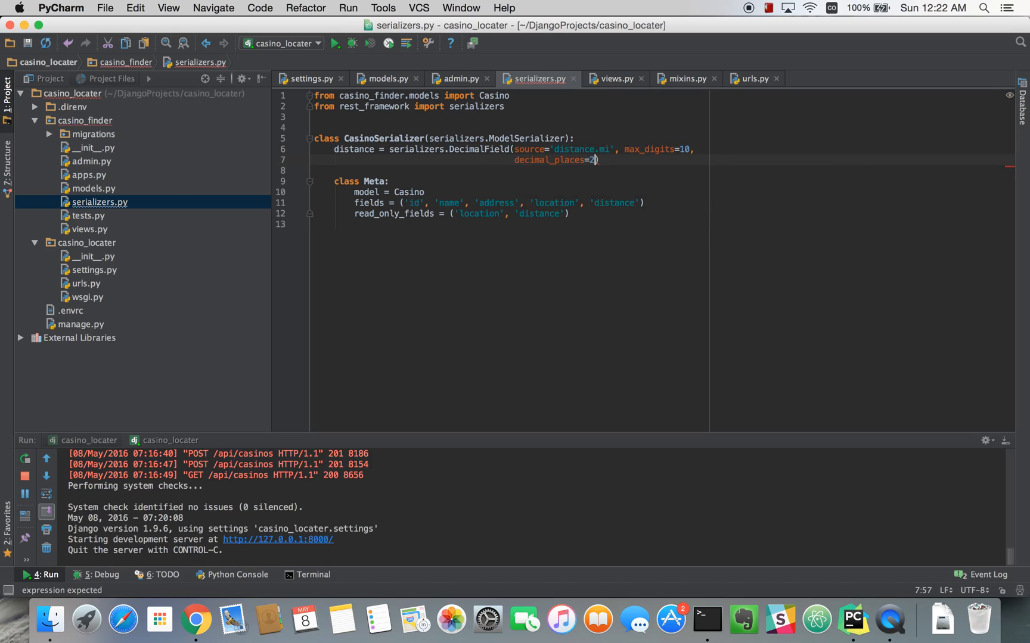
text(, read_only=)
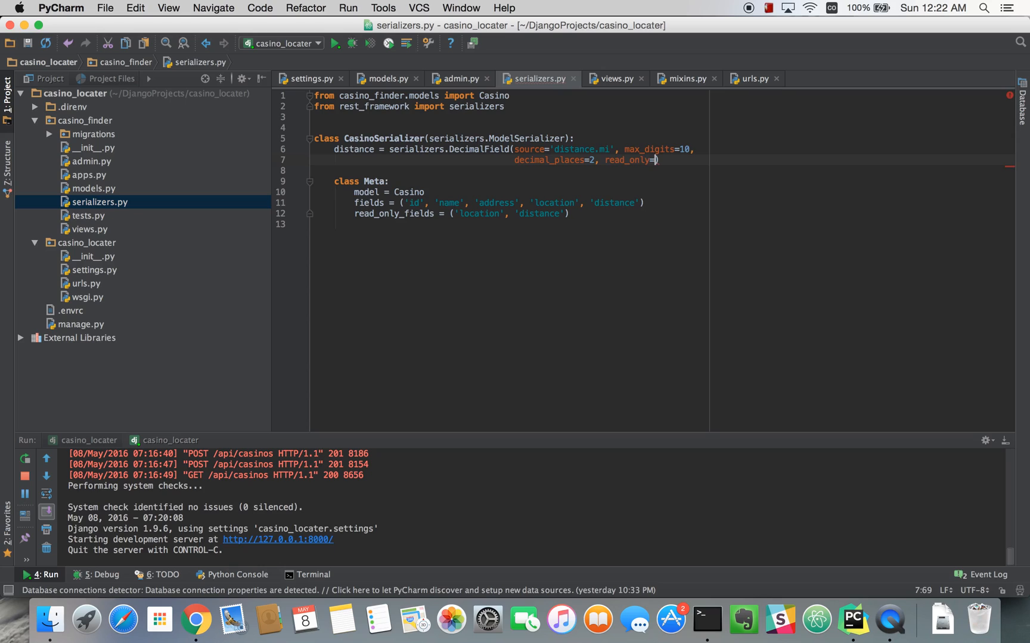
key(backspace)
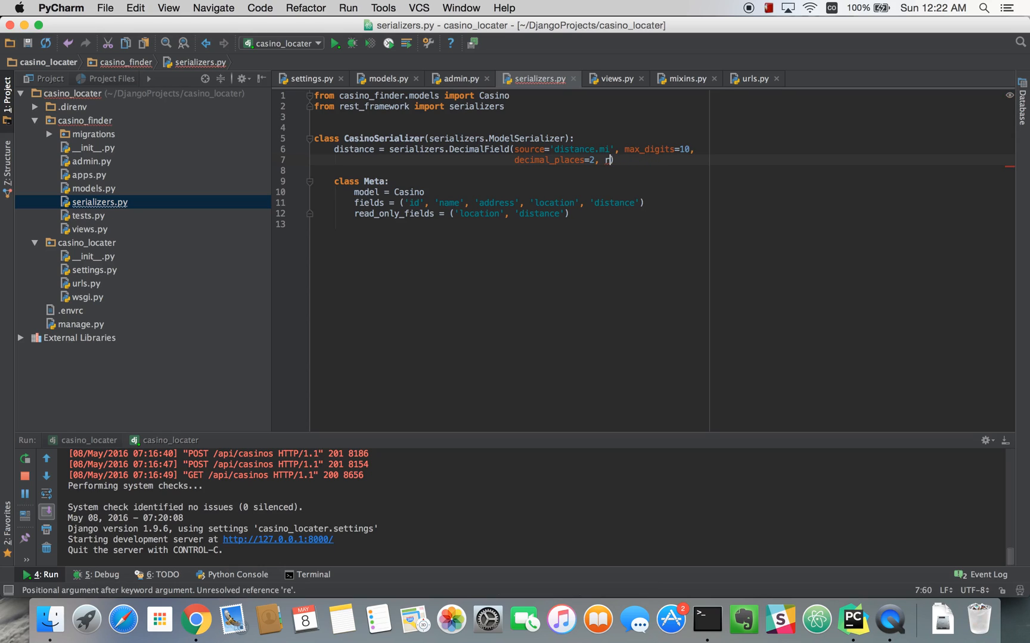
text(equired=False,)
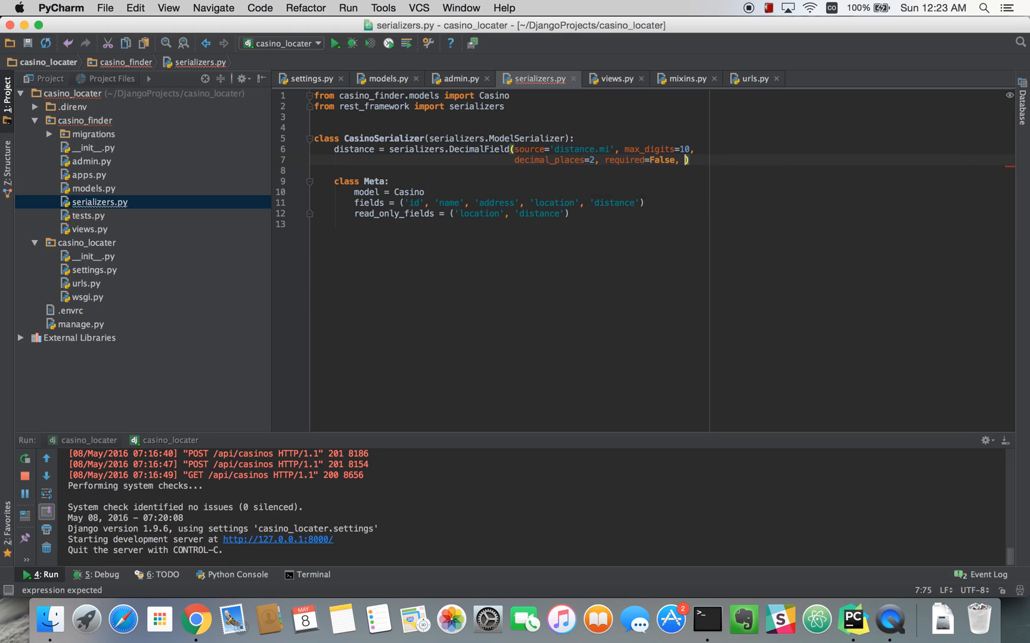
text(read_only=)
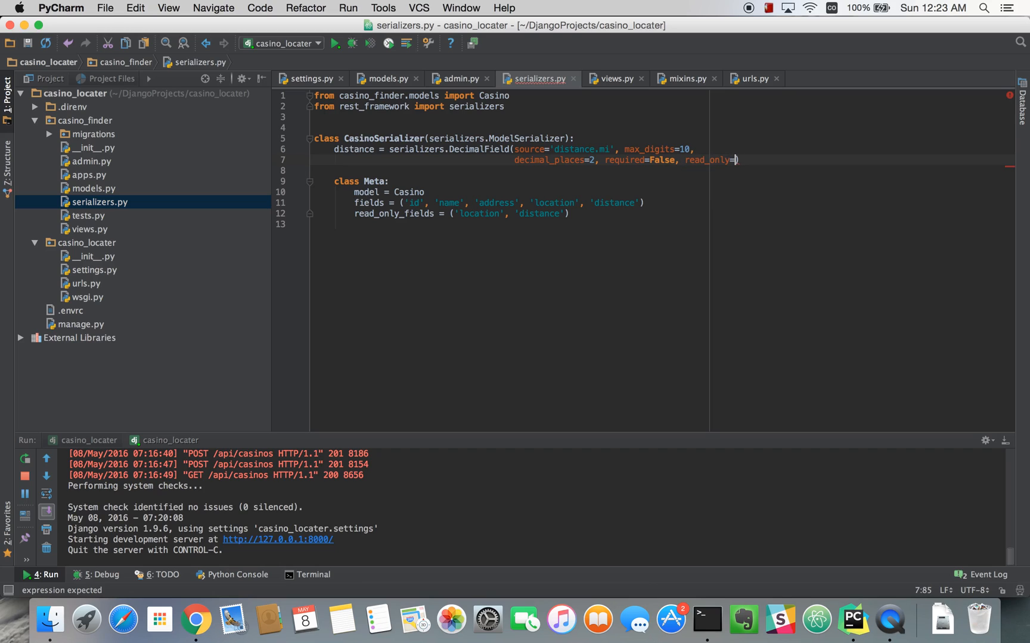
text(True)
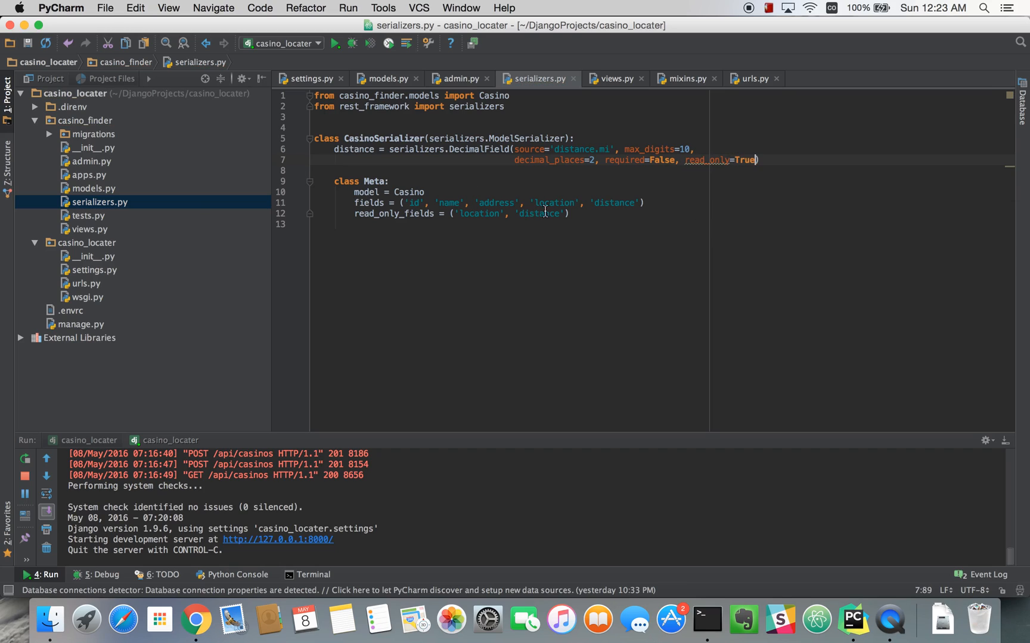
Delete 'distance' from Meta read_only_fields, check the API in Chrome, and return to views.py.
double_click(538, 214)
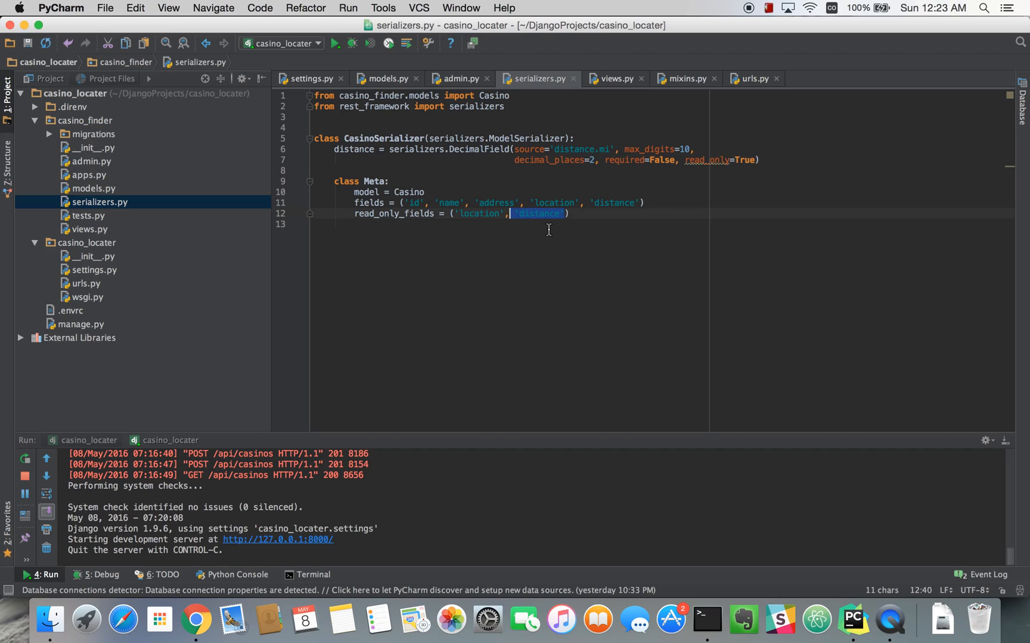
key(Delete)
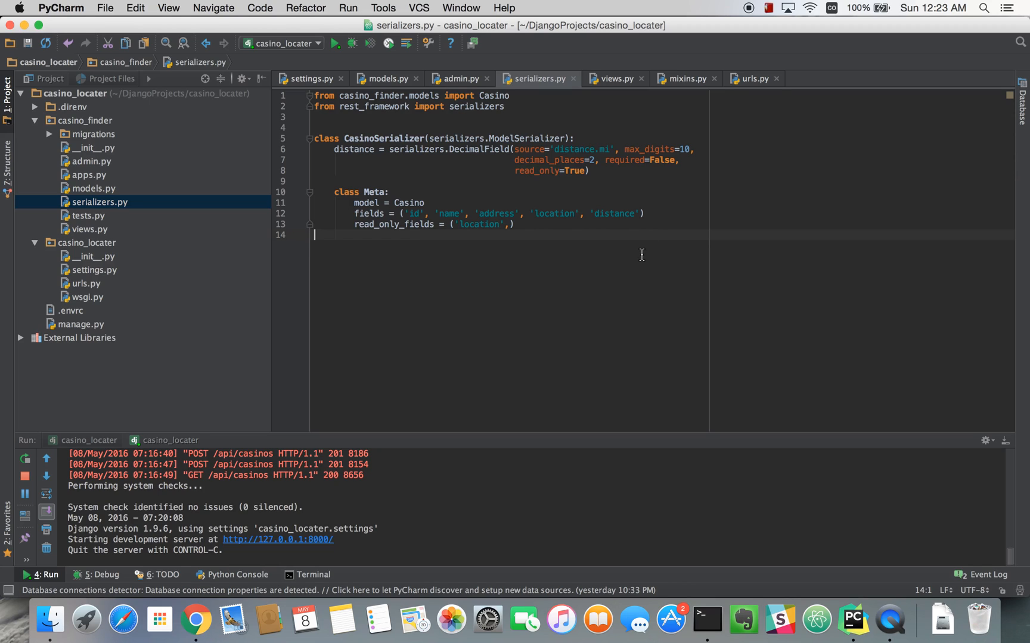
mouse_move(443, 385)
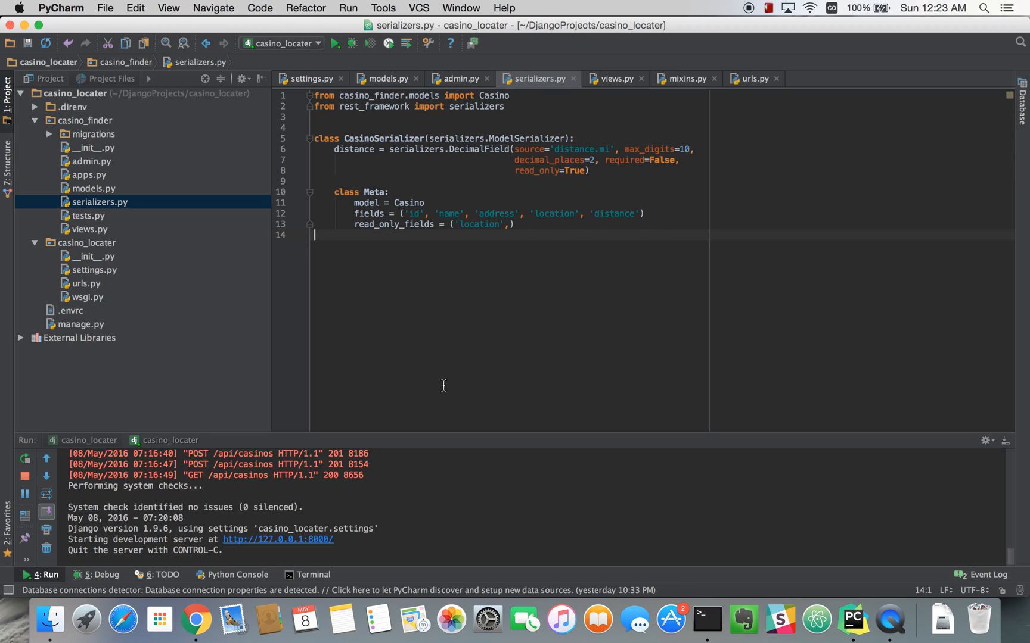
mouse_move(196, 619)
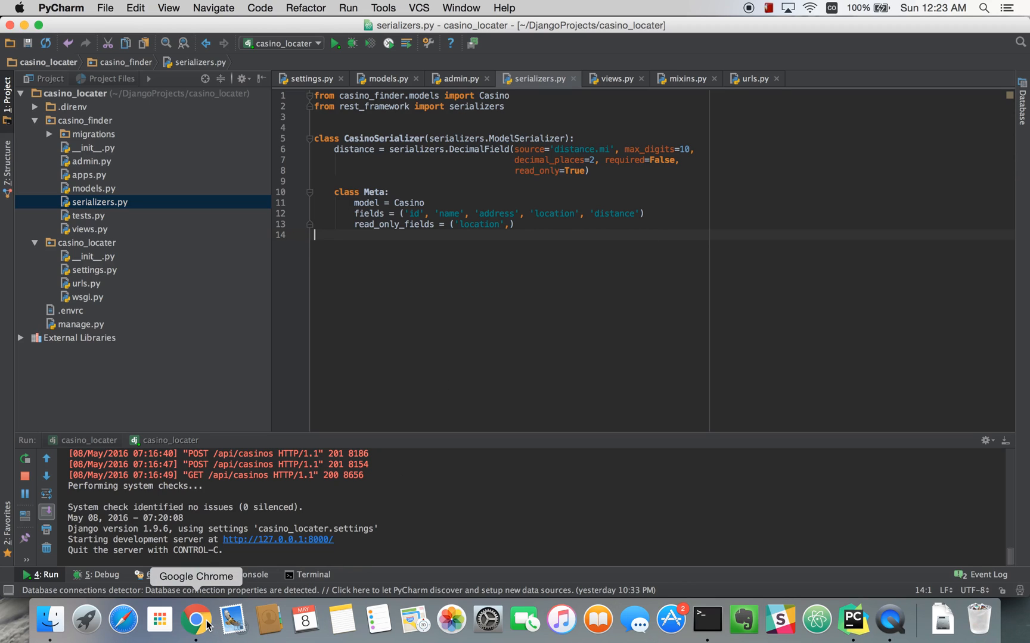
click(196, 619)
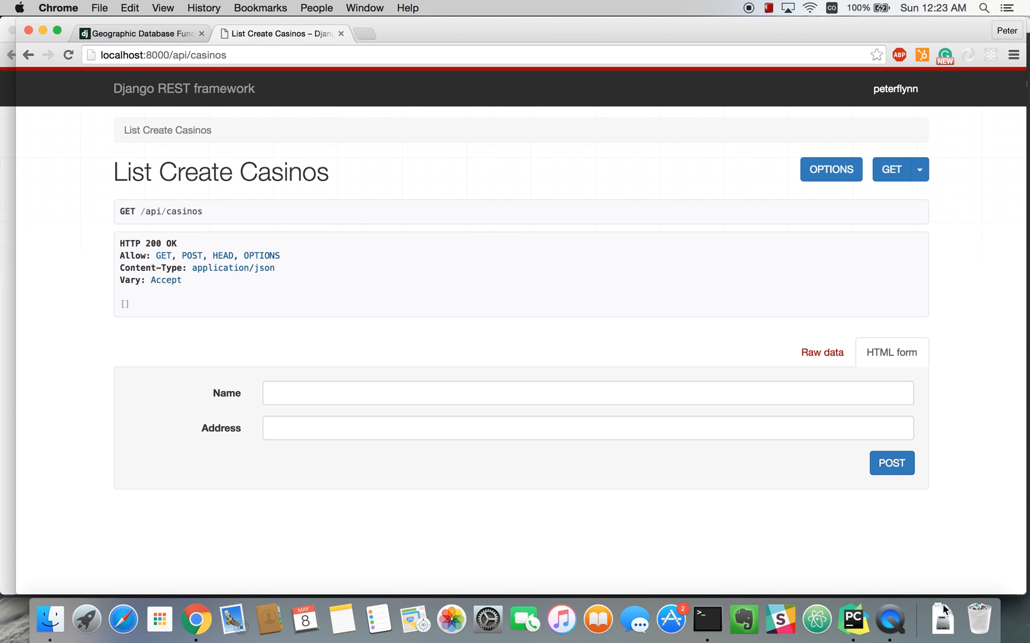
click(852, 620)
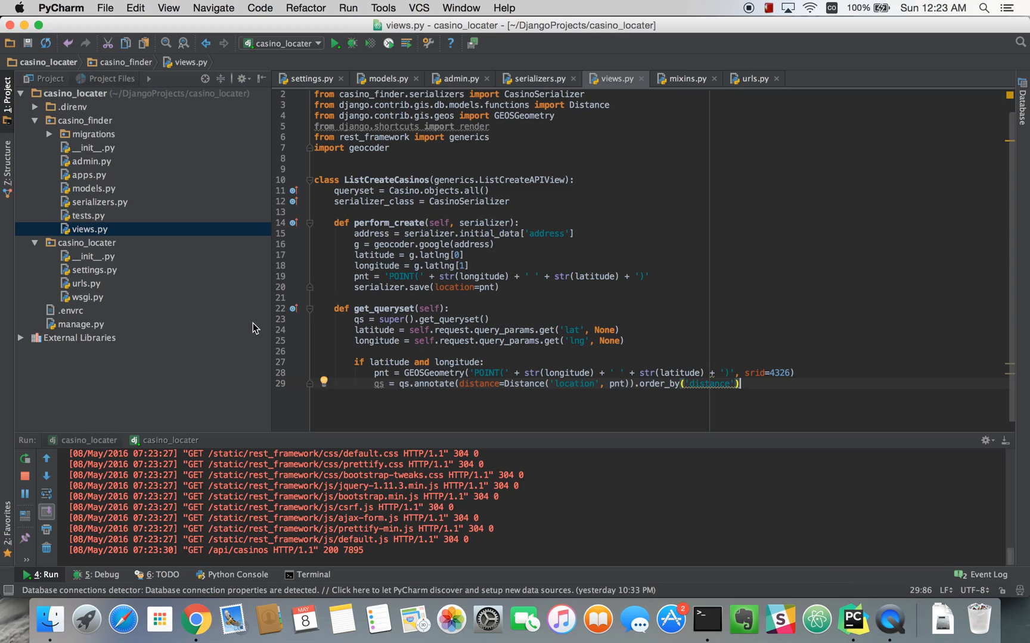
End get_queryset with 'return qs'.
click(795, 373)
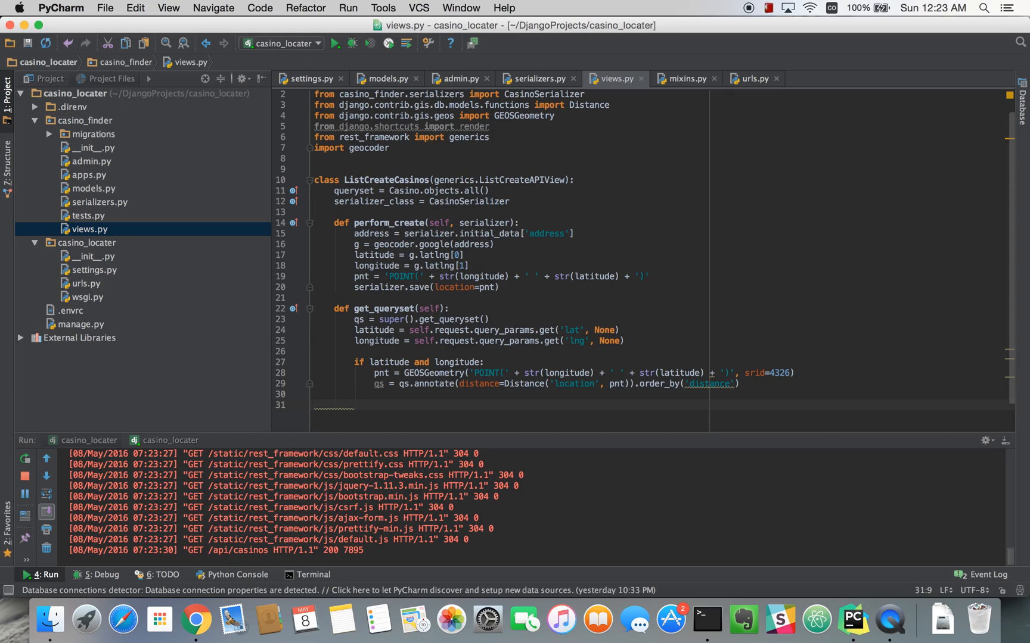
text(return)
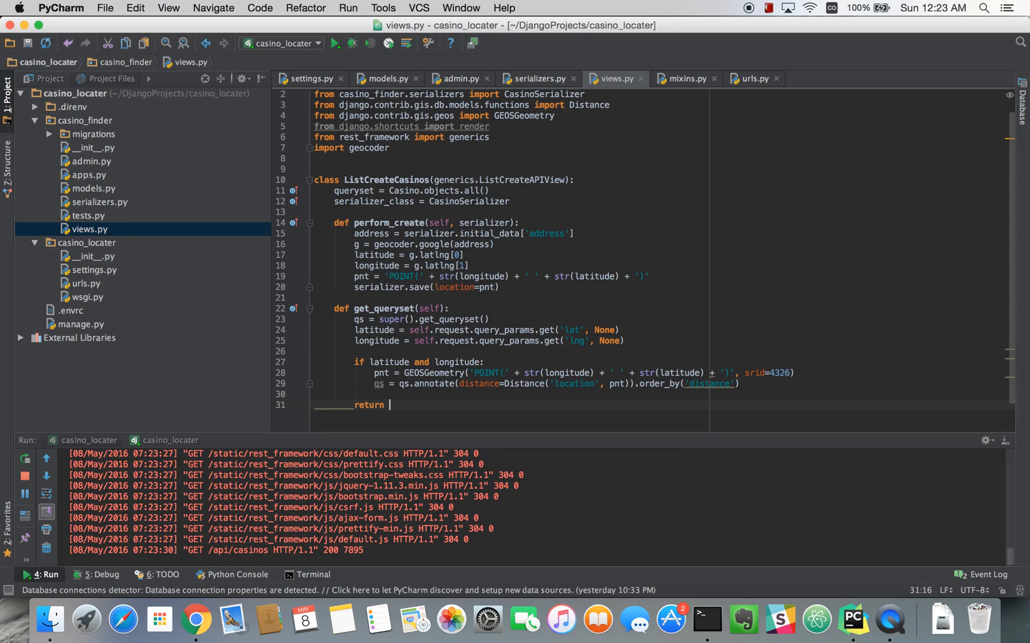
text(qs)
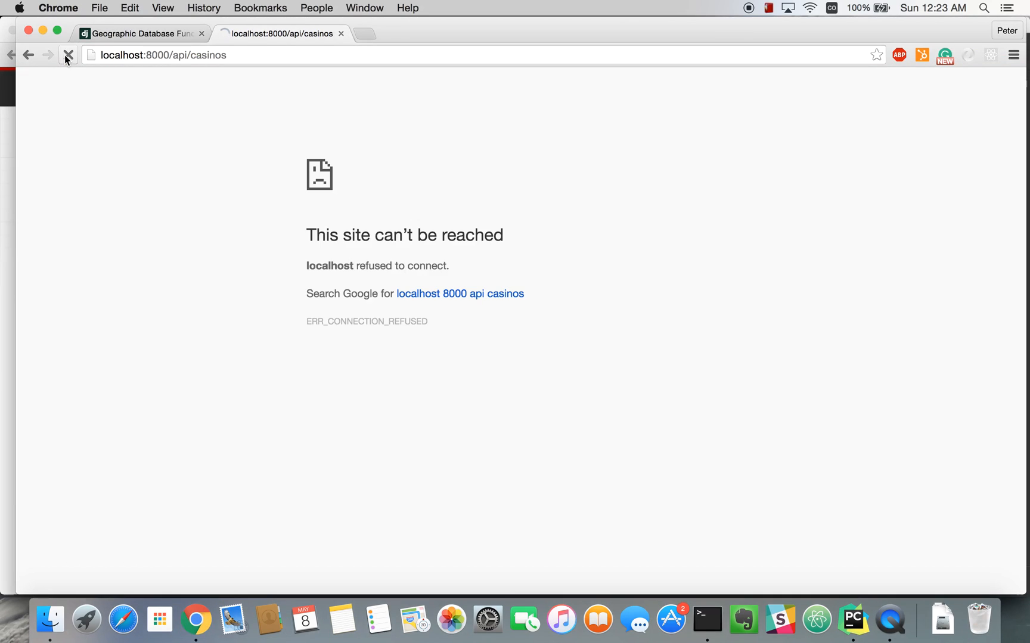
Reload the casinos API list showing Bellagio, Mandalay Bay and Wynn, then focus the address bar.
click(68, 54)
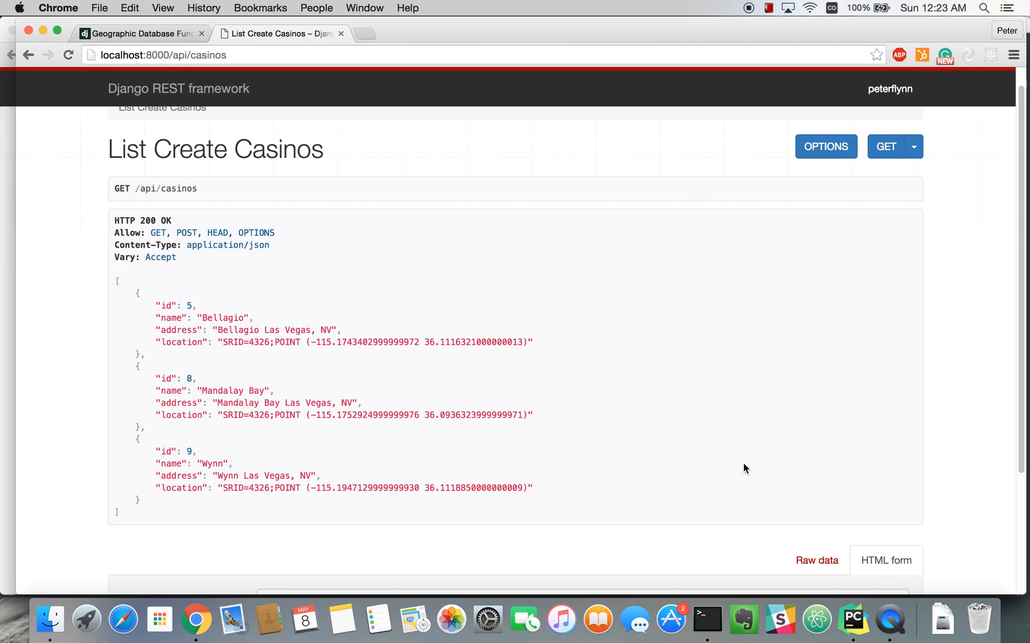
scroll(up, 3)
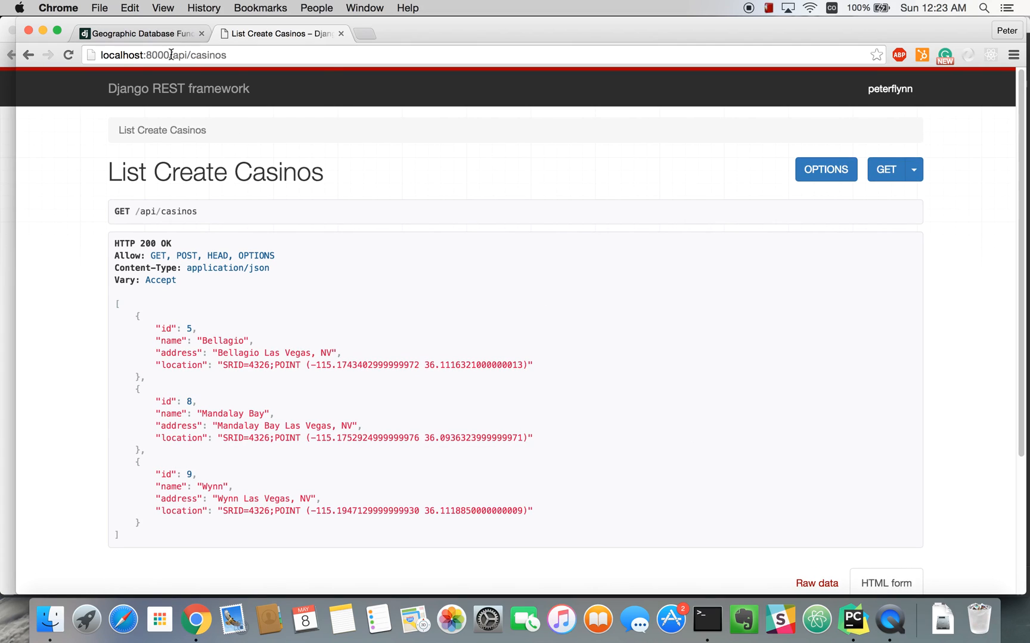
click(165, 55)
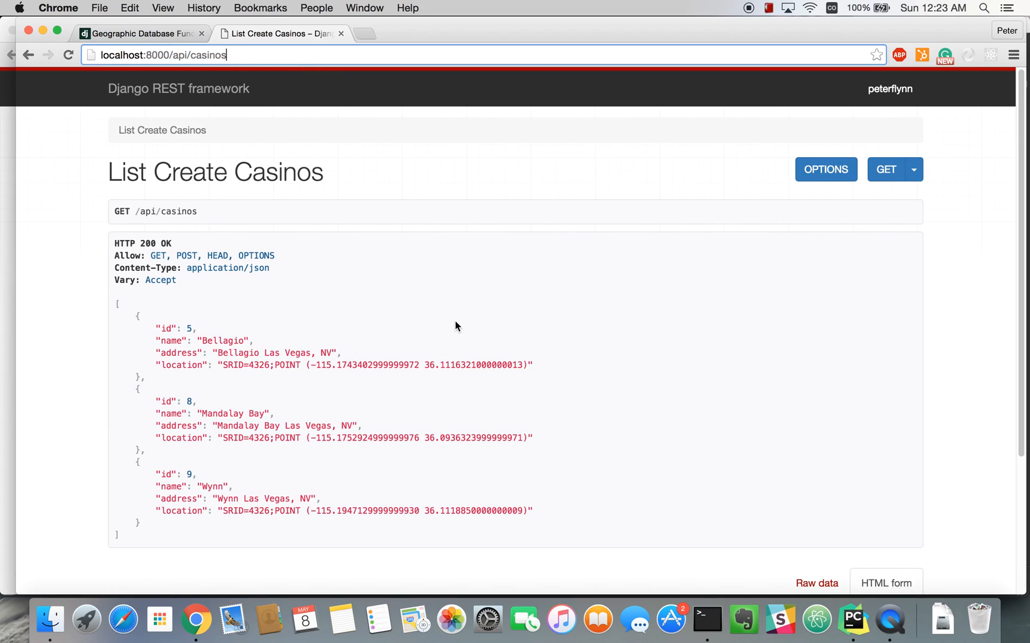
mouse_move(632, 351)
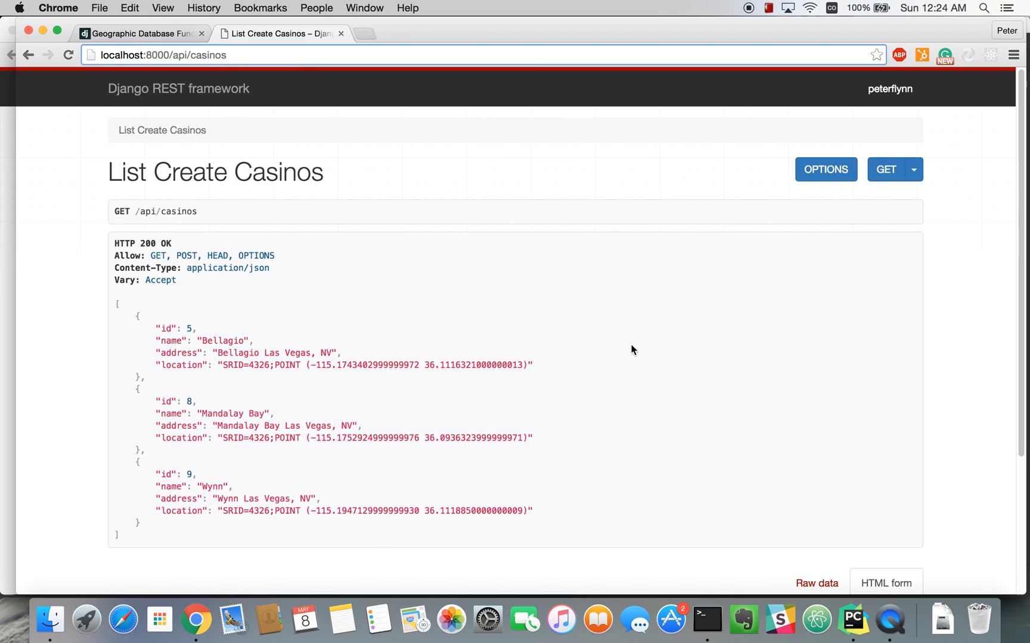
mouse_move(378, 35)
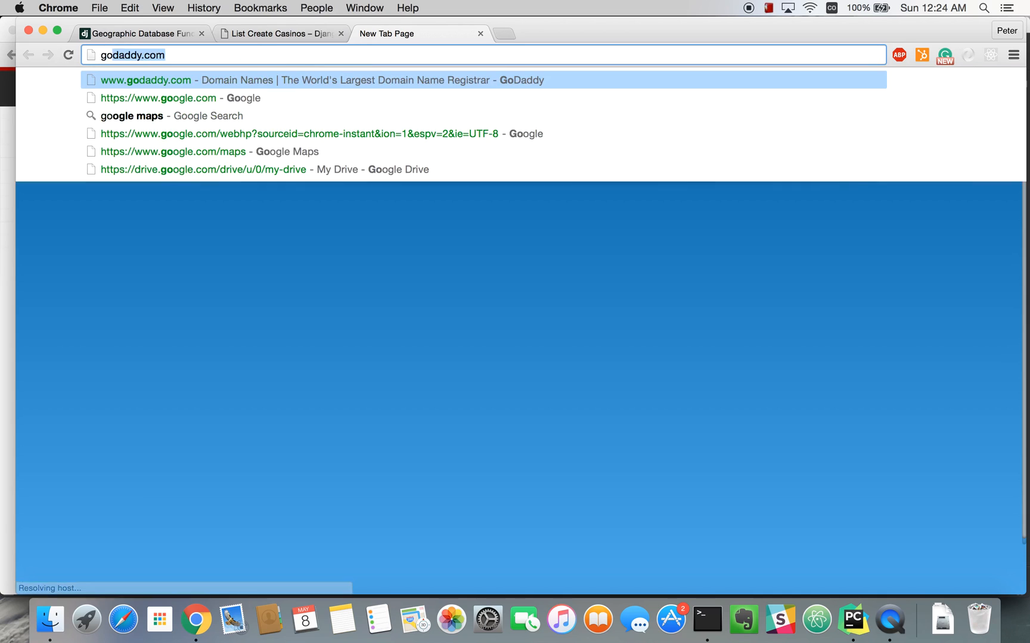
Search Google Maps for 'iron yard l' to locate The Iron Yard in Las Vegas.
text(google maps)
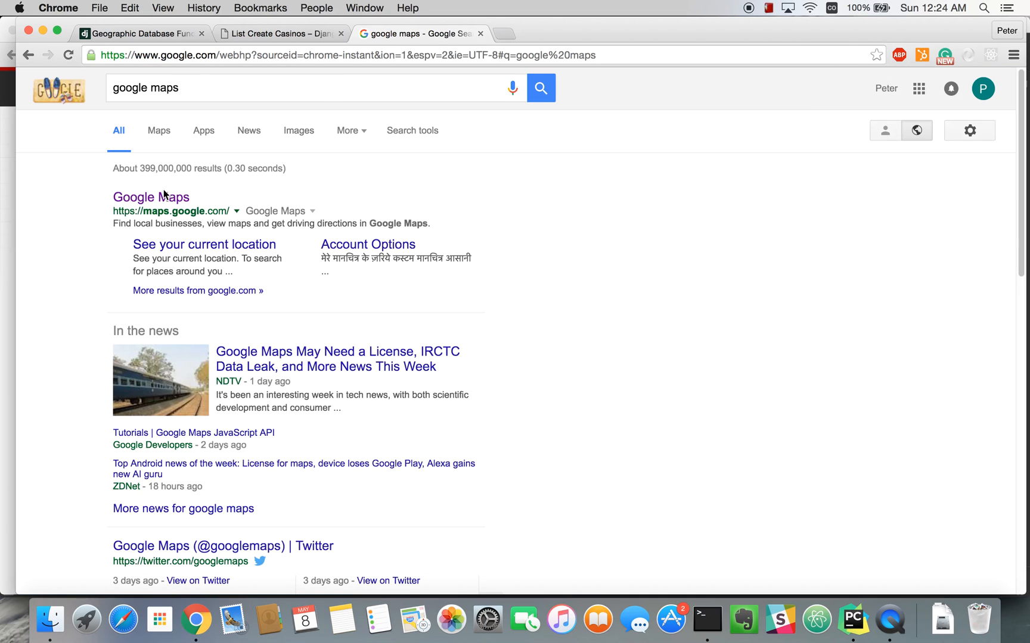
click(151, 197)
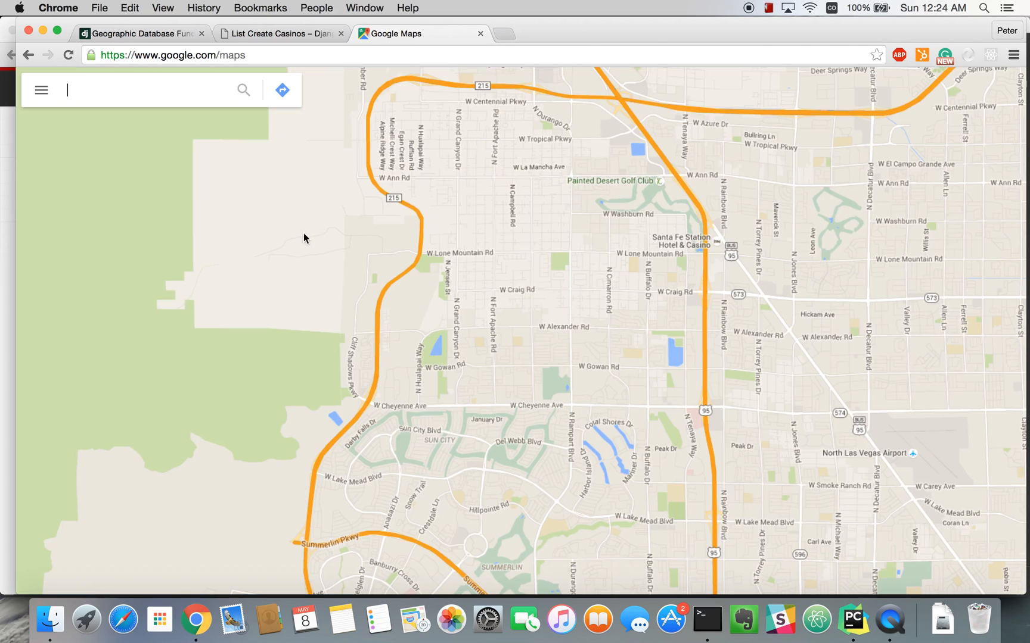
text(i)
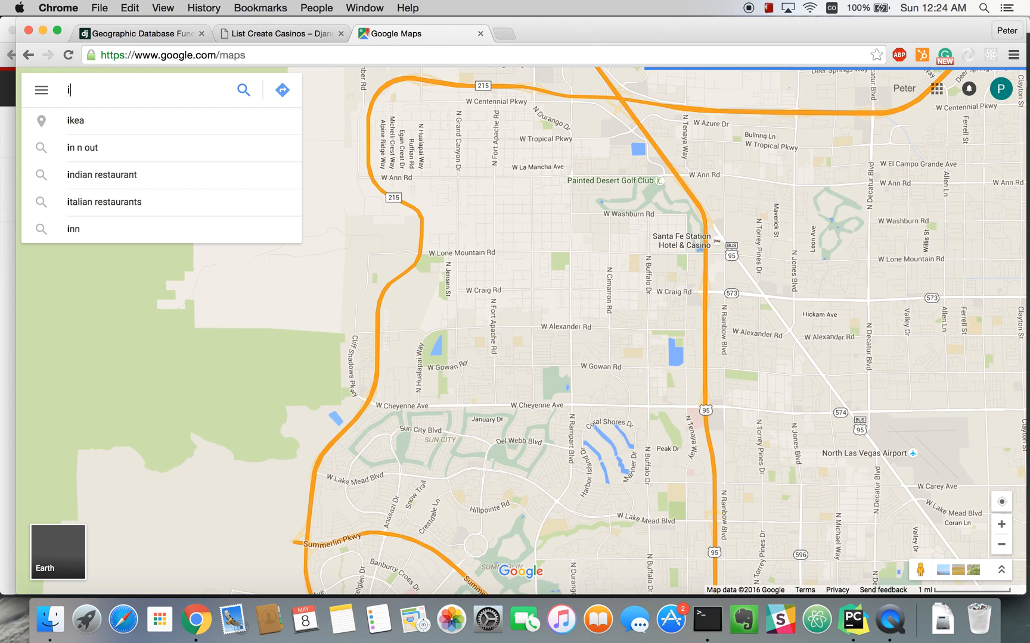
text(ron yard l)
click(484, 55)
text(localhost:8000/api/casinos?)
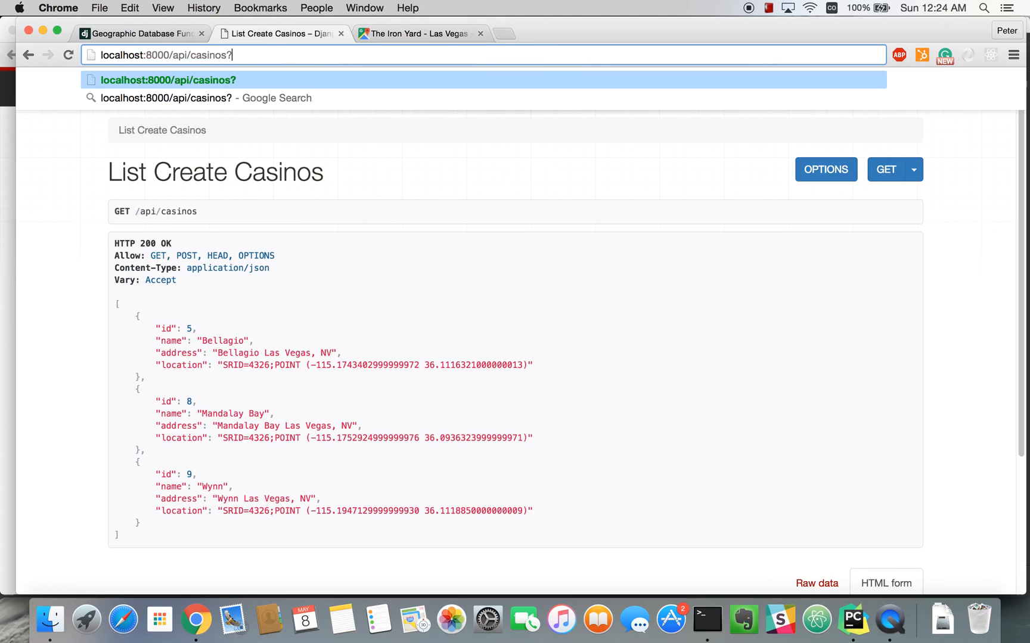
Query the casinos endpoint with lat=36.1583875 and lng=-115.1546789 to get distance-ordered results.
text(lat=)
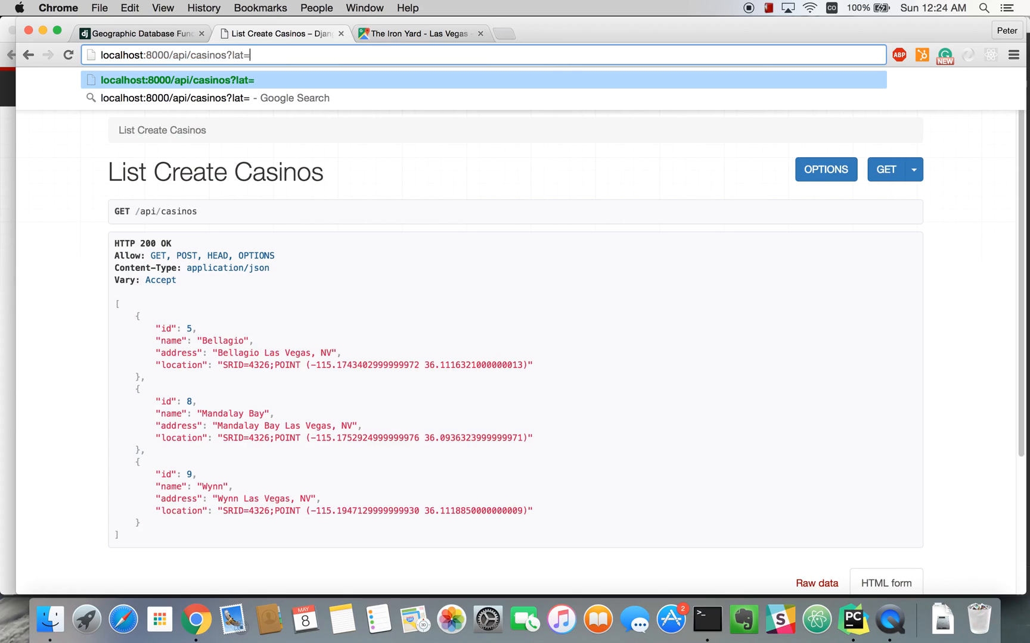
text(36.1583875,-115.1546789)
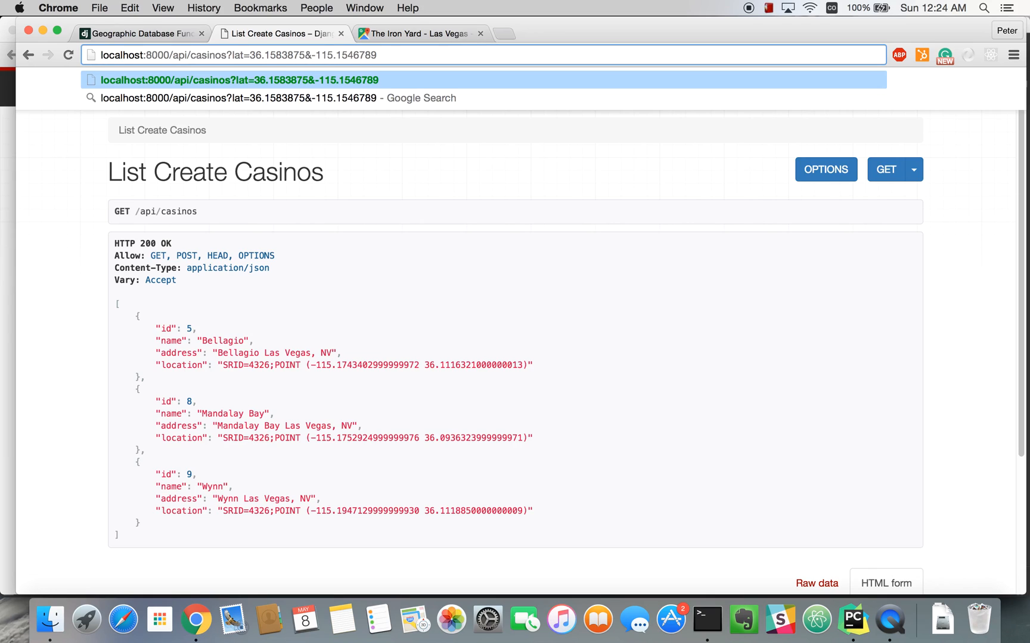
text(lng=)
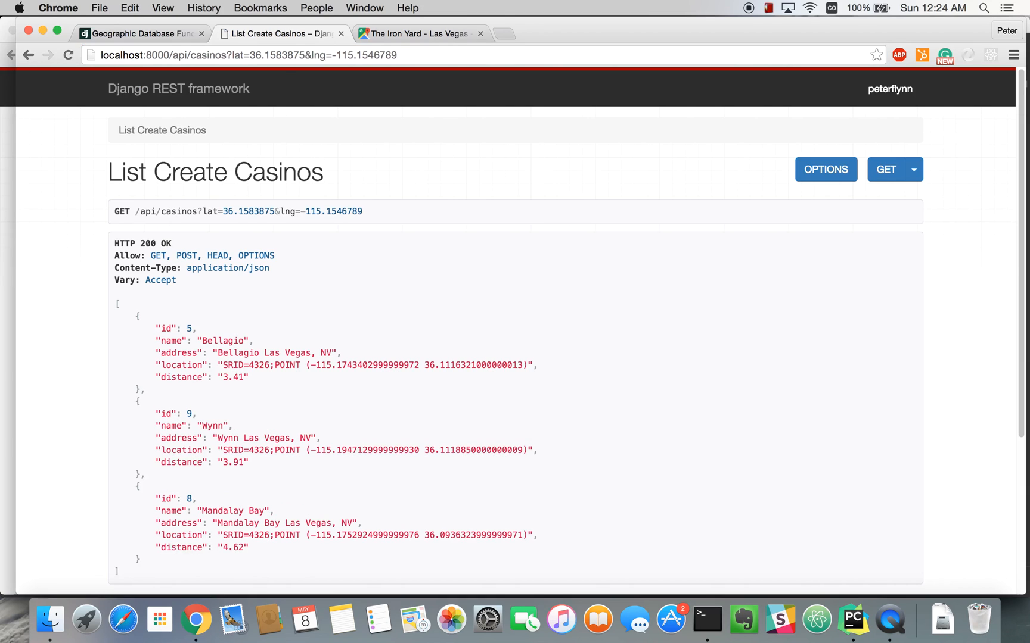
scroll(down, 3)
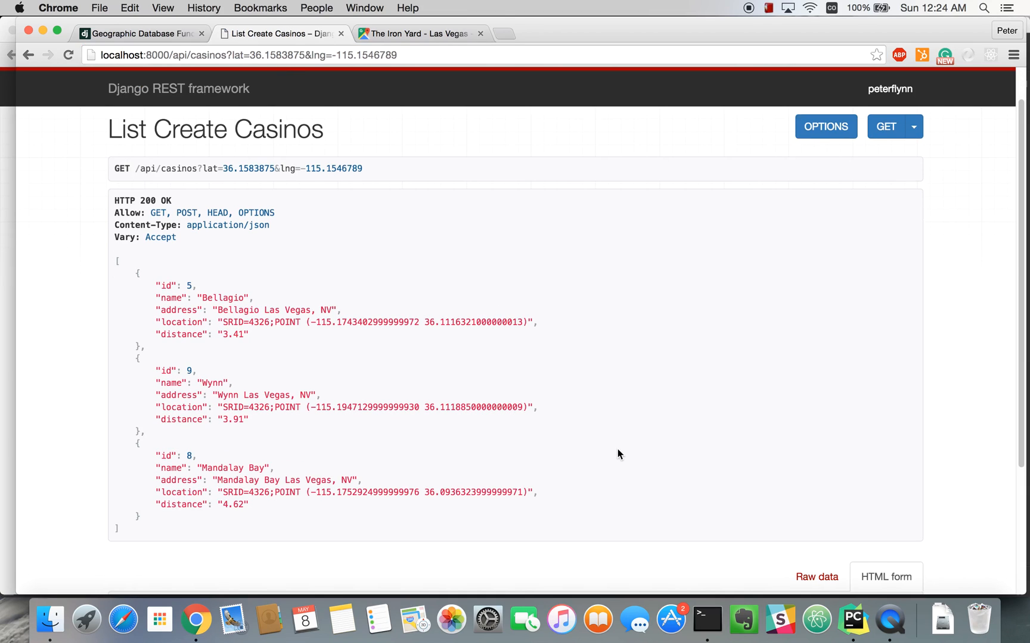
scroll(down, 3)
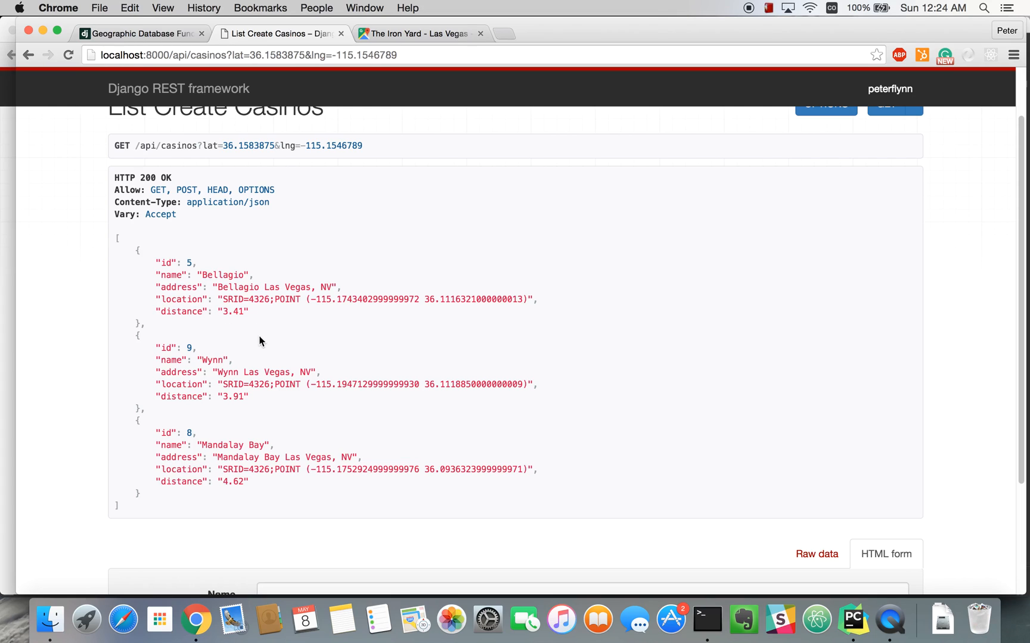
mouse_move(275, 398)
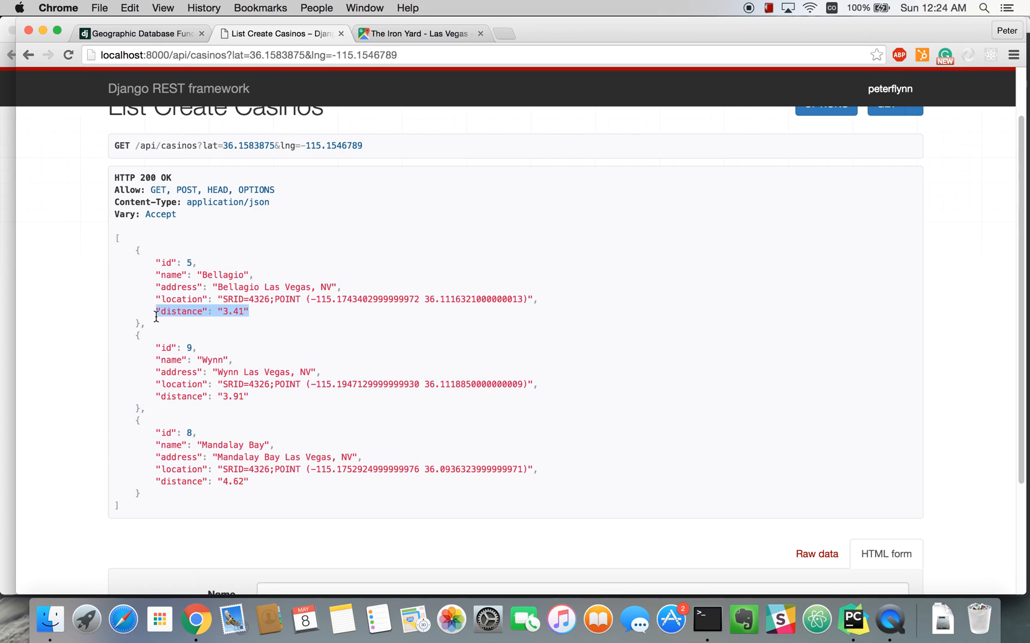
click(438, 449)
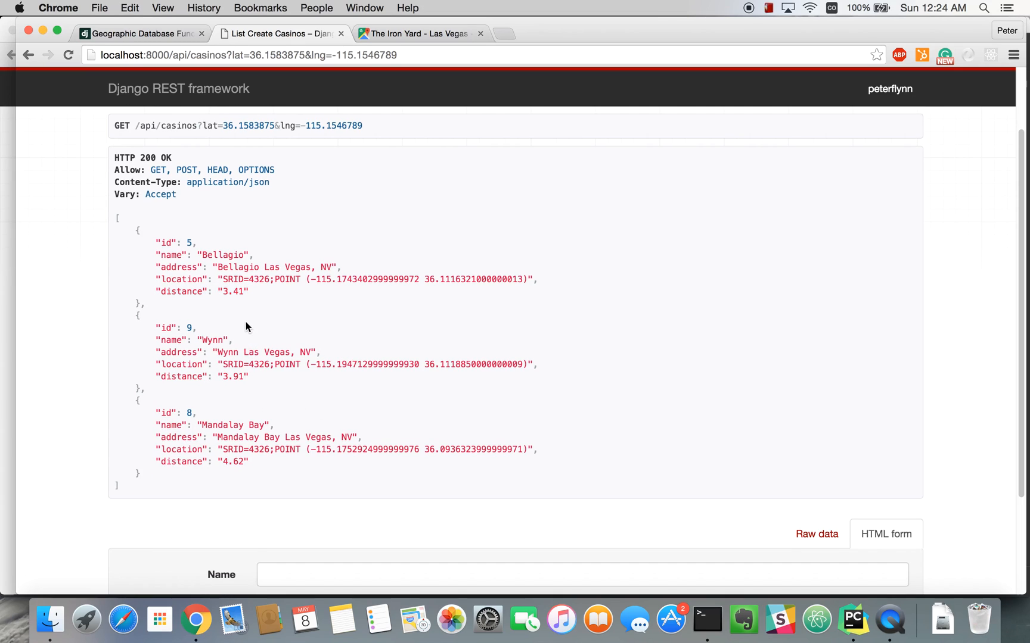
scroll(up, 3)
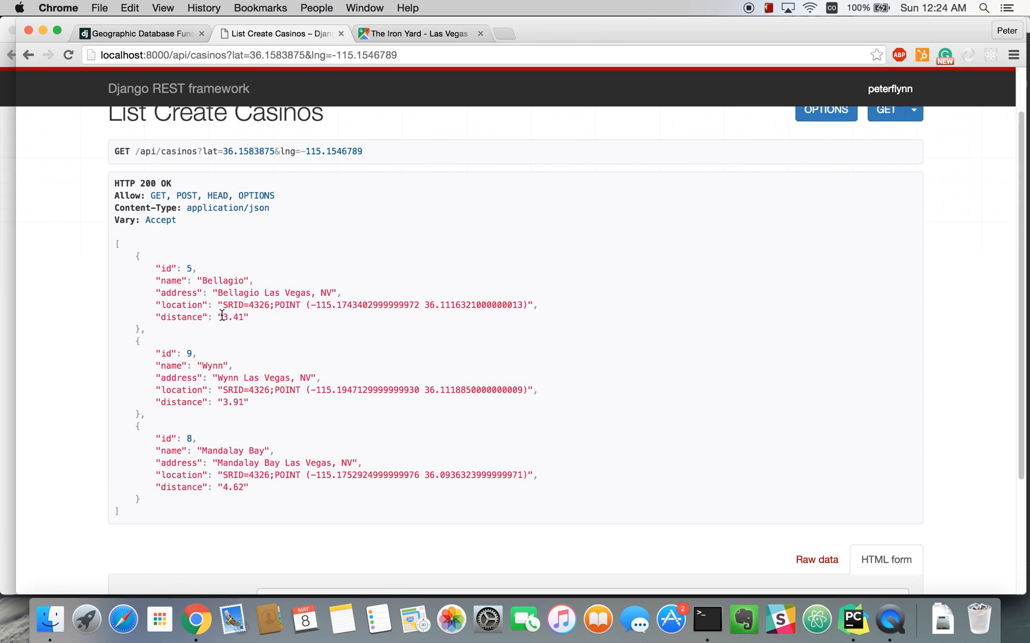
mouse_move(238, 406)
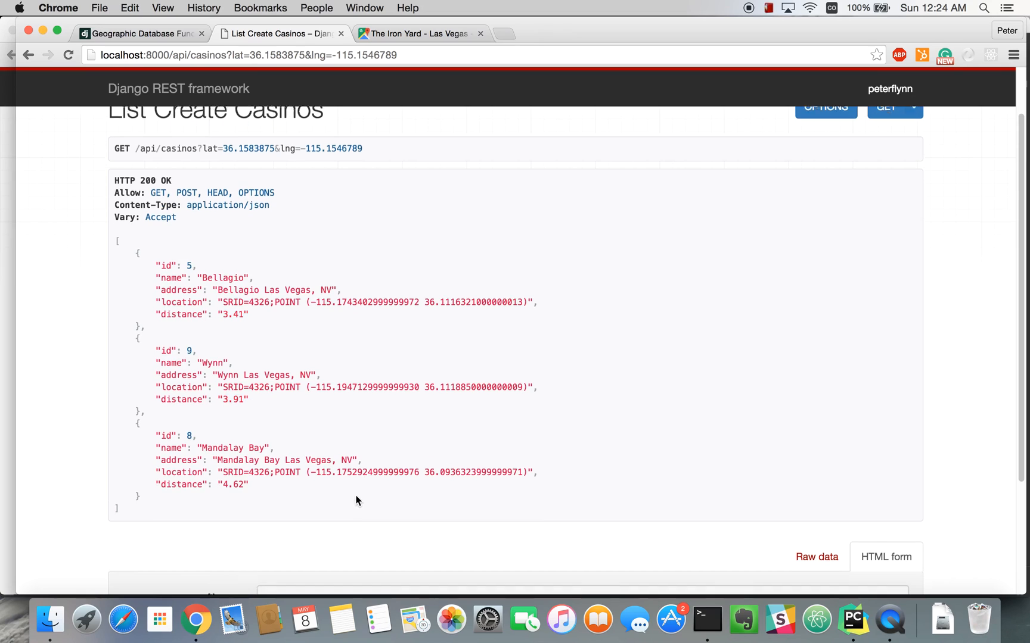
scroll(up, 3)
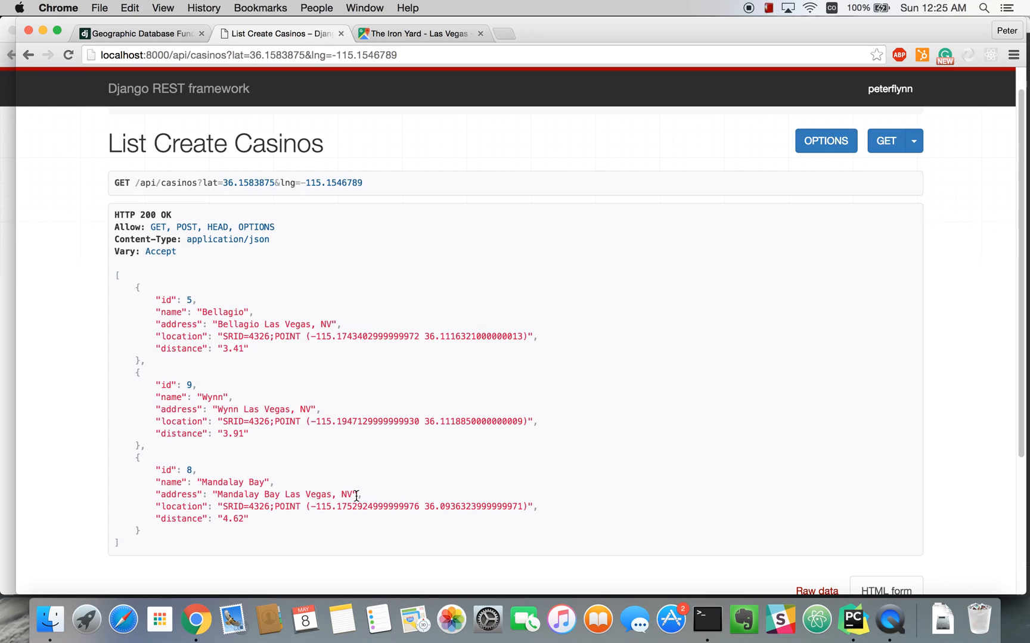
double_click(182, 434)
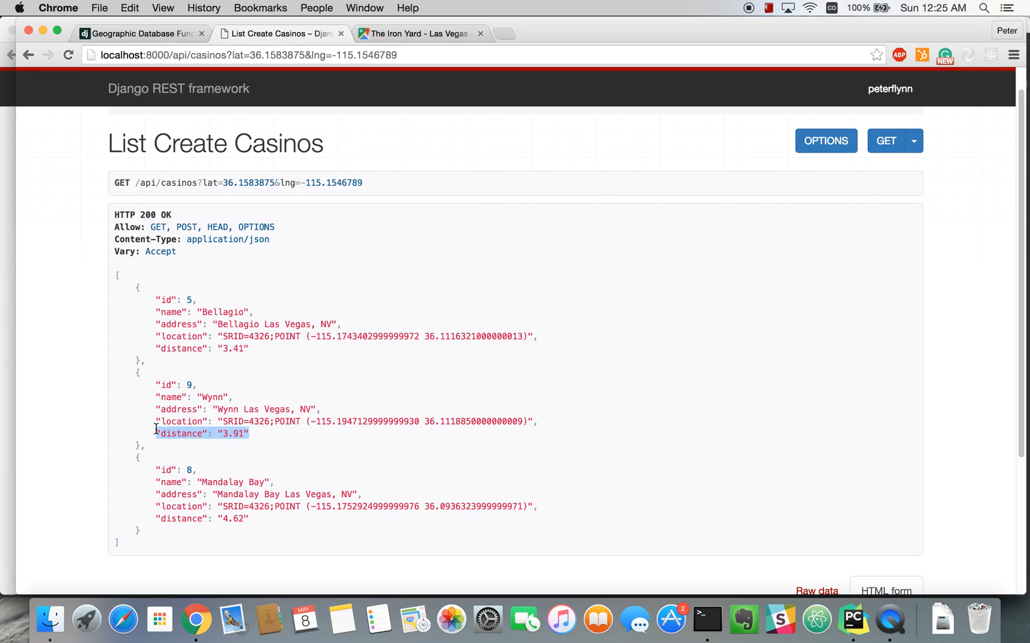
click(217, 430)
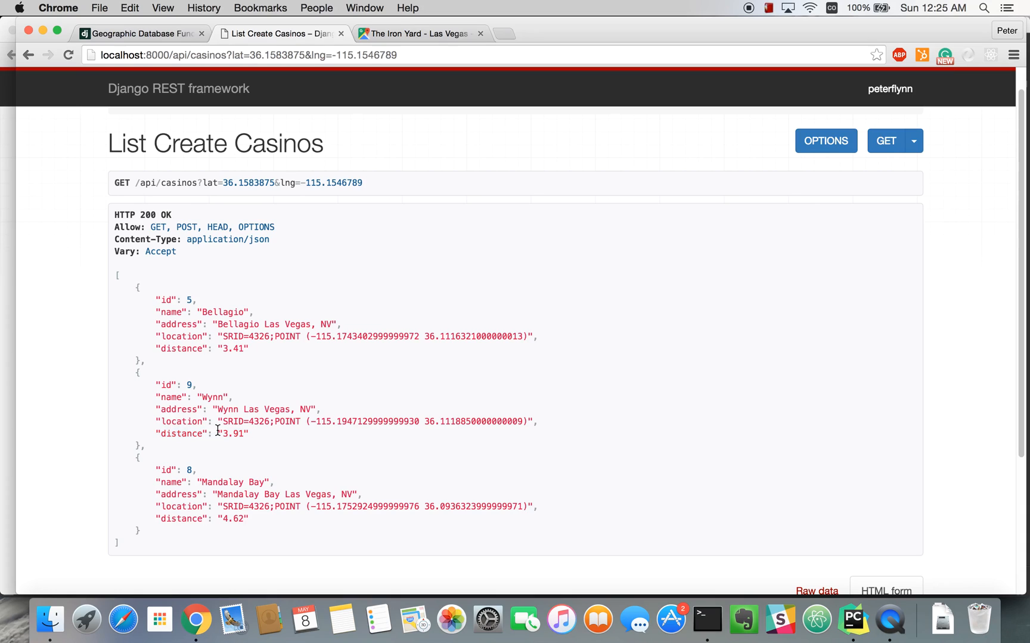
mouse_move(503, 423)
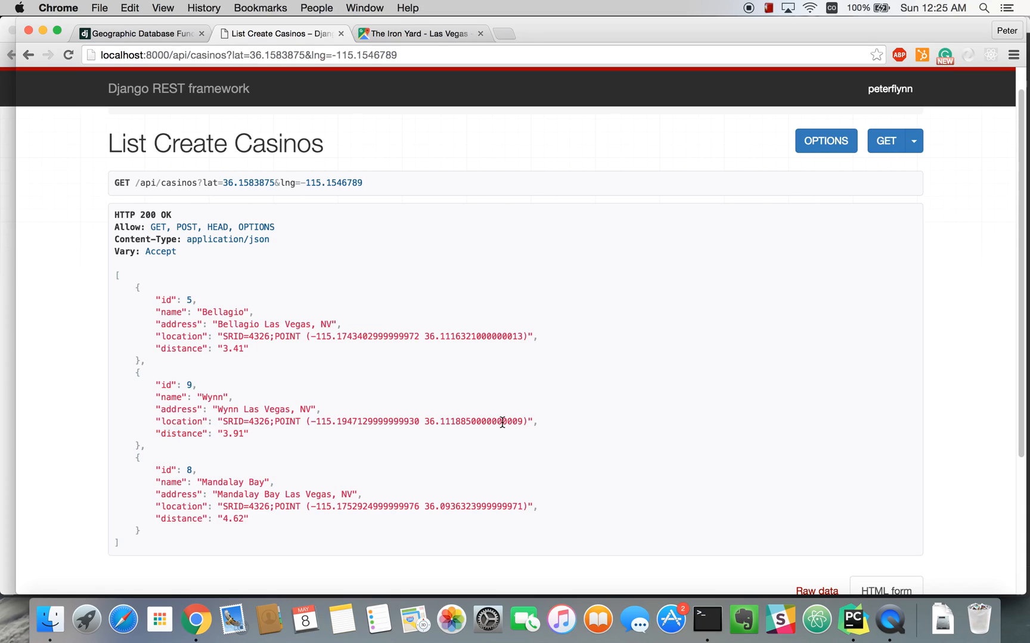
mouse_move(485, 384)
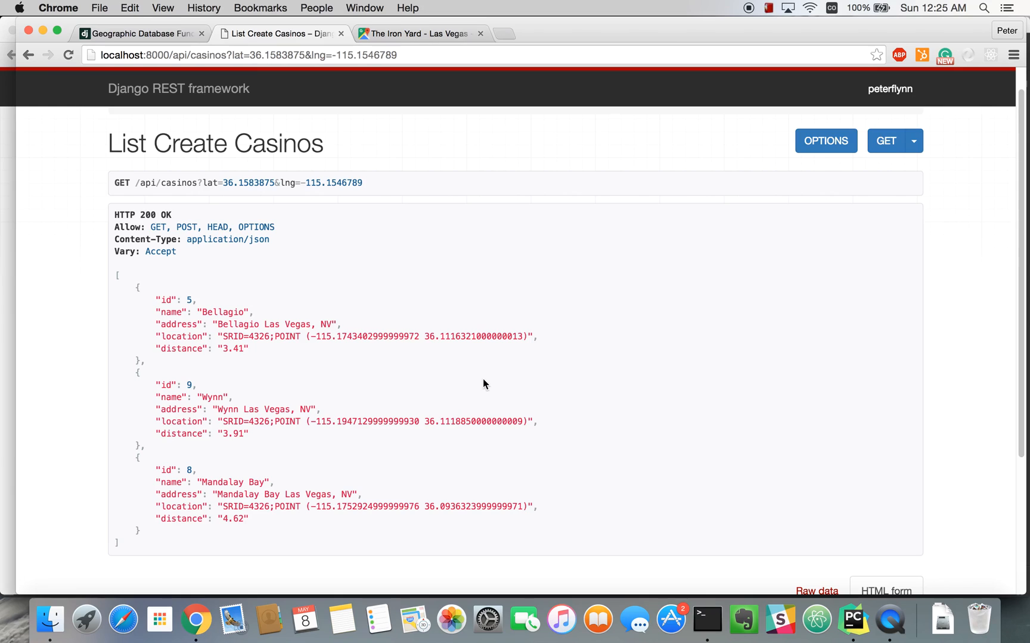
mouse_move(707, 462)
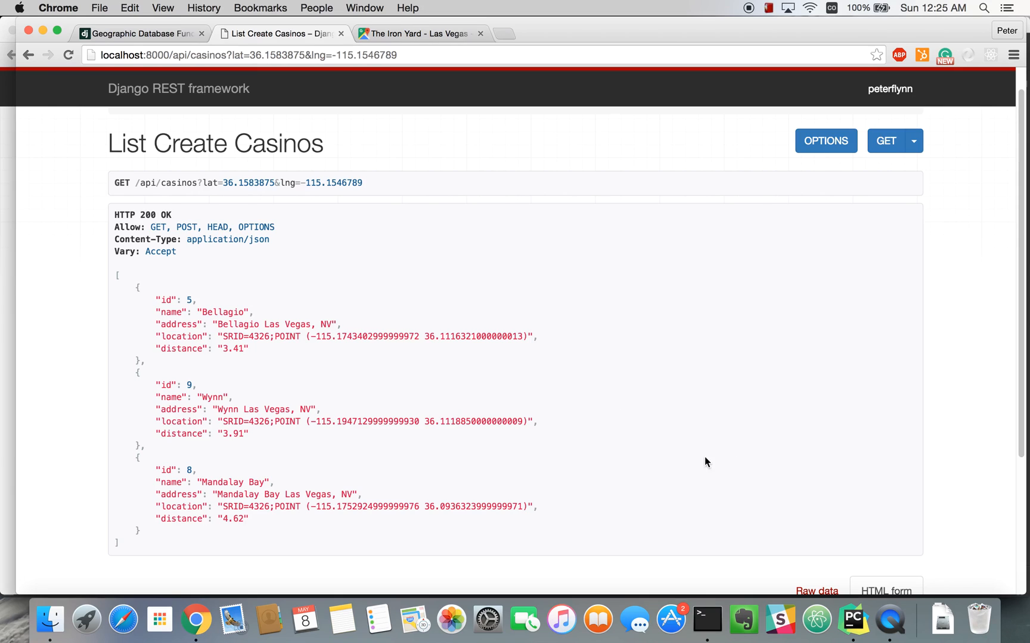
mouse_move(317, 335)
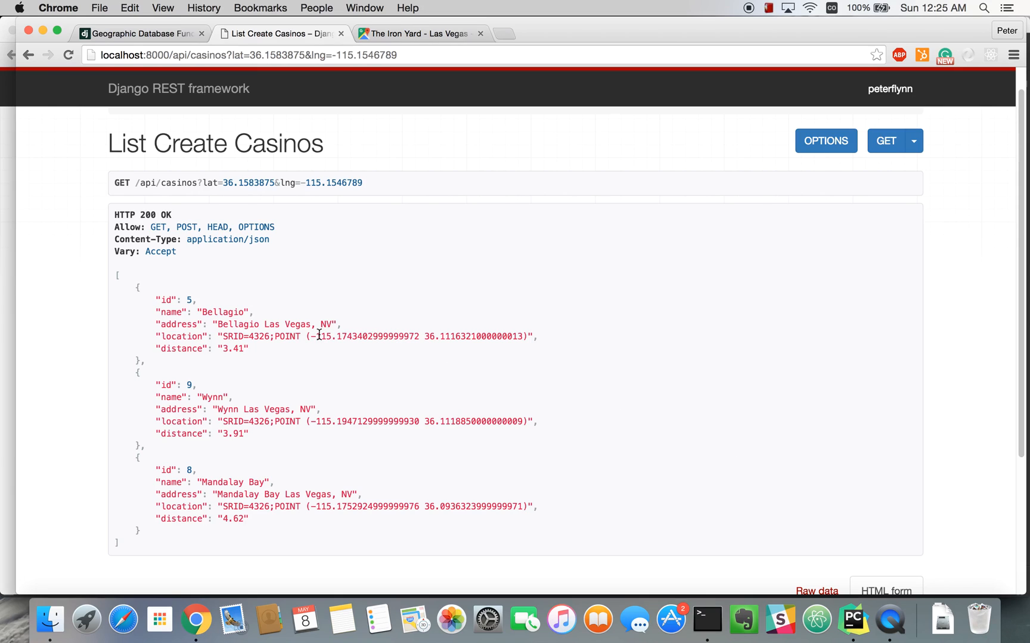
mouse_move(469, 452)
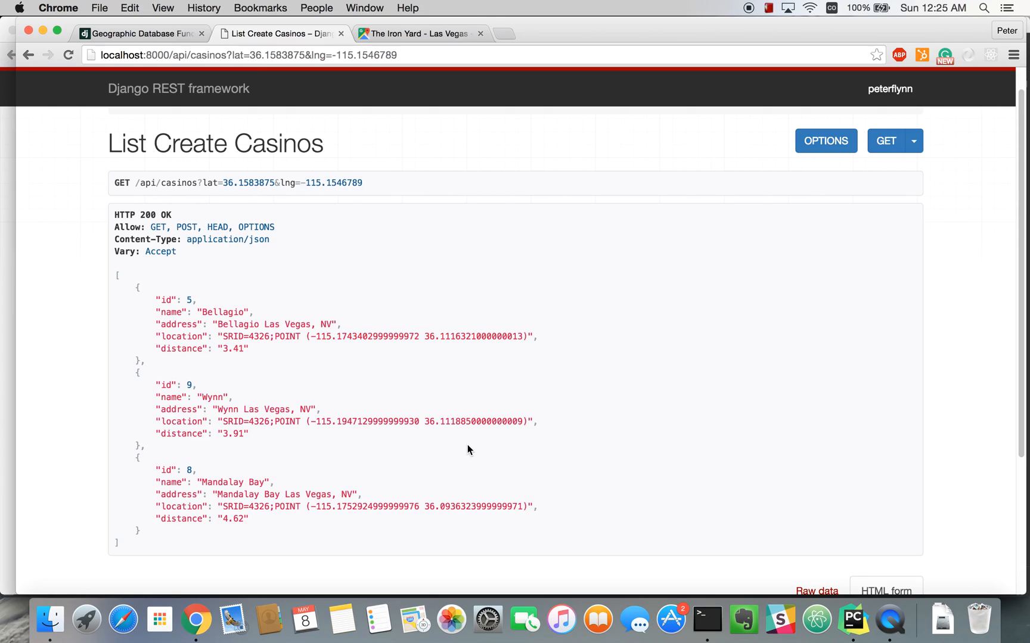
mouse_move(270, 422)
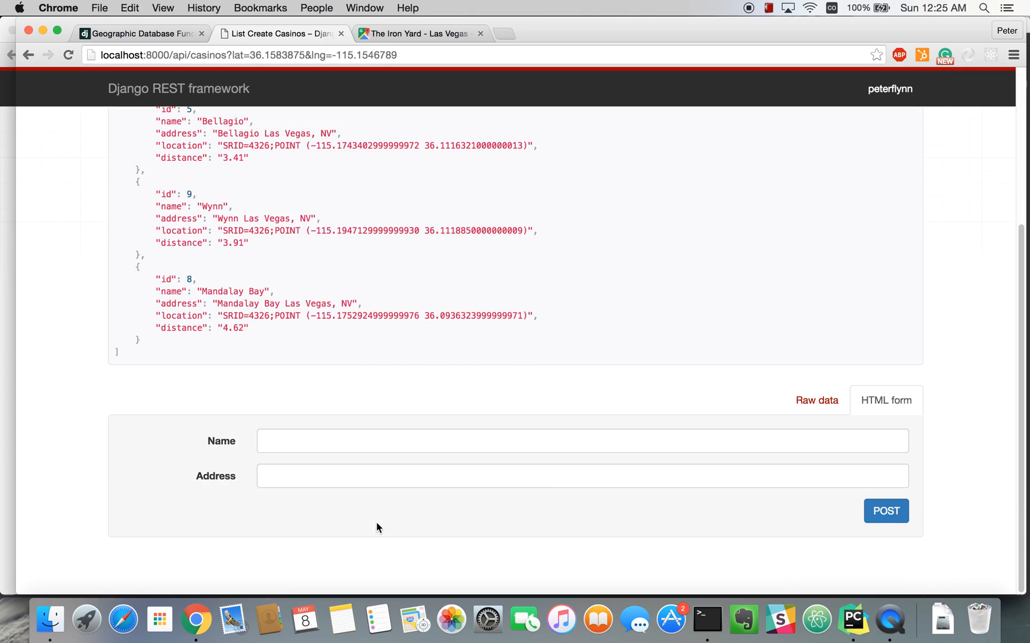
scroll(up, 3)
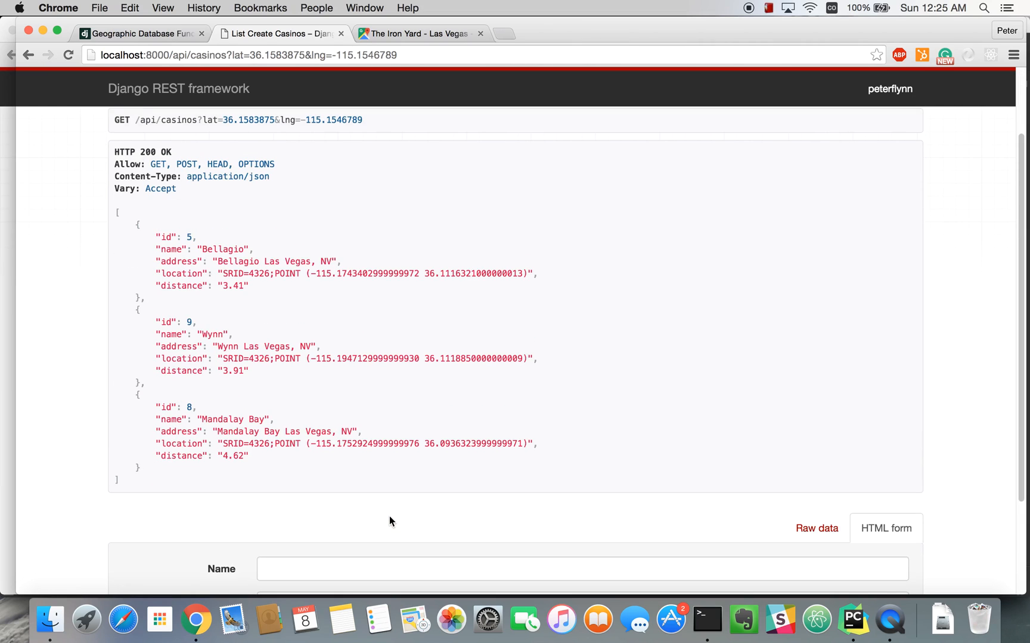
mouse_move(431, 465)
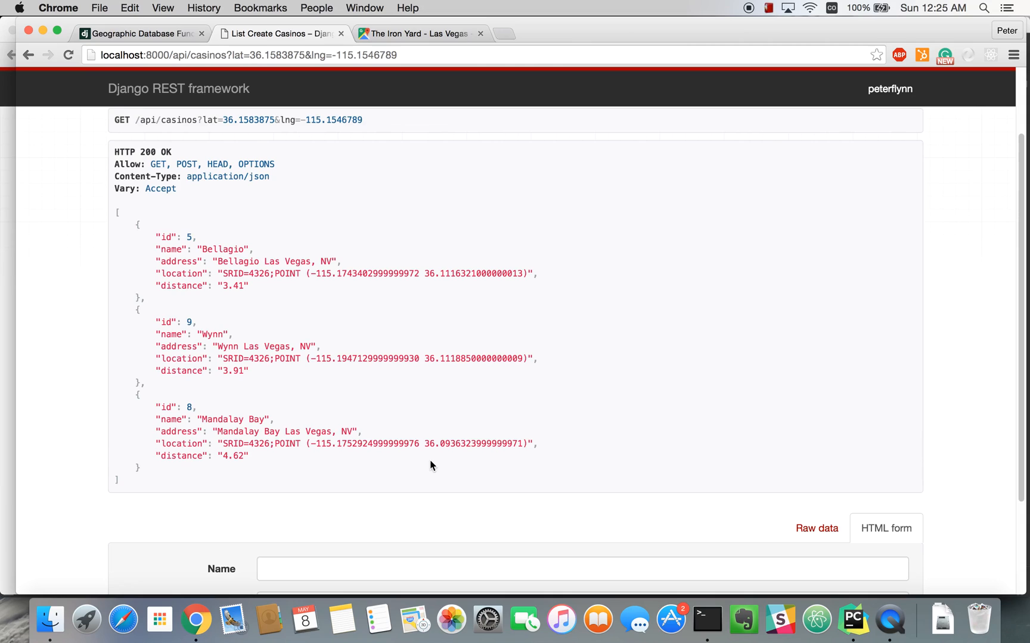
mouse_move(246, 365)
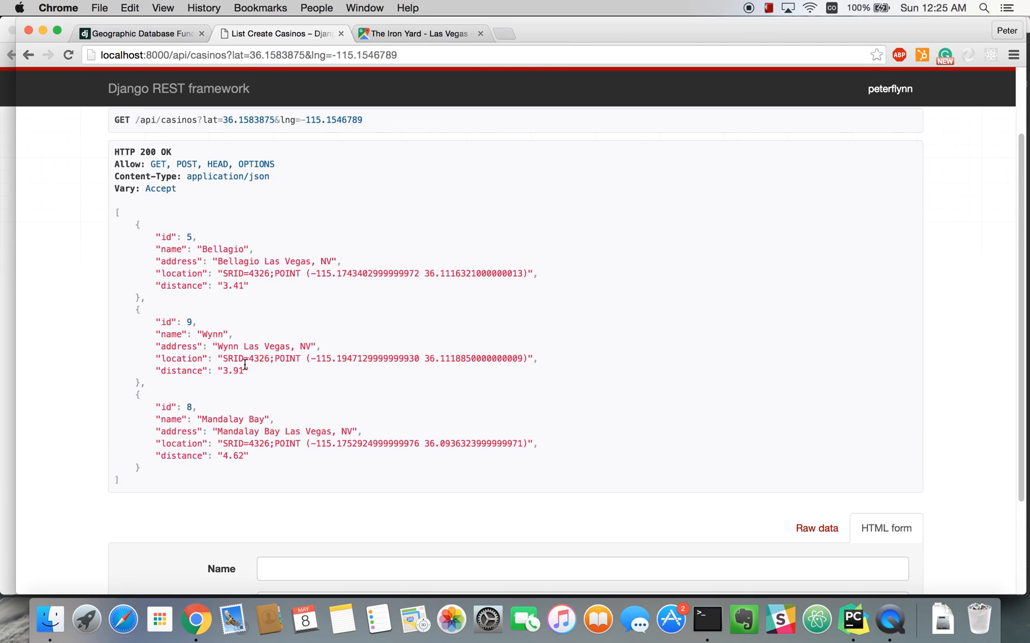
mouse_move(397, 380)
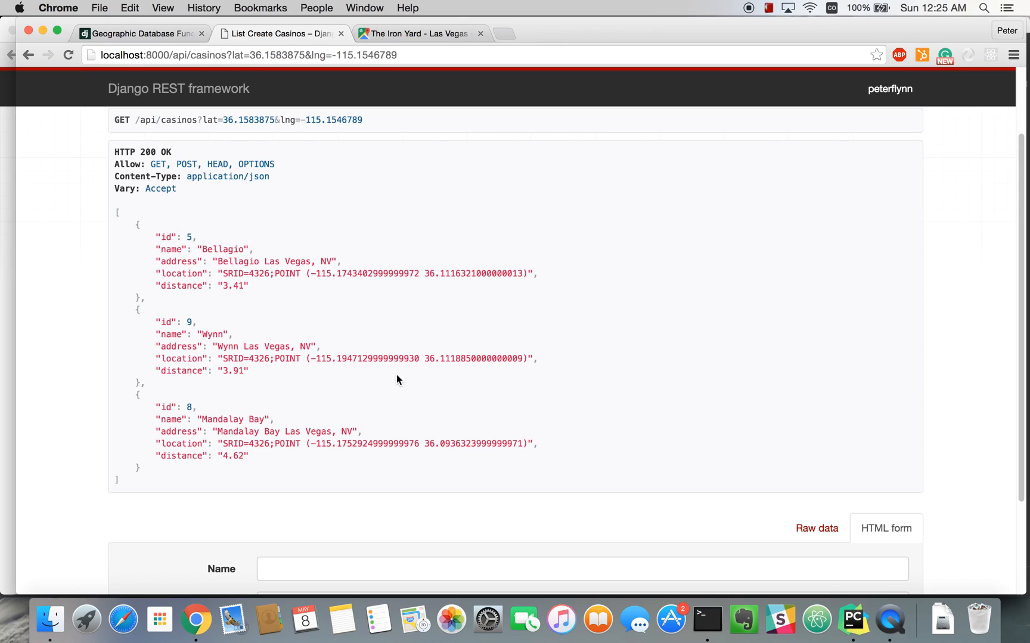
mouse_move(571, 400)
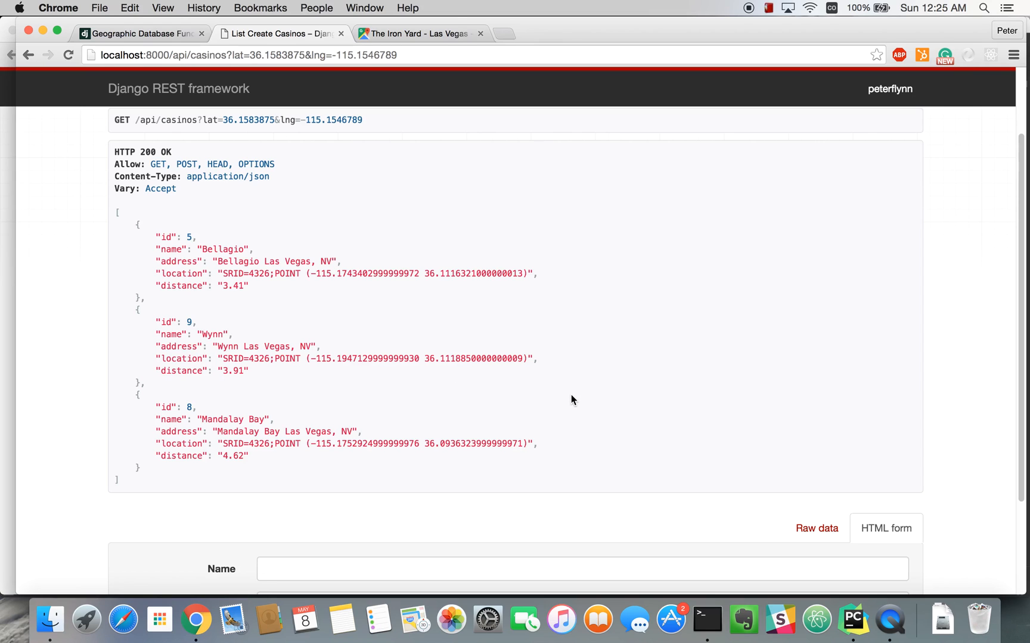
mouse_move(604, 406)
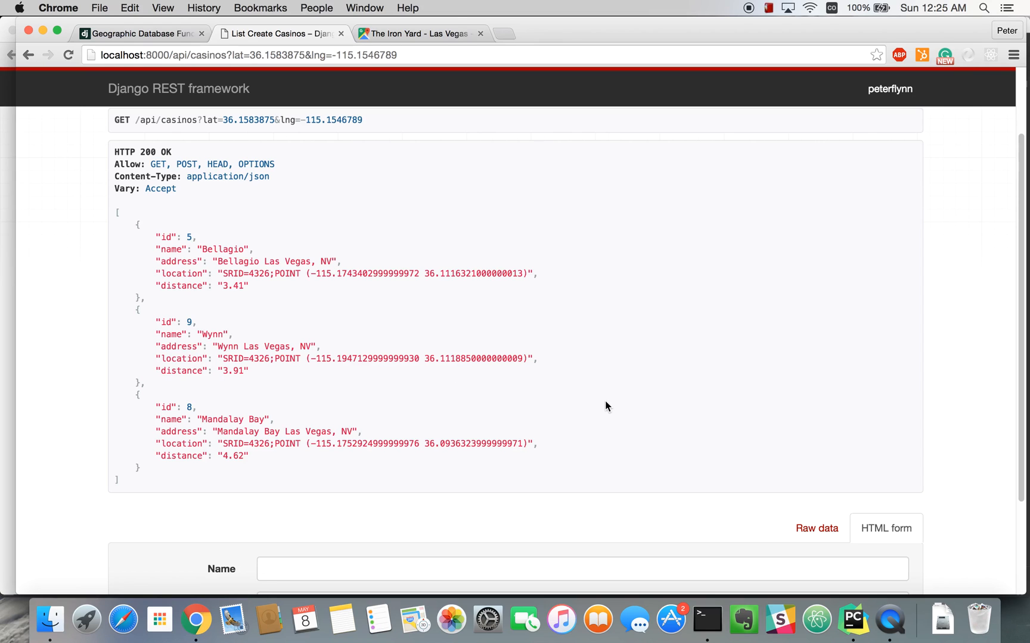
mouse_move(891, 621)
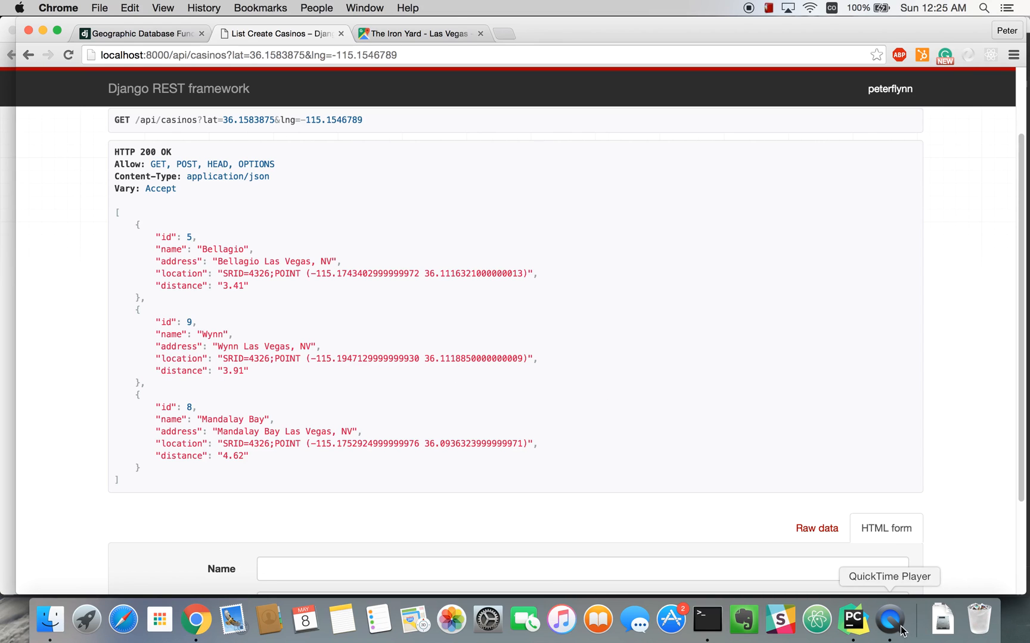